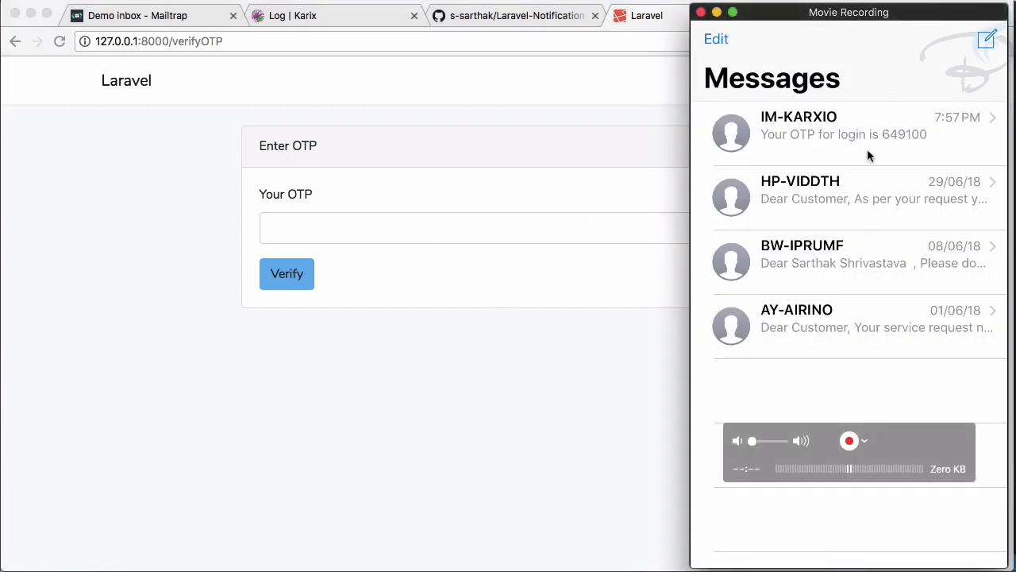
click(508, 227)
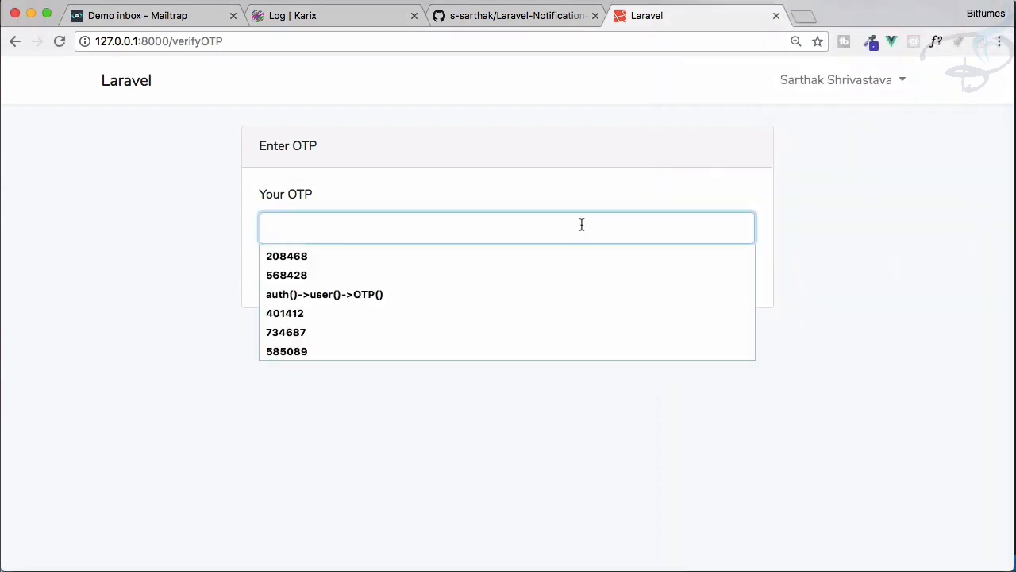
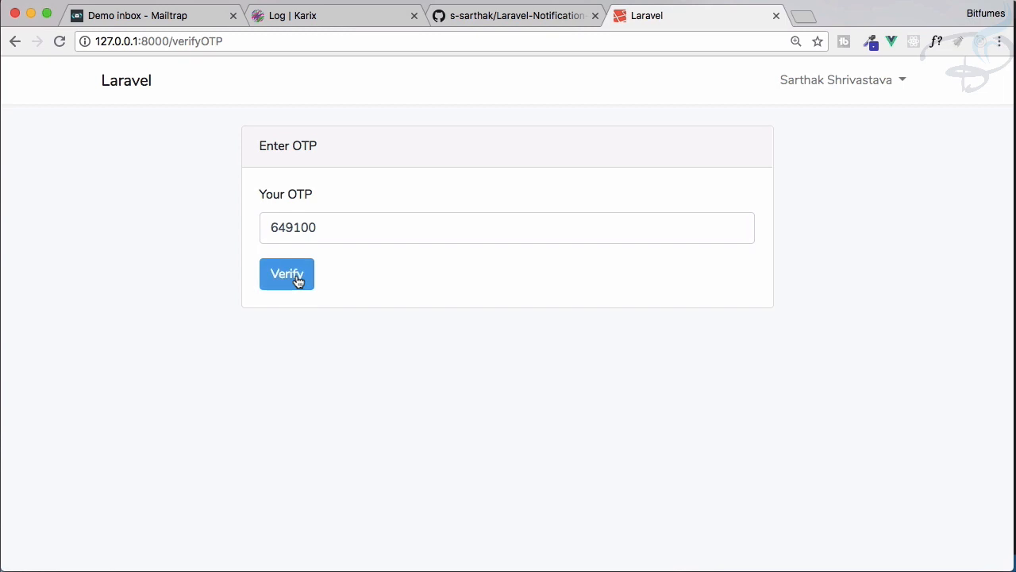
click(286, 273)
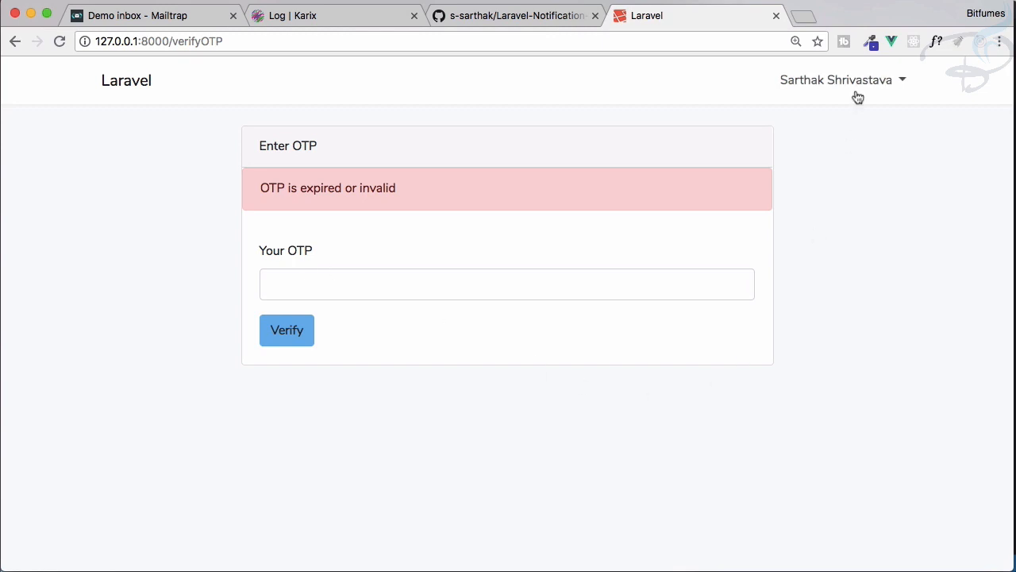
mouse_move(853, 235)
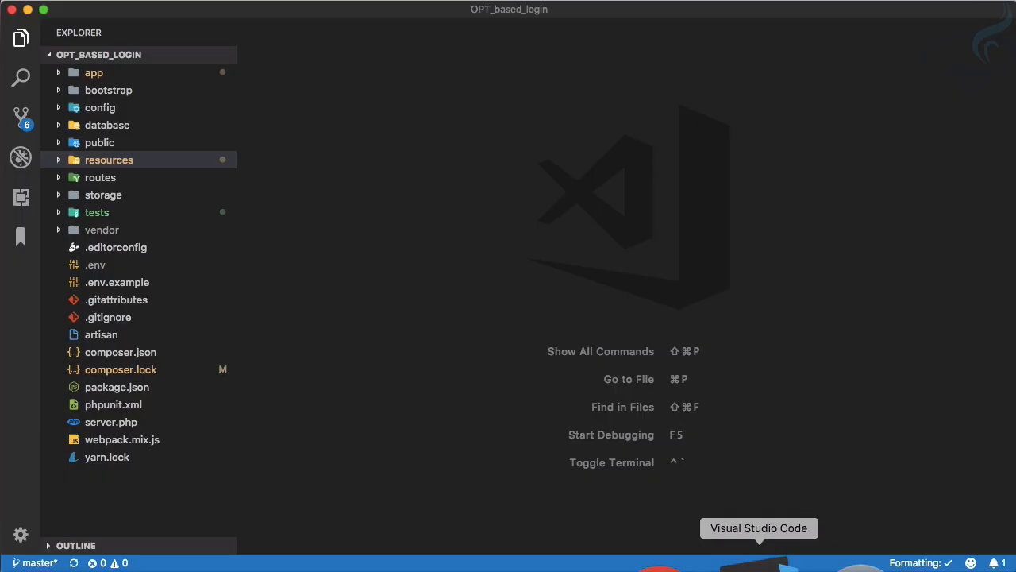
- Copy the layouts/app.blade.php markup into OTP/verify.blade.php around the OTP form
click(109, 160)
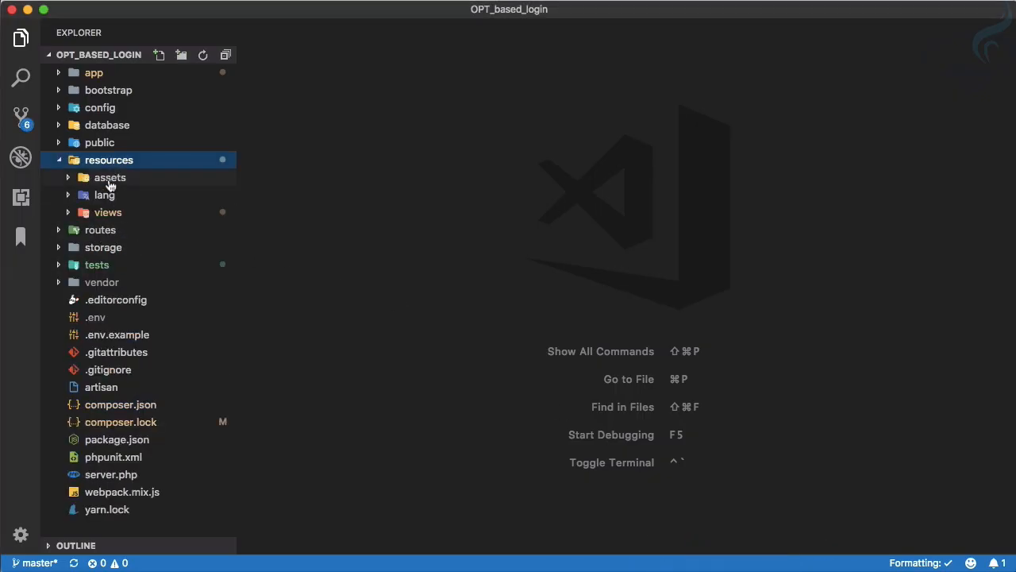
click(108, 212)
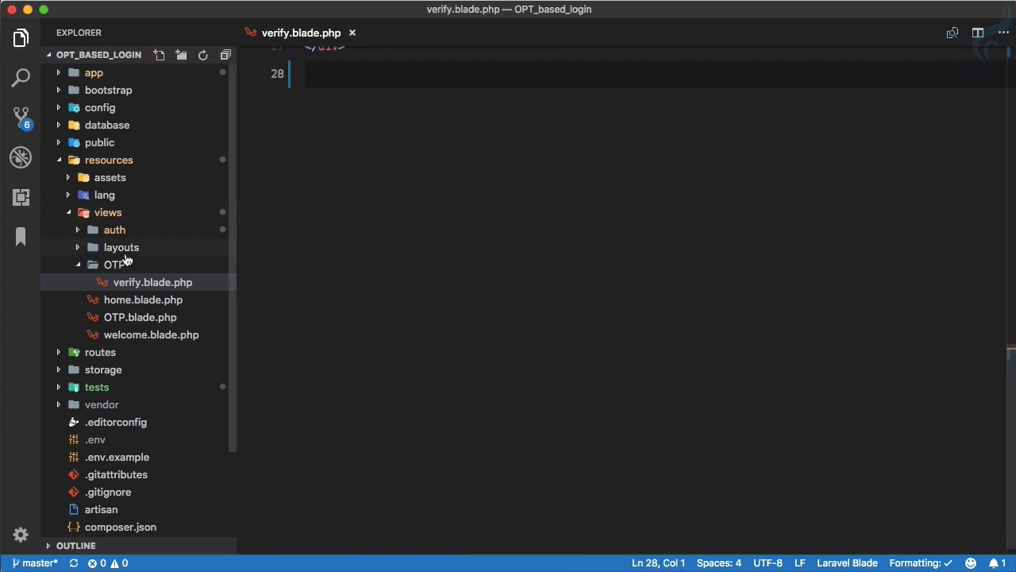
click(143, 300)
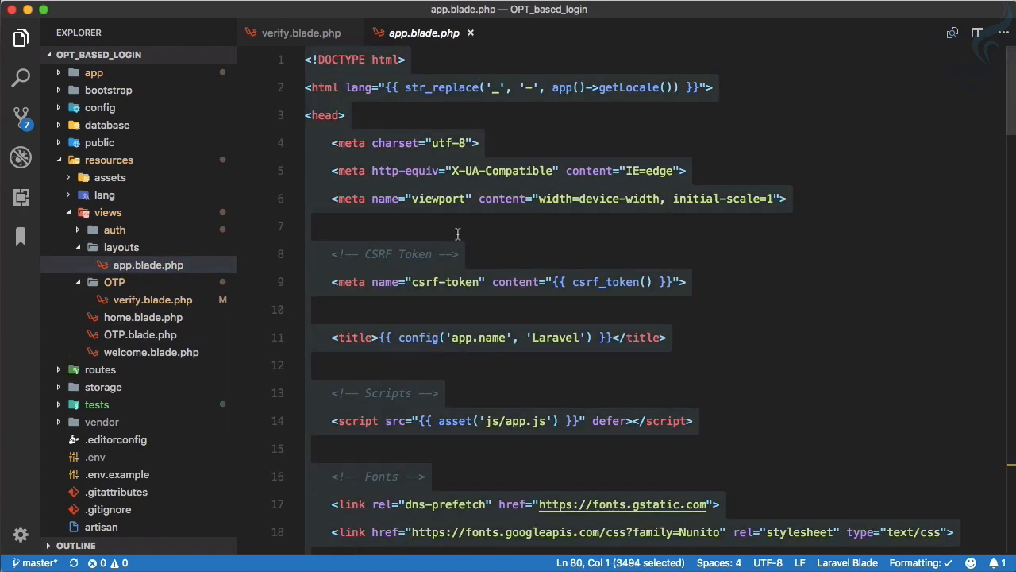
click(302, 33)
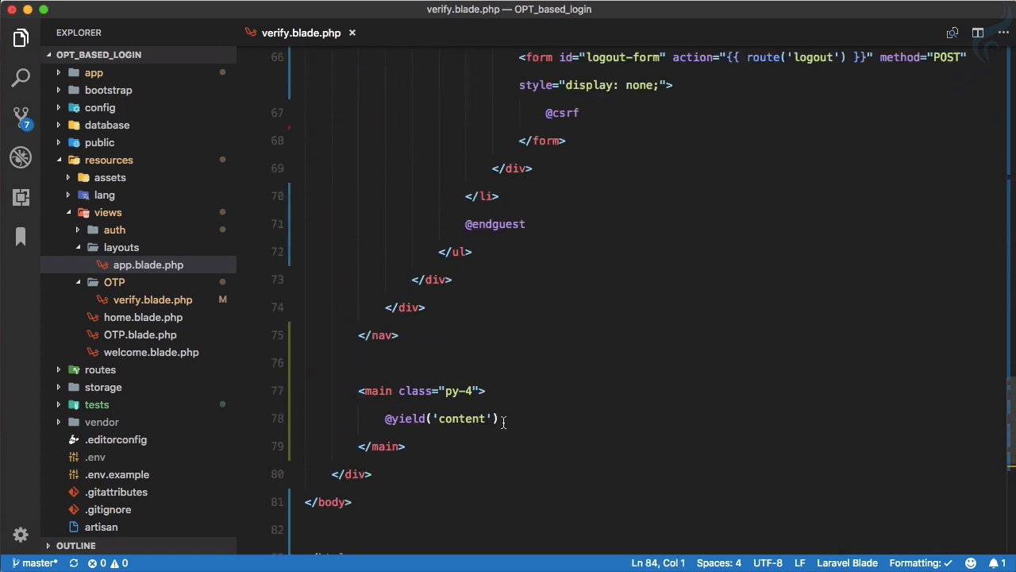
scroll(down, 3)
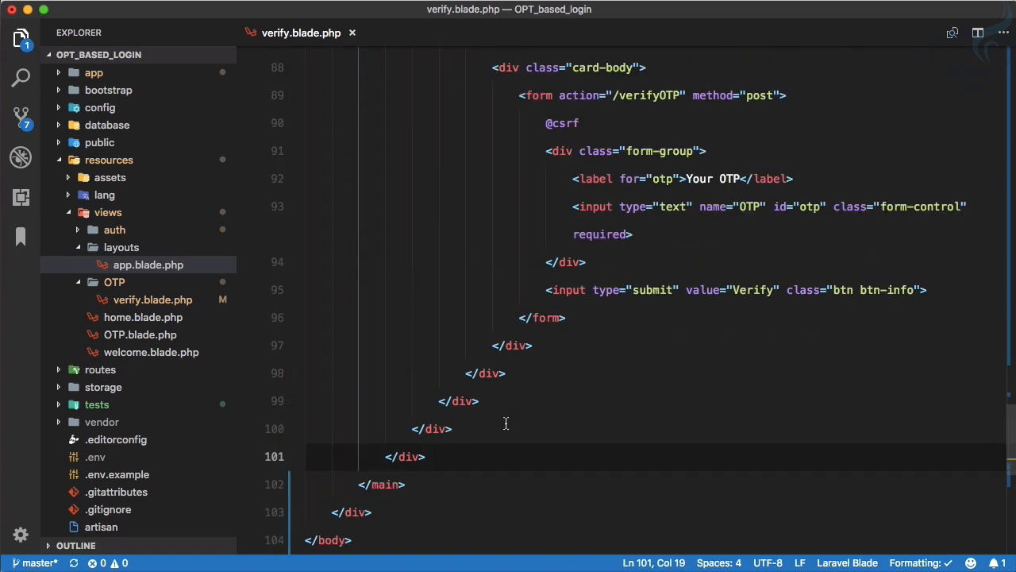
scroll(up, 3)
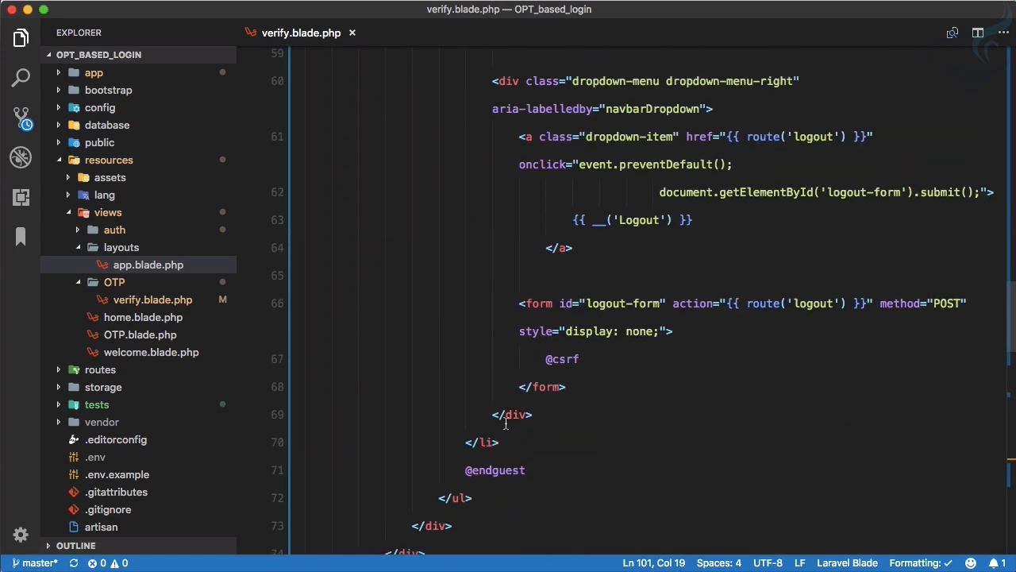
scroll(down, 3)
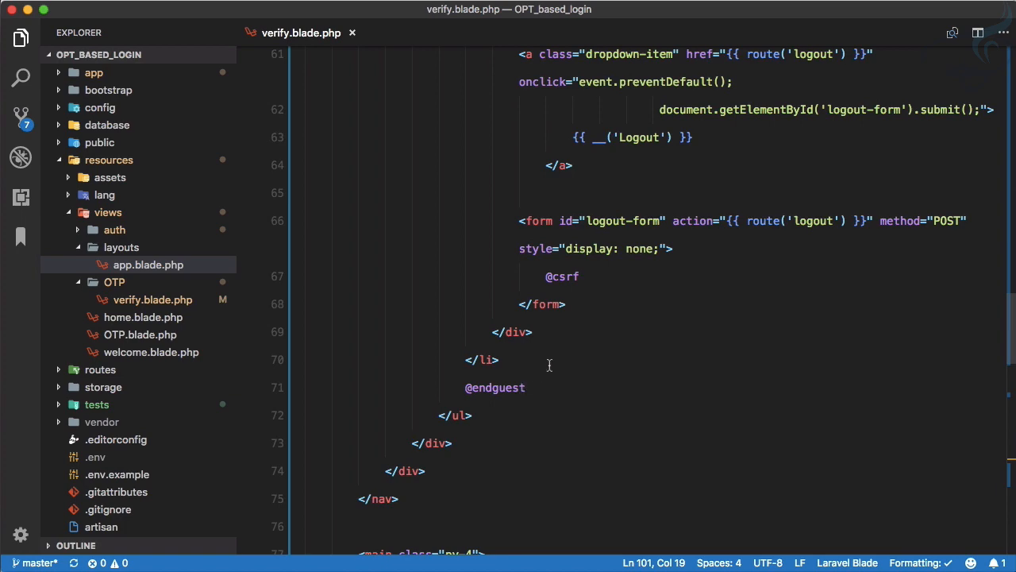
scroll(up, 3)
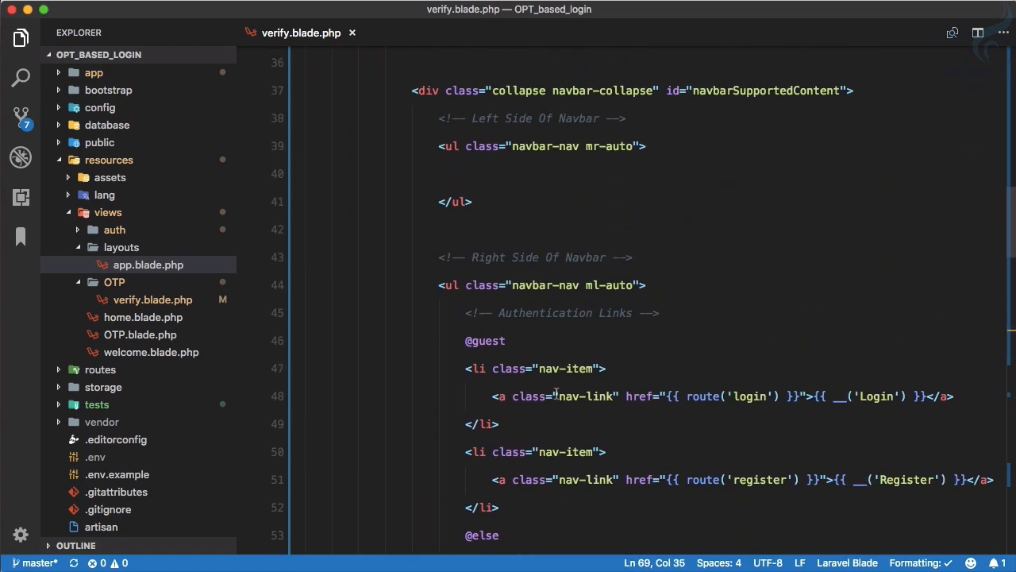
scroll(down, 3)
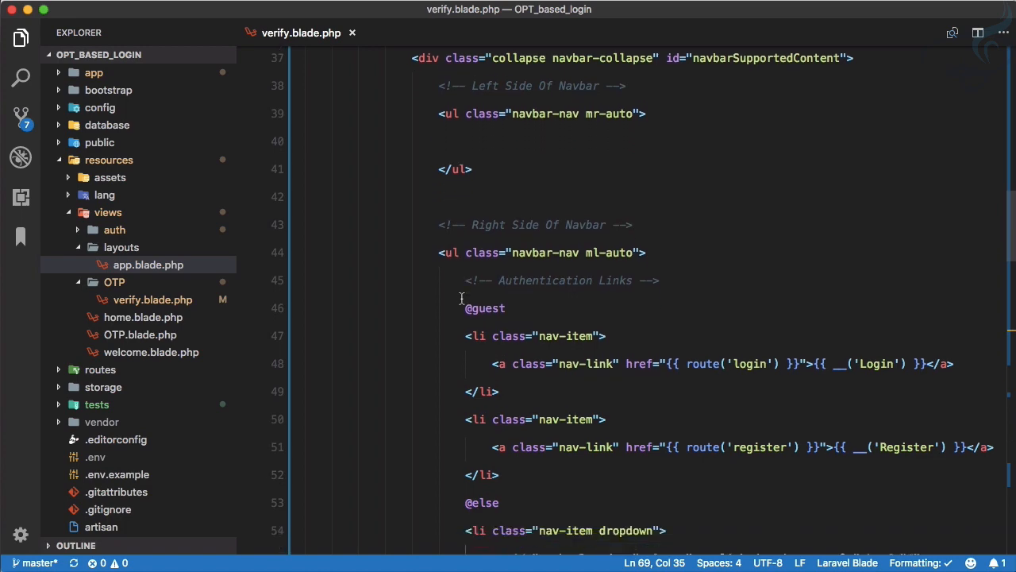
scroll(down, 3)
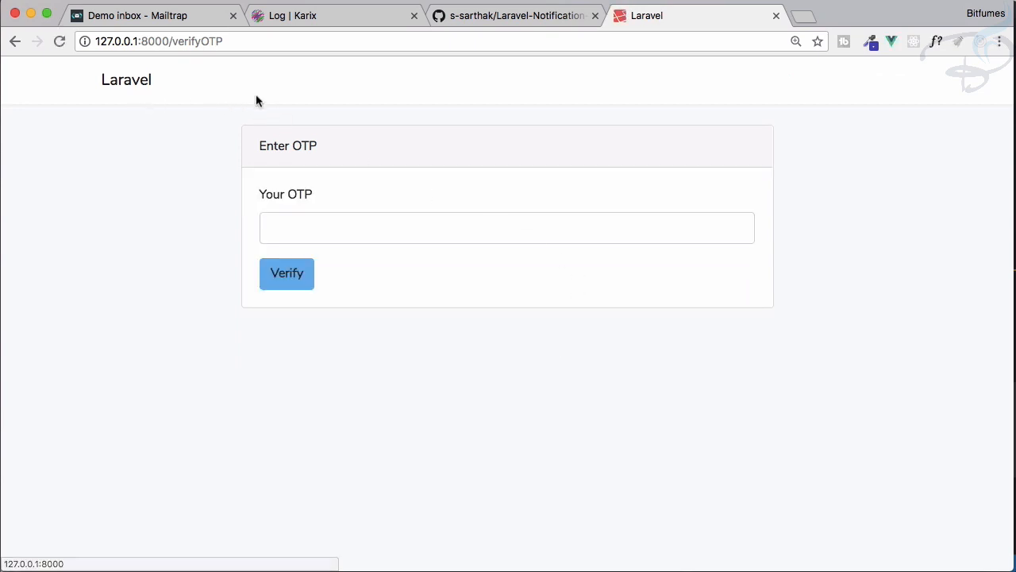
mouse_move(932, 88)
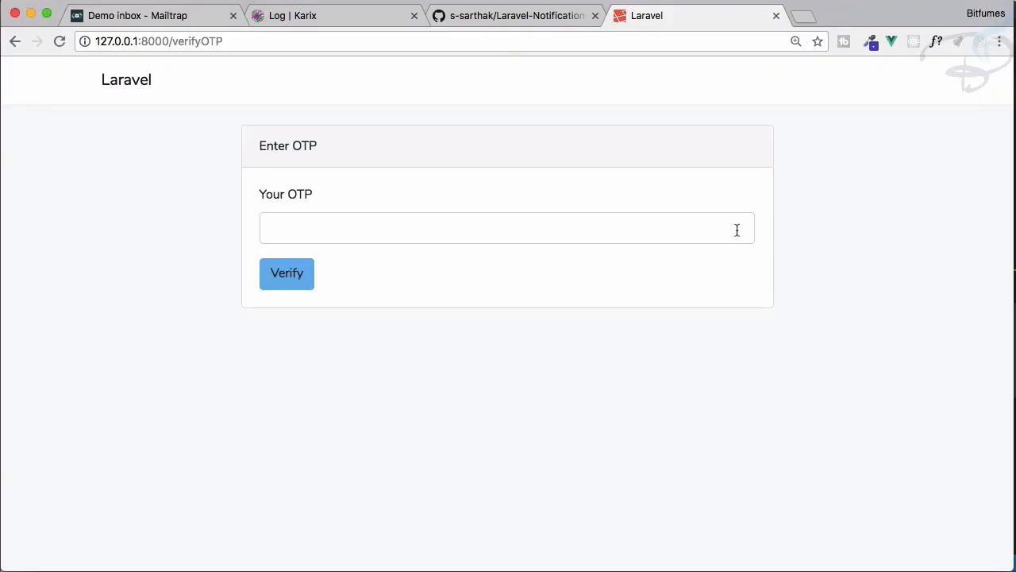
- Reload the /verifyOTP page in Chrome and focus the Your OTP field
click(506, 228)
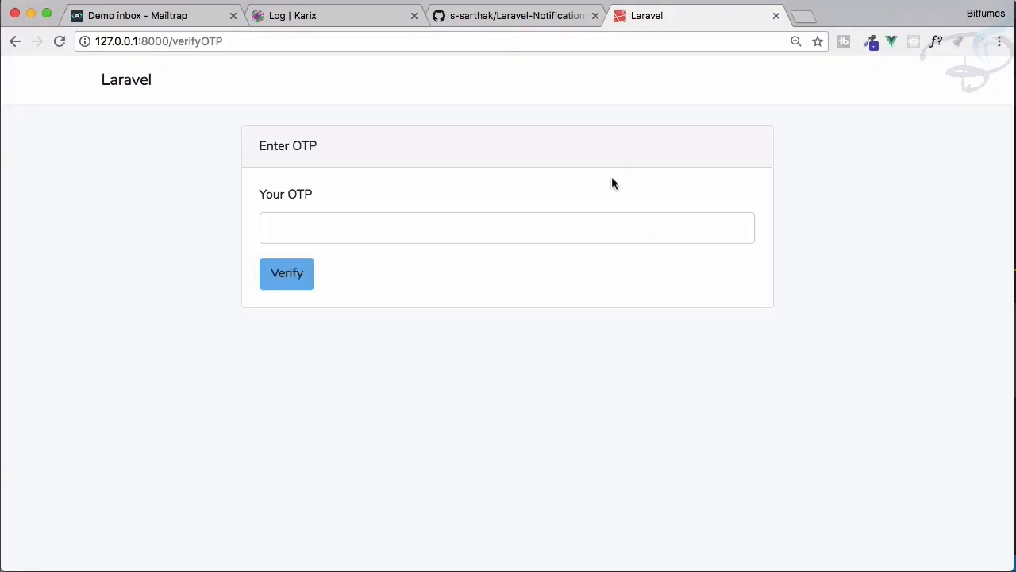
mouse_move(514, 269)
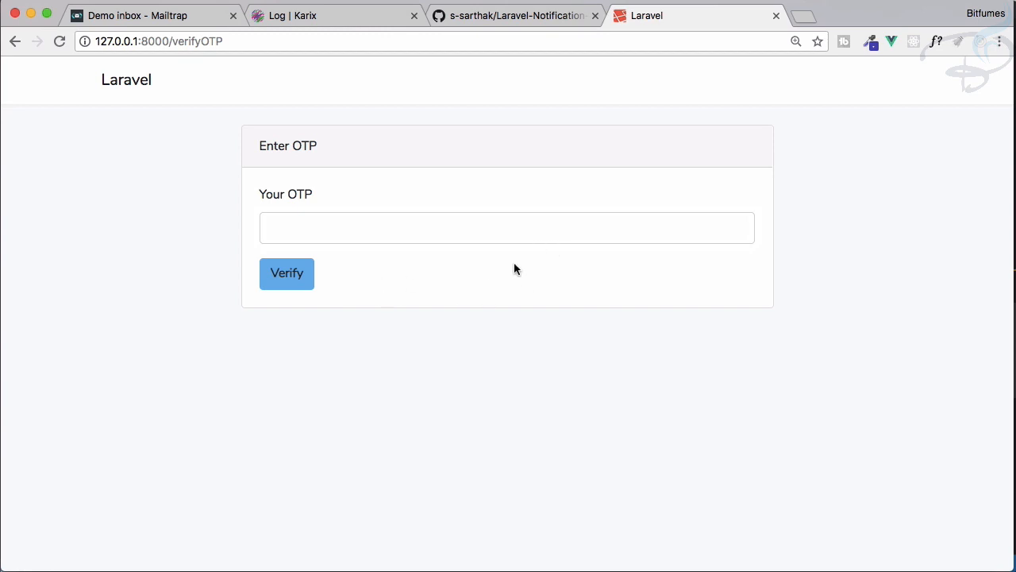
mouse_move(512, 286)
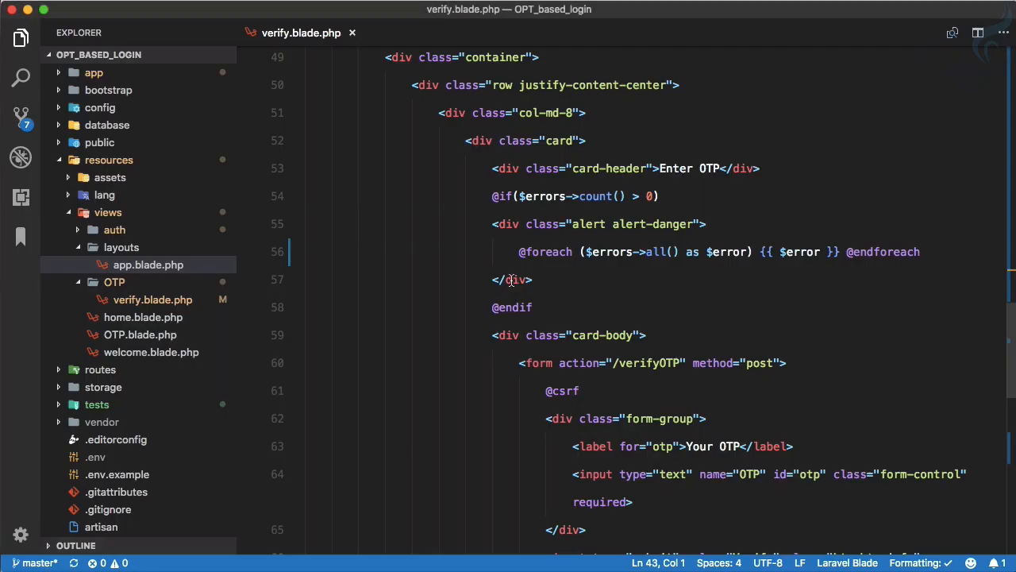
- Scroll verify.blade.php to the card-body and insert an empty <div></div> after it
scroll(down, 3)
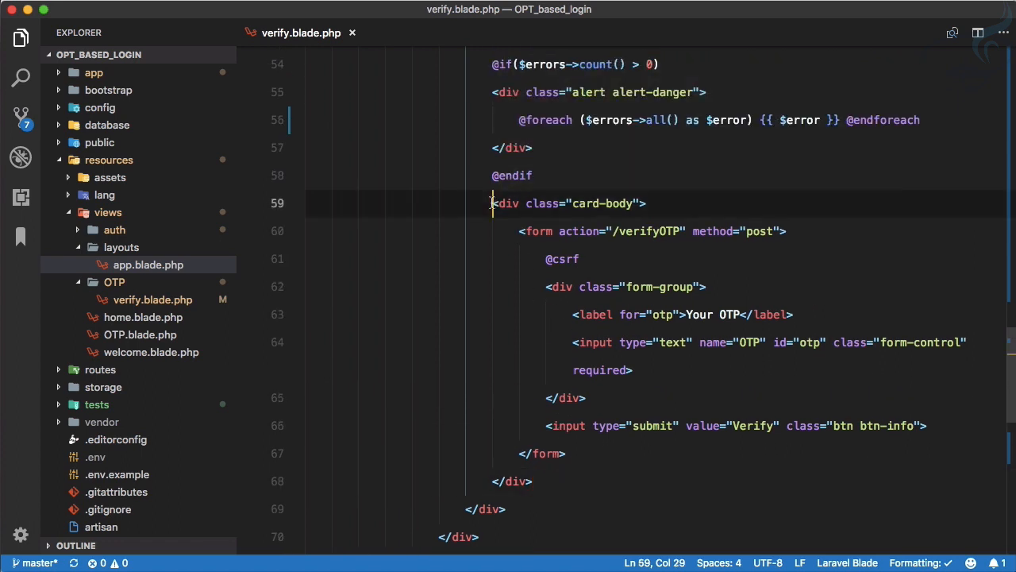
scroll(down, 3)
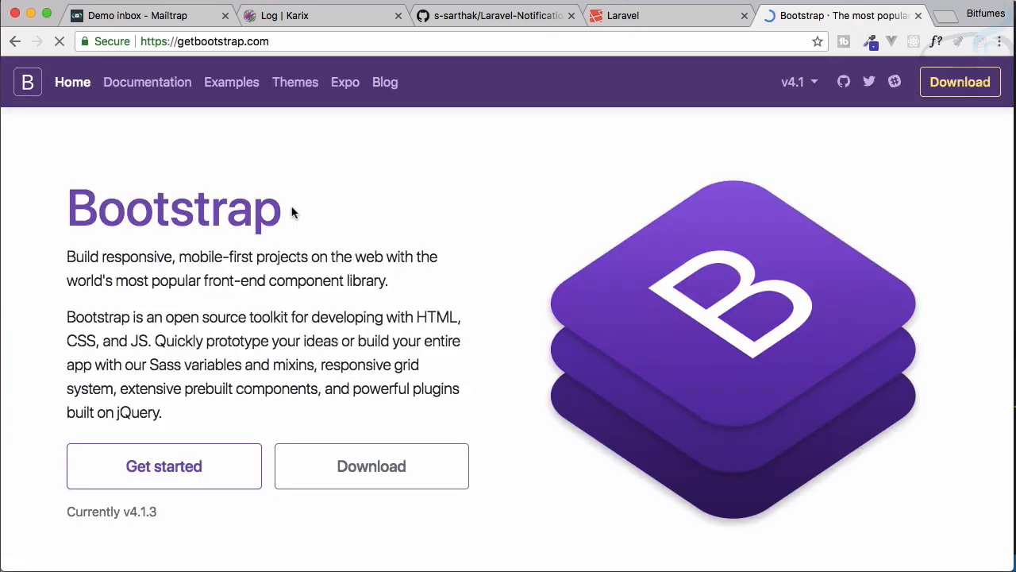
- Browse Bootstrap's Forms docs down to the inline checkbox and radio examples
click(164, 466)
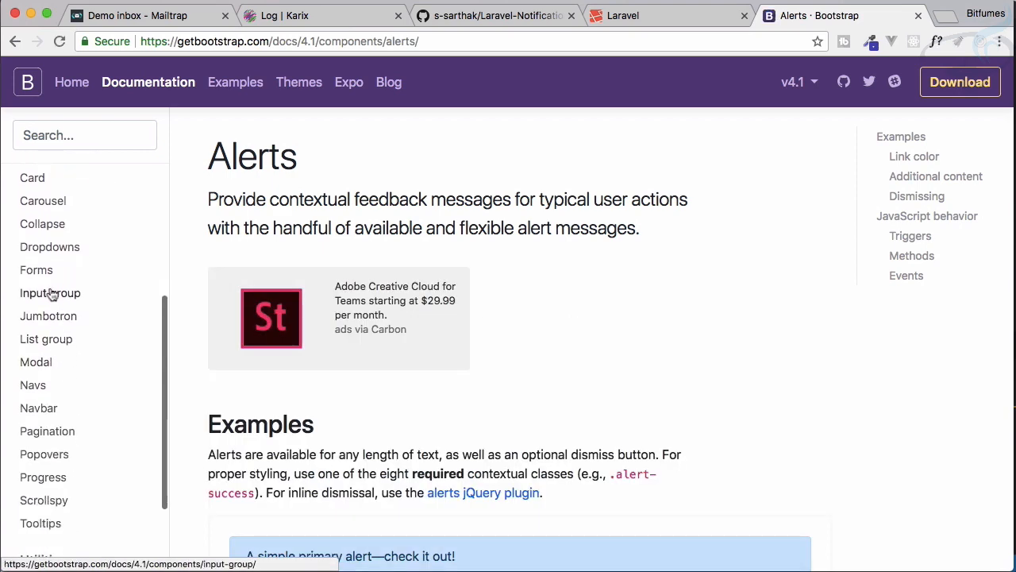
click(36, 269)
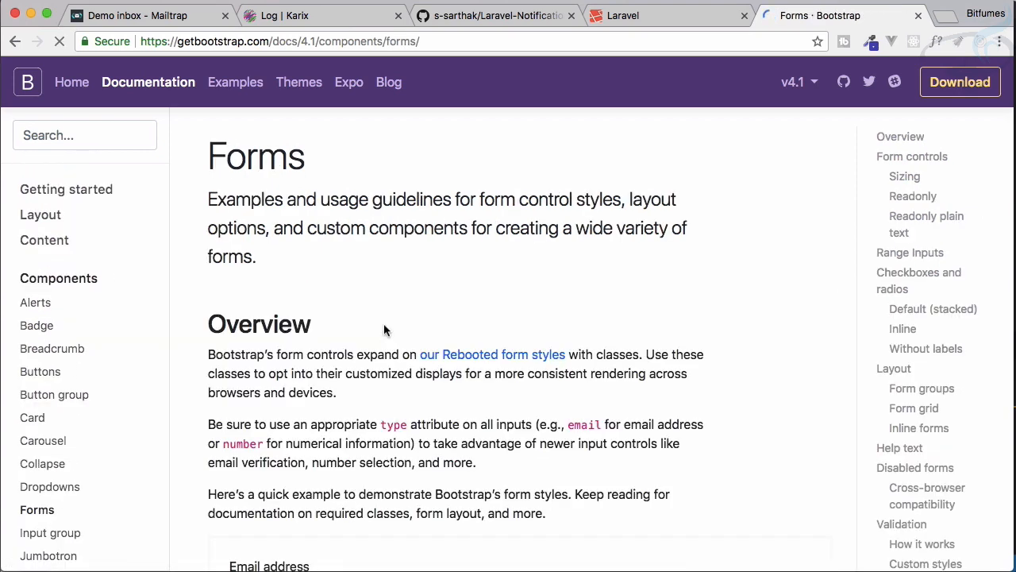
scroll(down, 3)
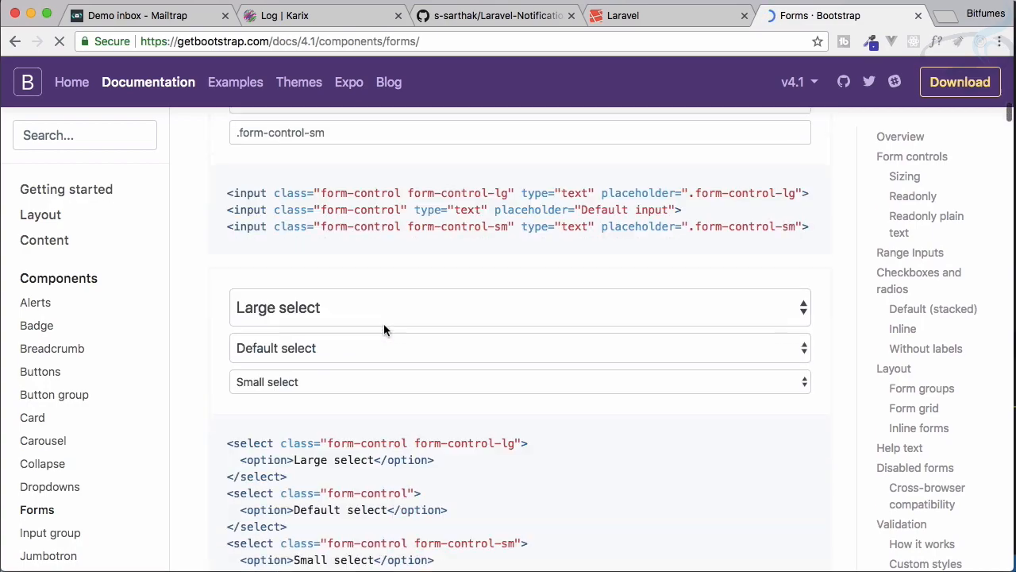
scroll(down, 3)
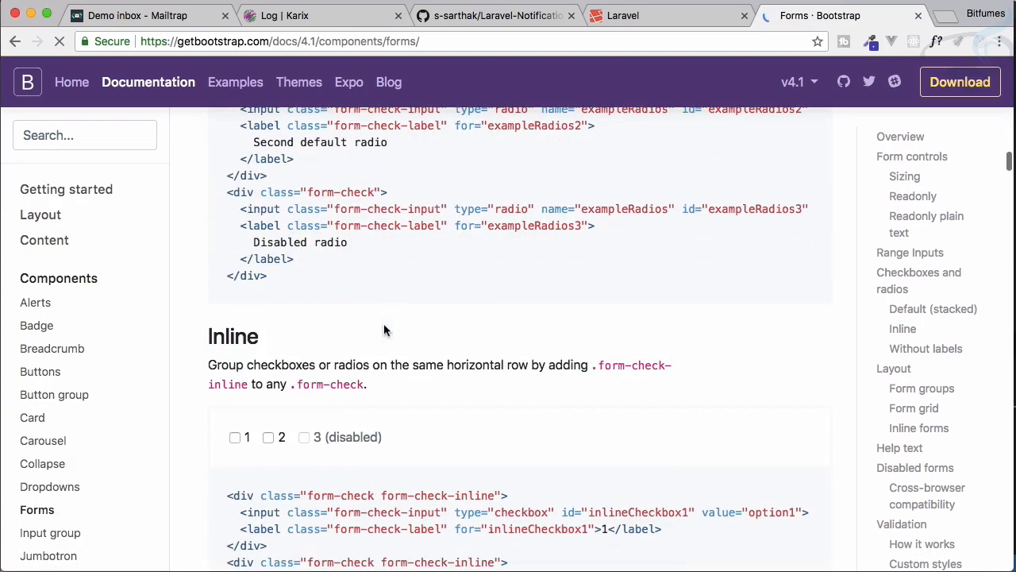
scroll(down, 3)
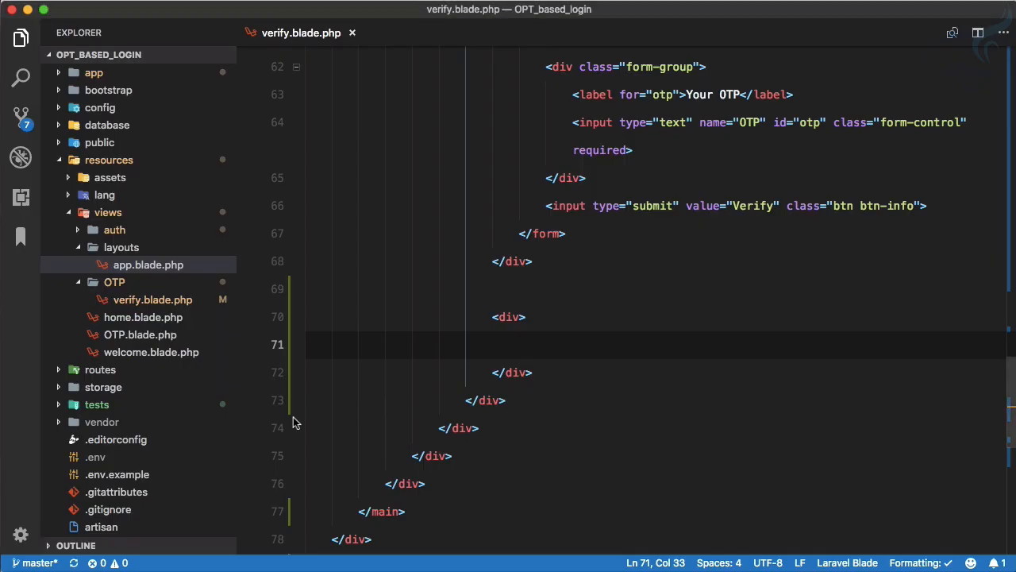
- Paste inline radio markup, naming both 'via' with sms/email ids and values, labelled SMS and Email
key(Cmd+Tab)
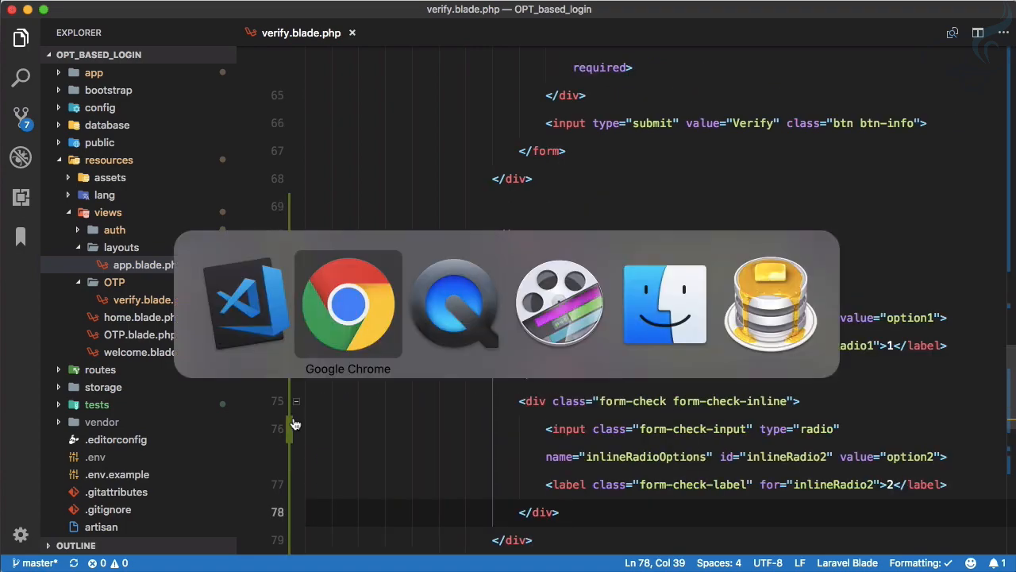
click(348, 304)
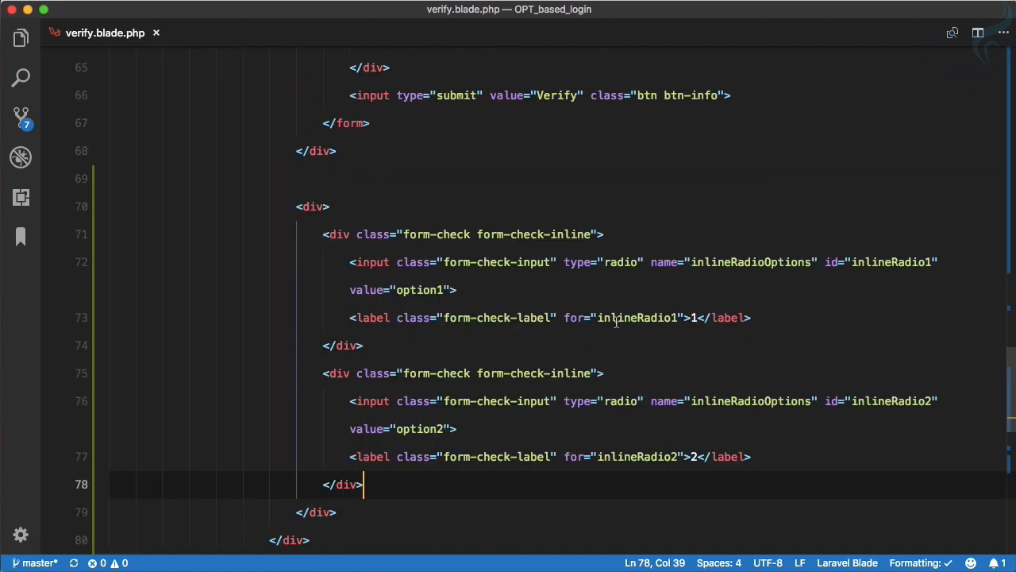
scroll(down, 3)
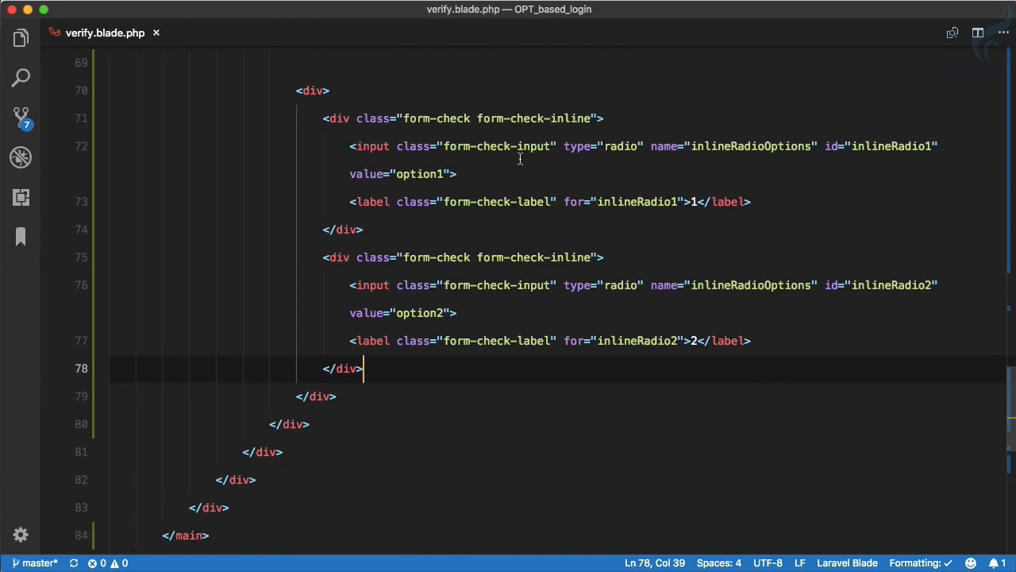
mouse_move(706, 145)
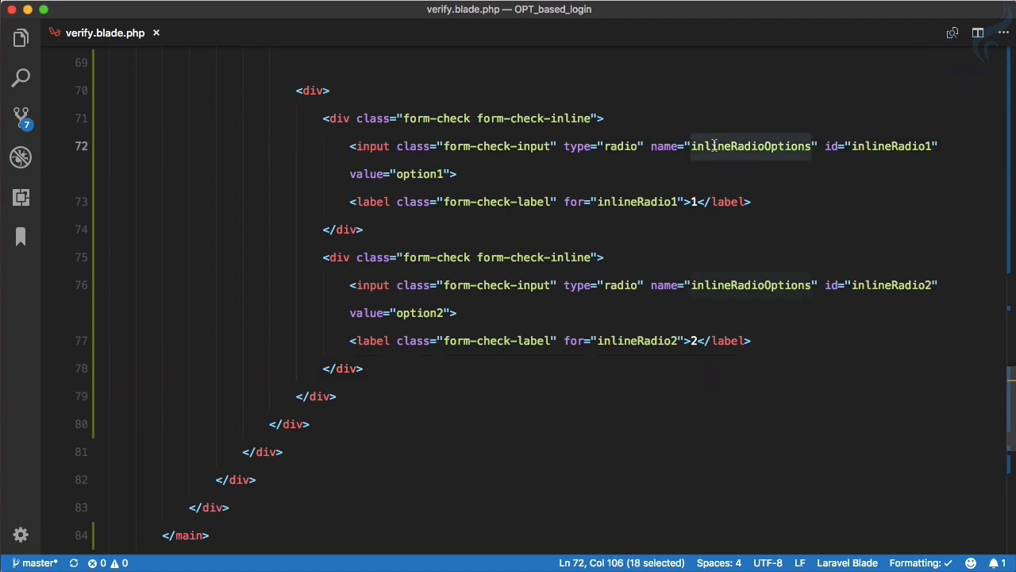
text(sms)
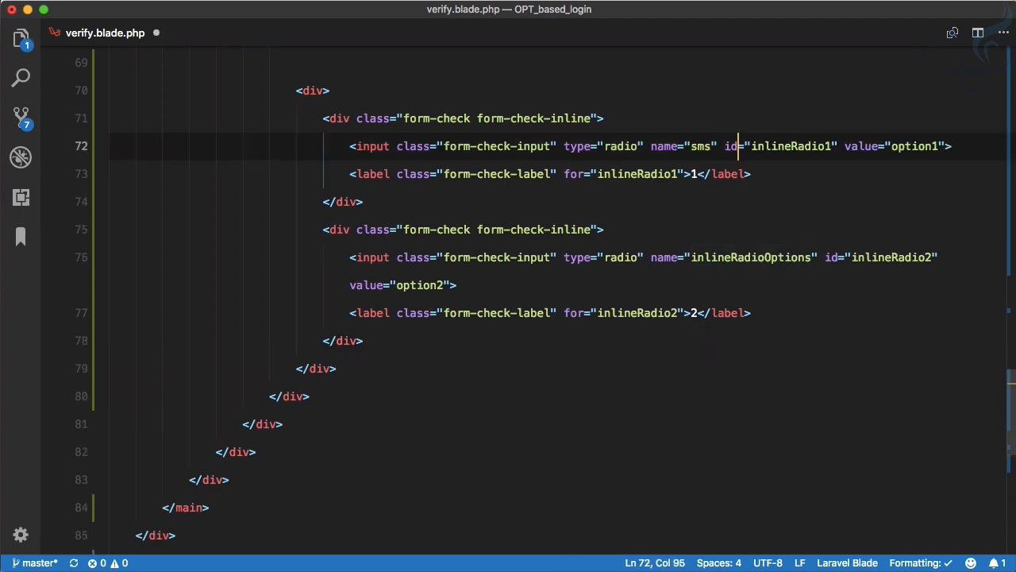
text(sms)
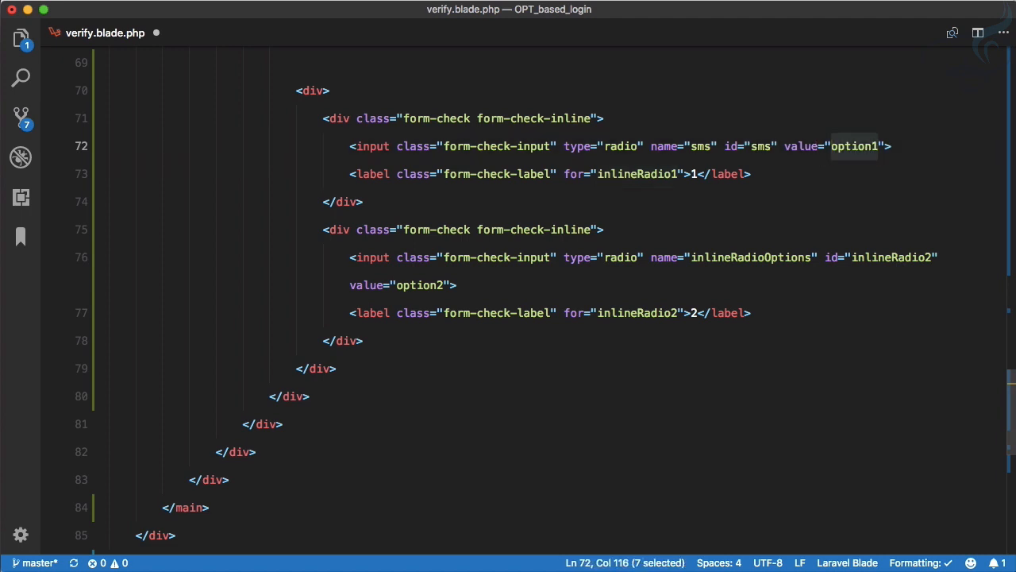
text(sms)
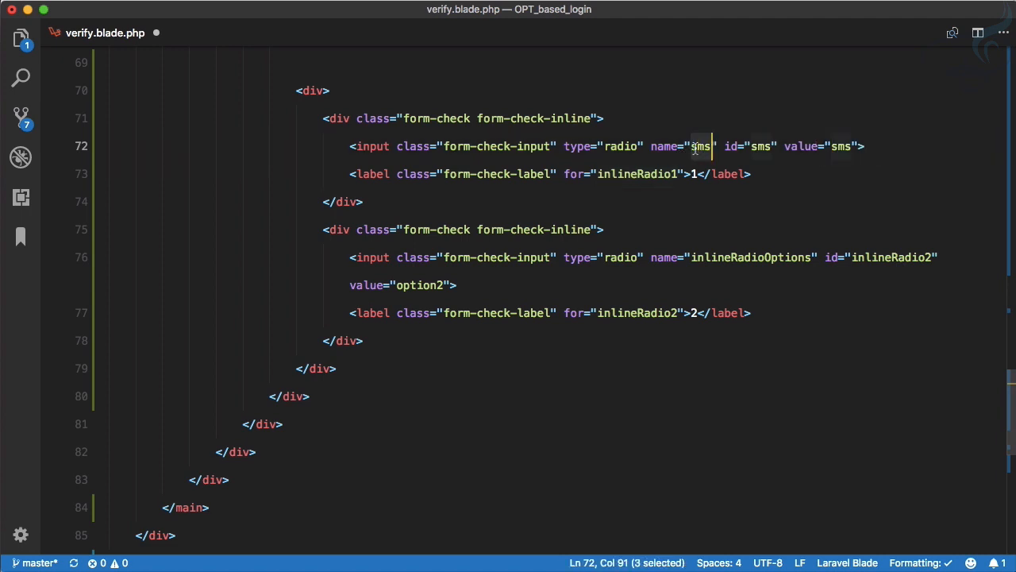
text(via)
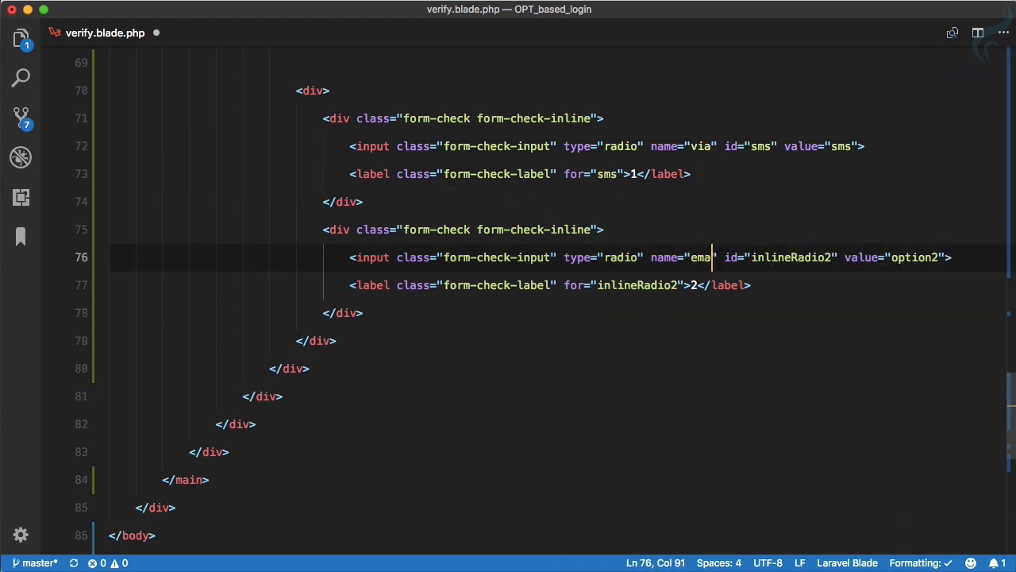
text(il)
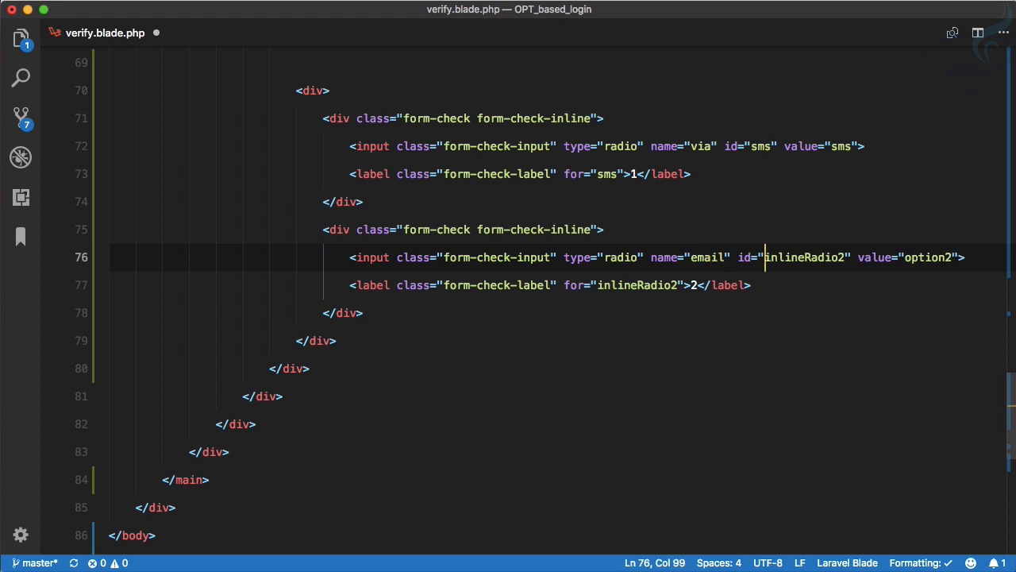
double_click(804, 257)
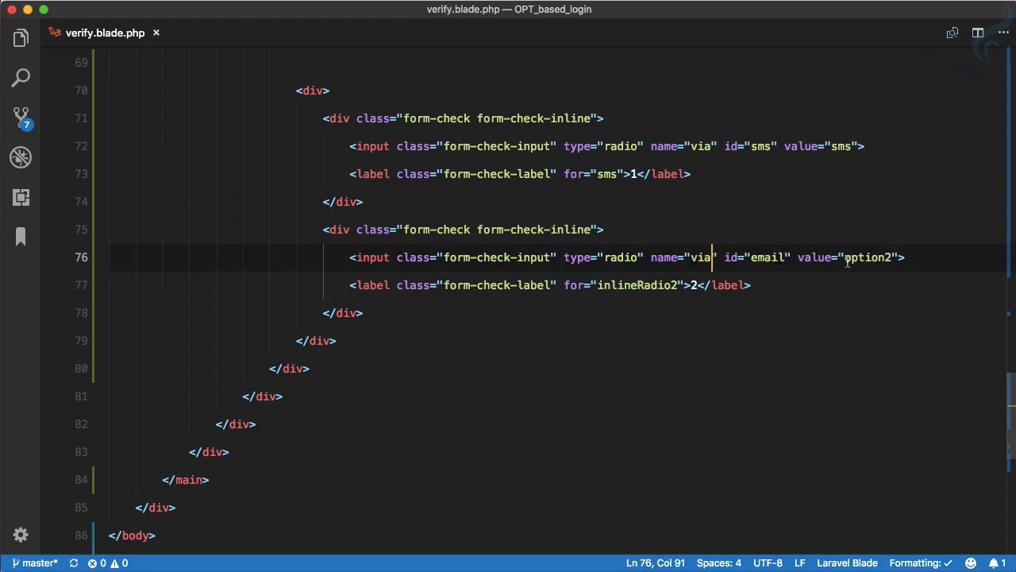
text(email)
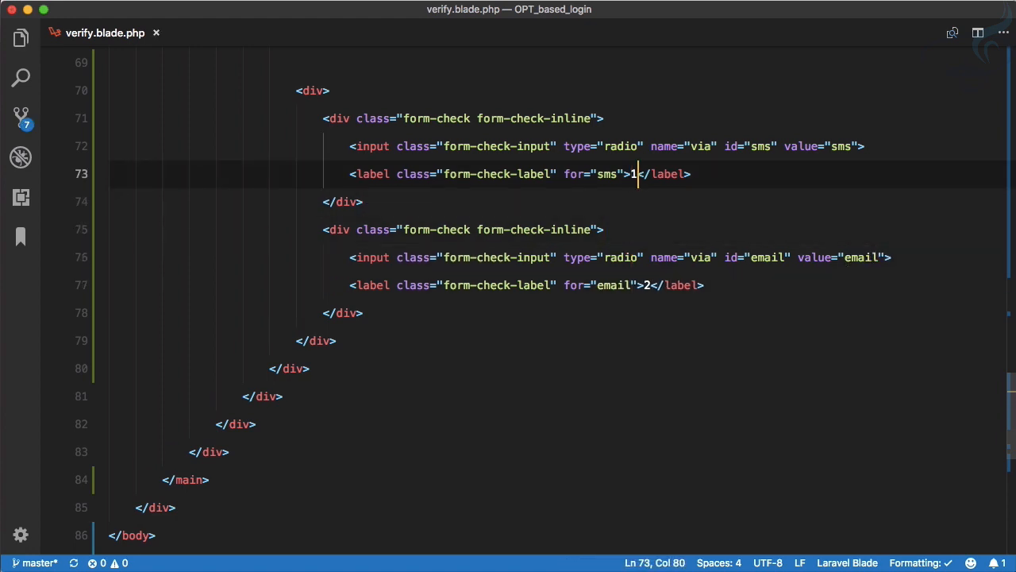
text(SMS)
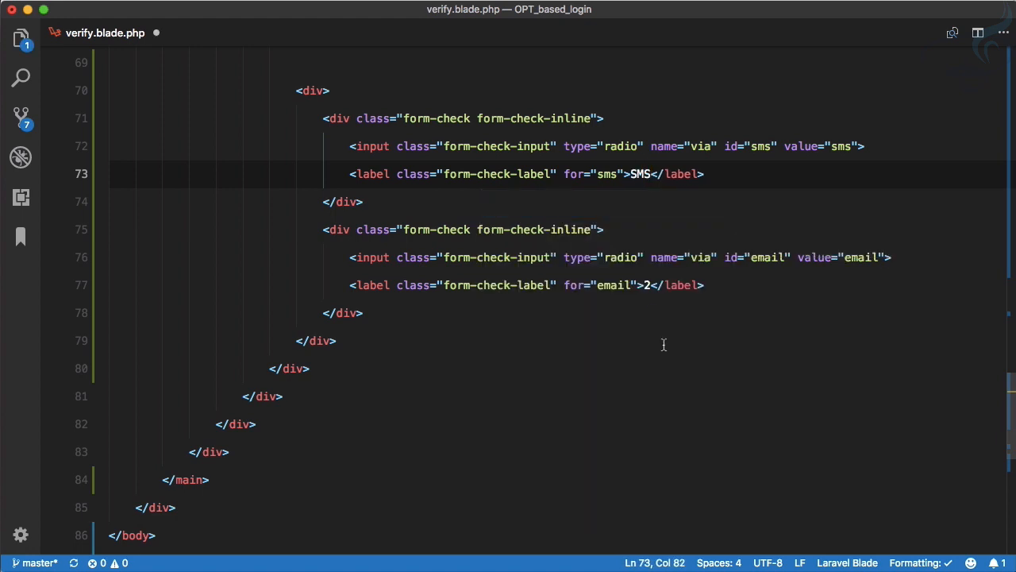
text(Email)
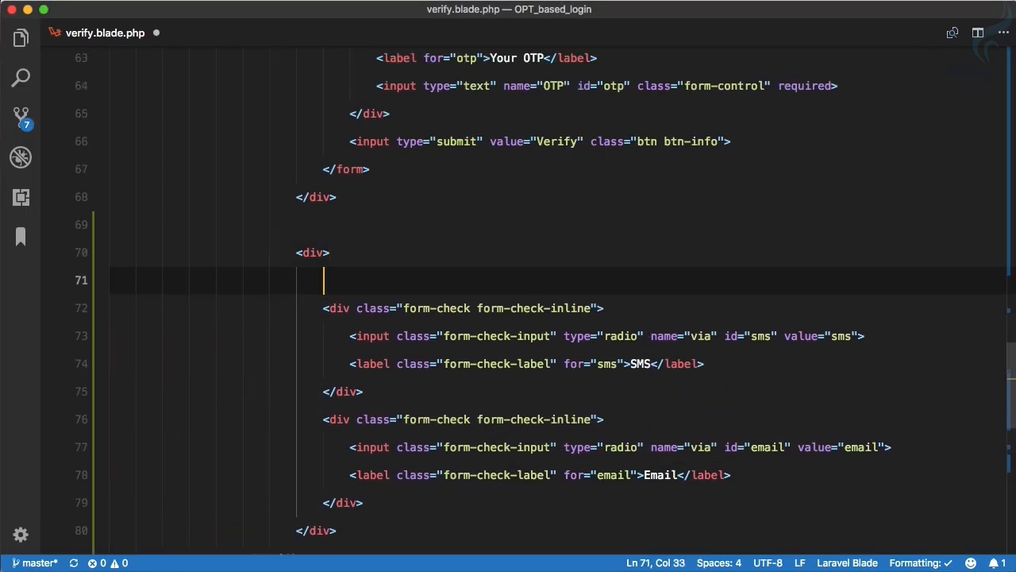
- Add a 'Resent OTP via' submit input with classes btn btn-sm btn-dark mr-4 above the radios
text(input type="submit" >)
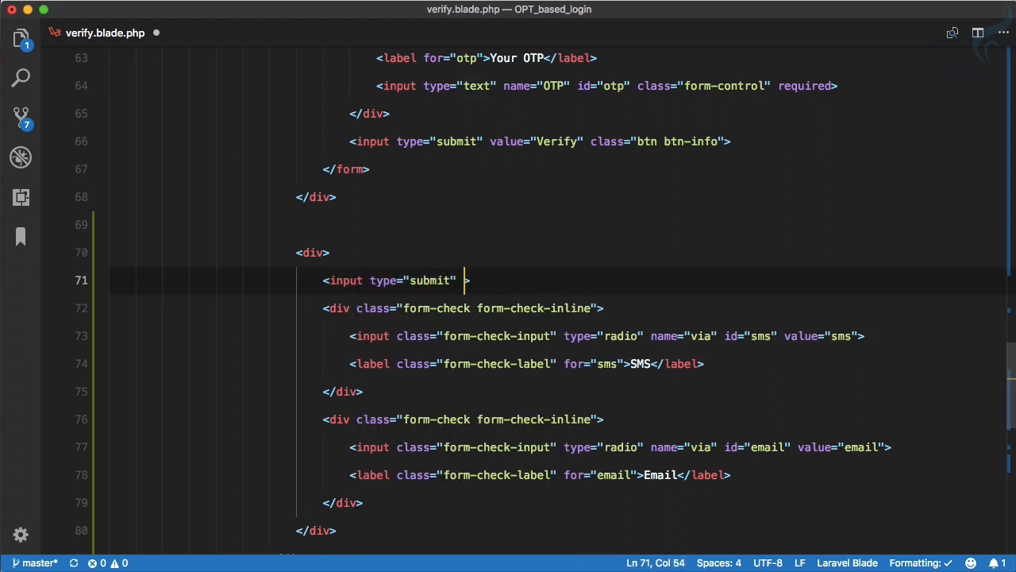
text(class="")
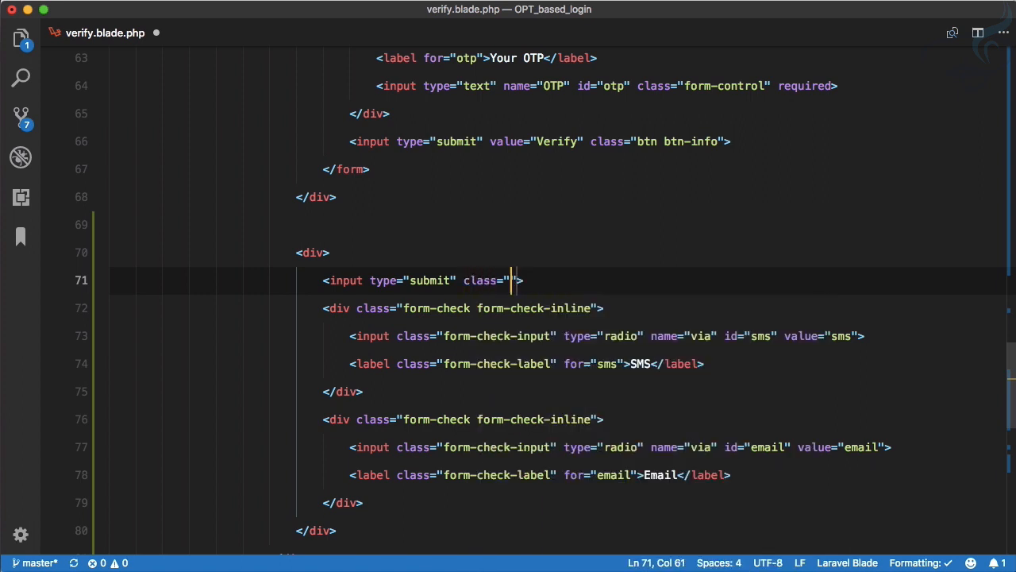
text(btn btn)
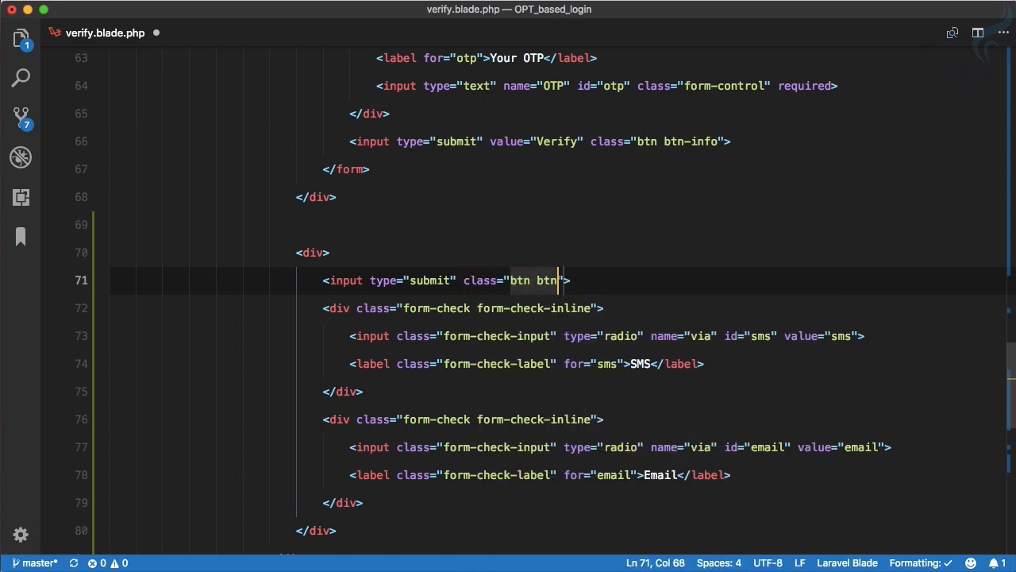
text(-sm)
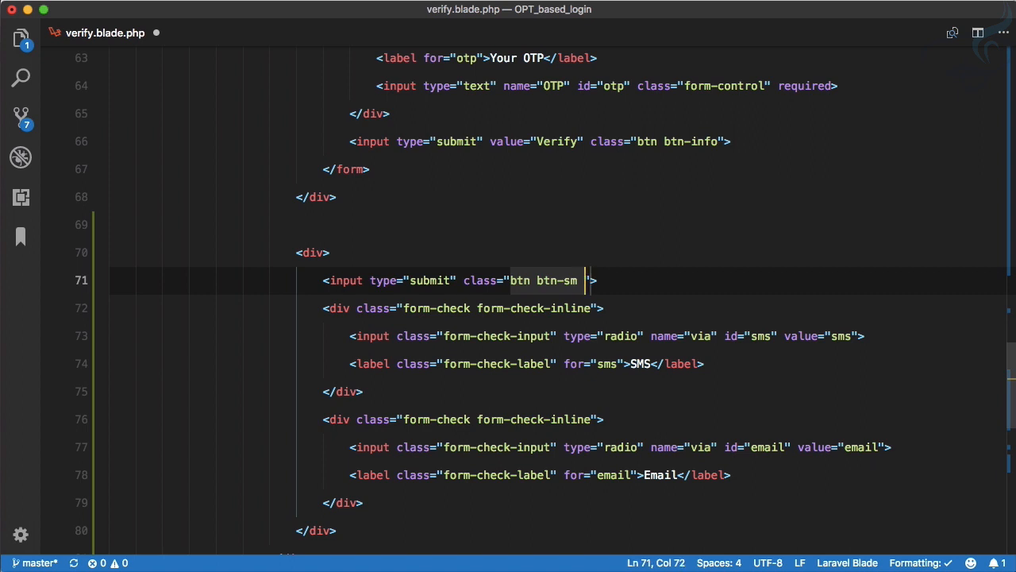
text(b)
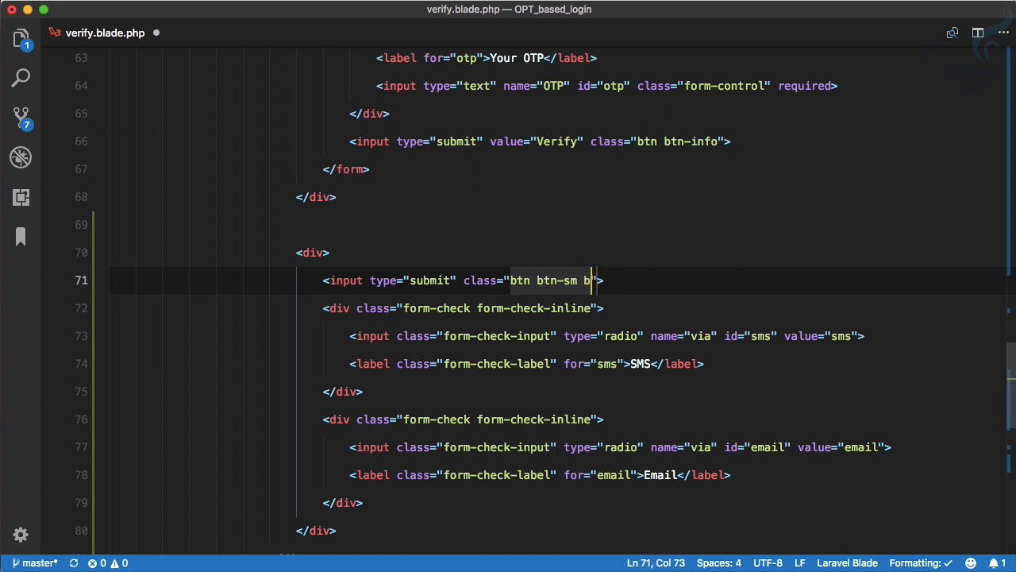
text(tn-dark)
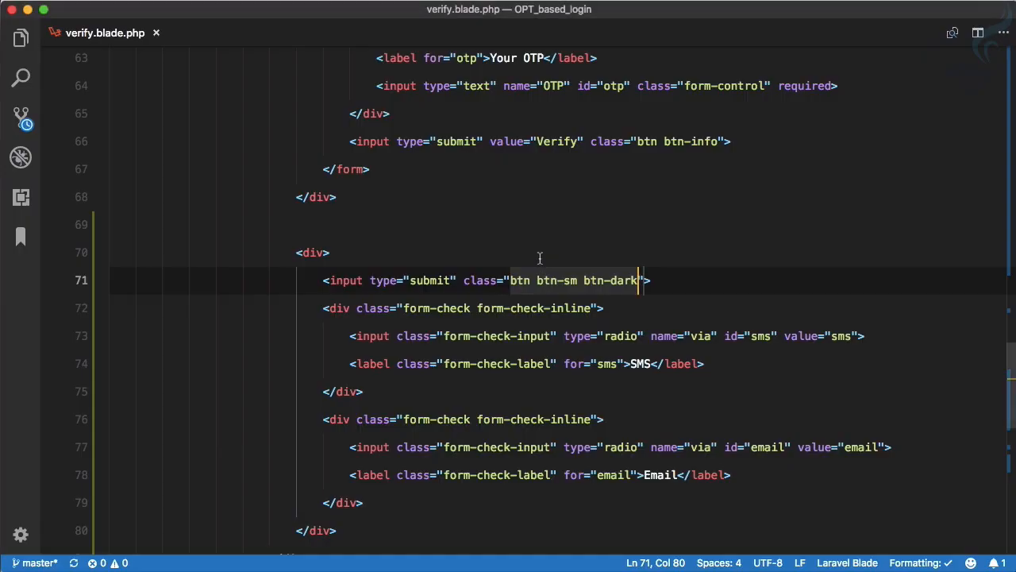
text(value=")
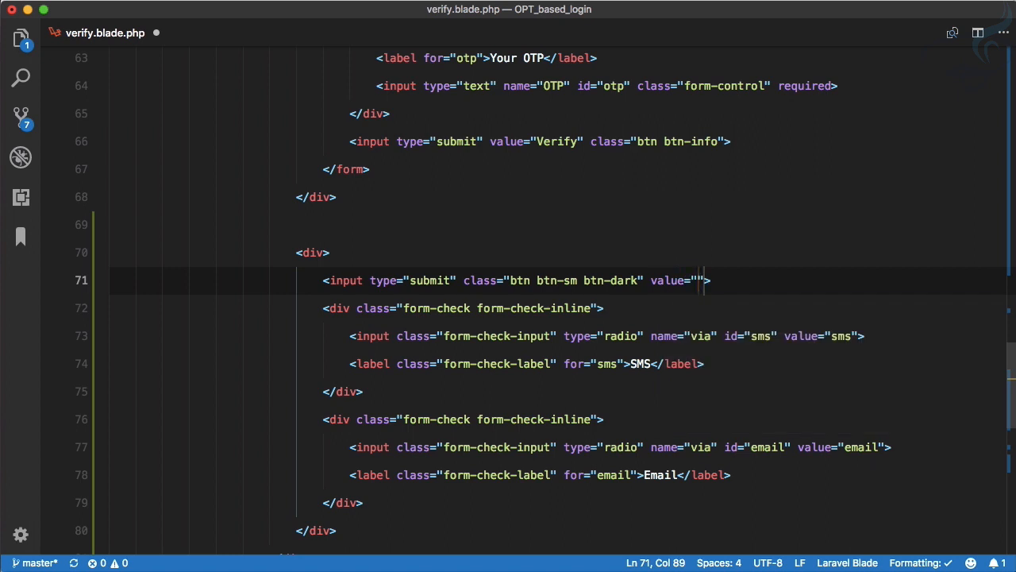
text(Resent OTP via)
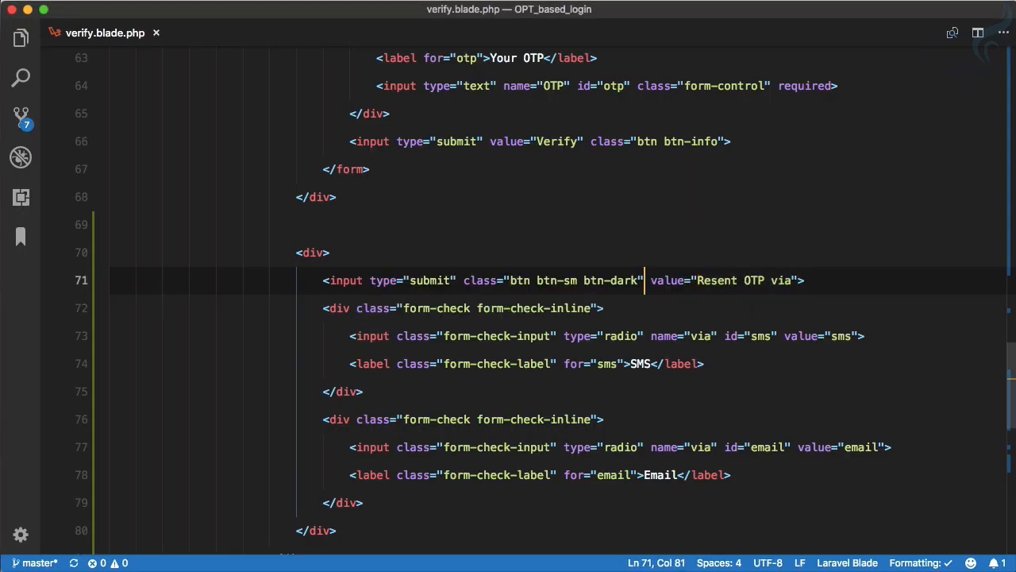
text(mr-4)
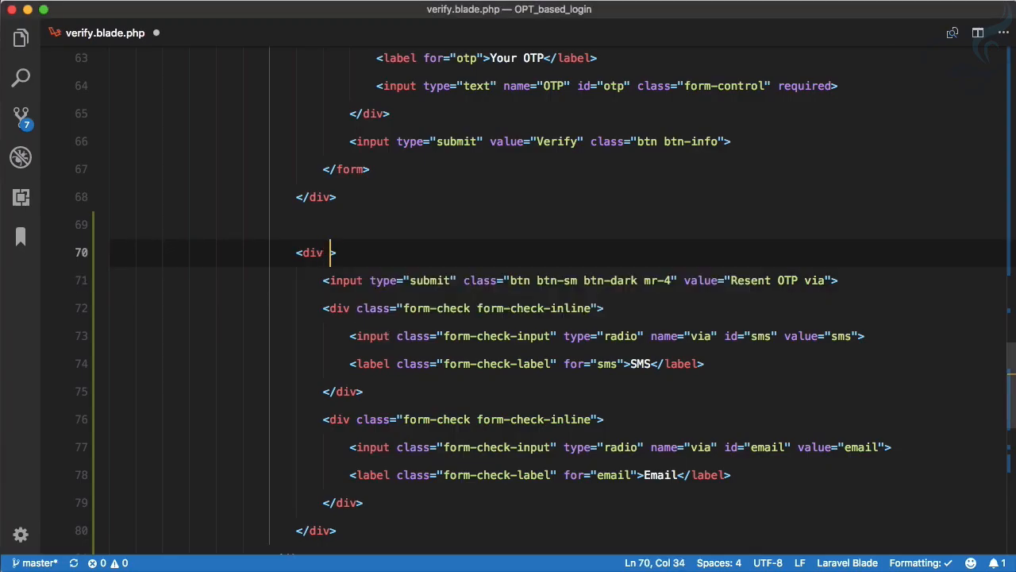
- Give the wrapping div the class 'container mb-4'
text(class="")
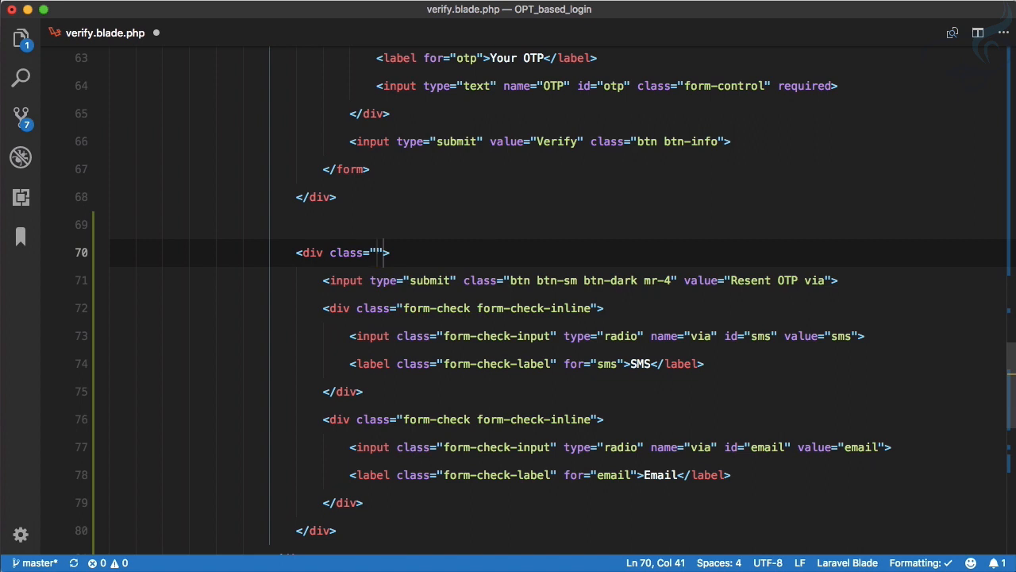
text(container mt)
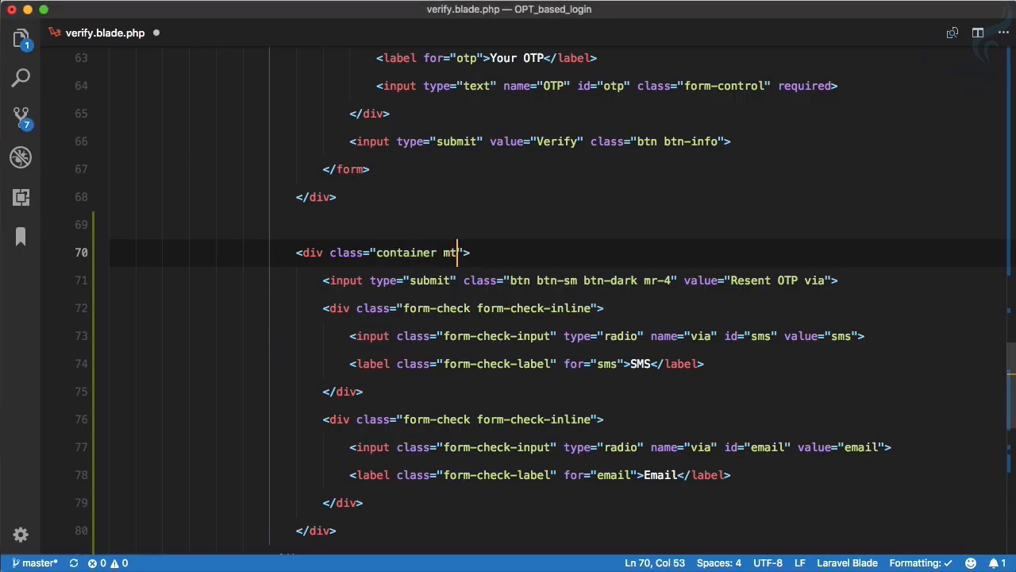
text(mb-4)
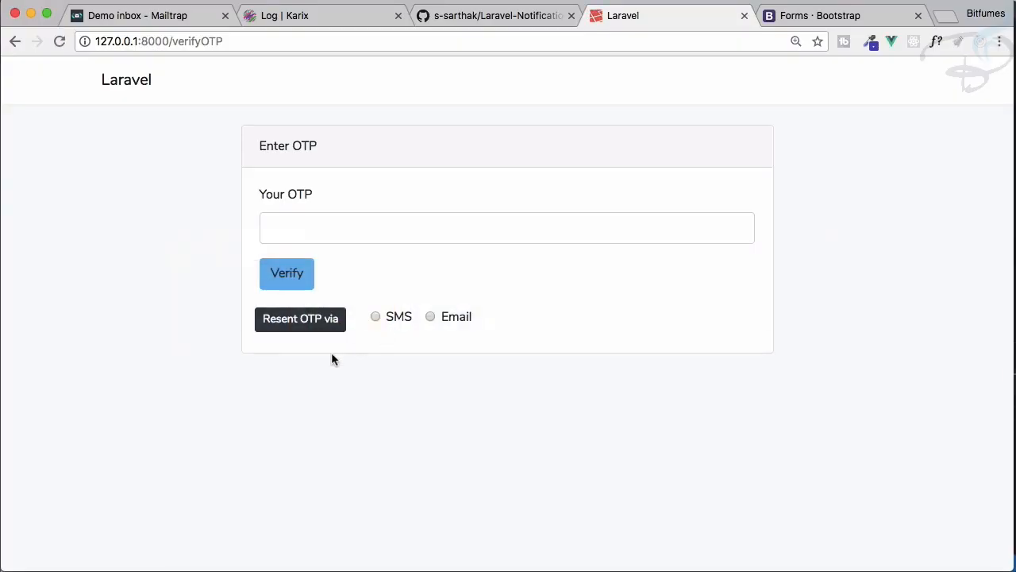
mouse_move(321, 329)
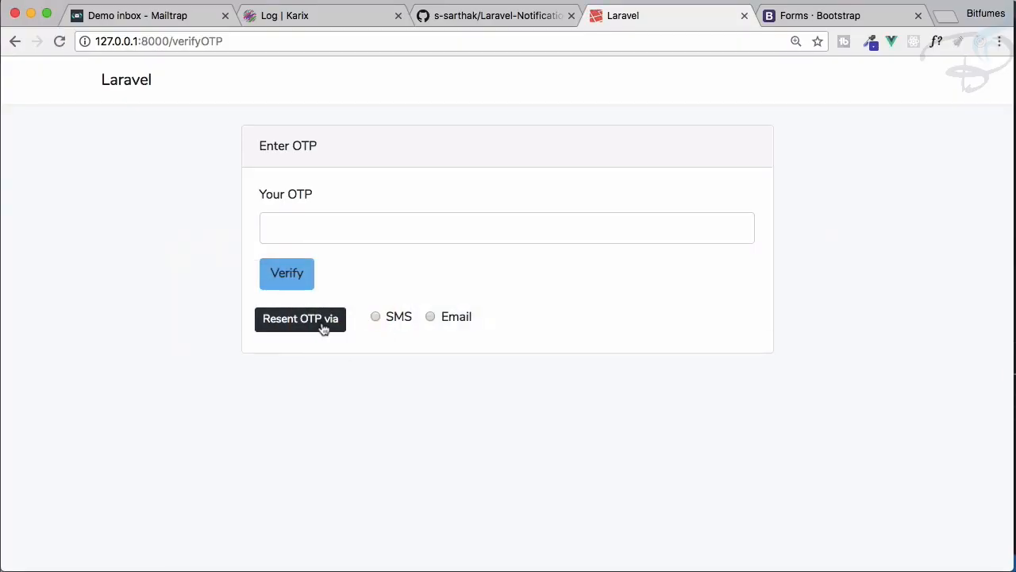
mouse_move(355, 325)
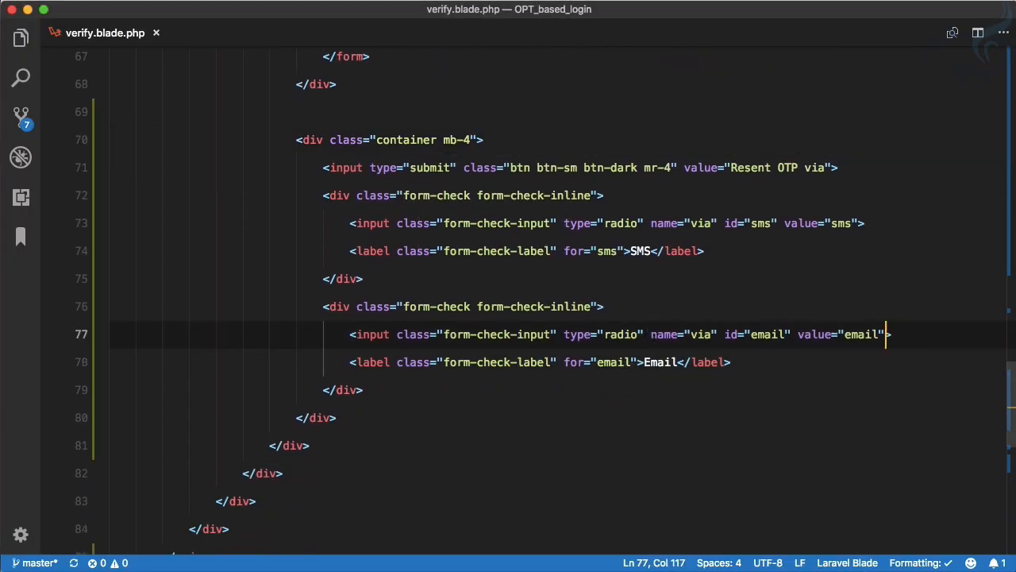
- Add the checked attribute to the Email radio input
text(checked)
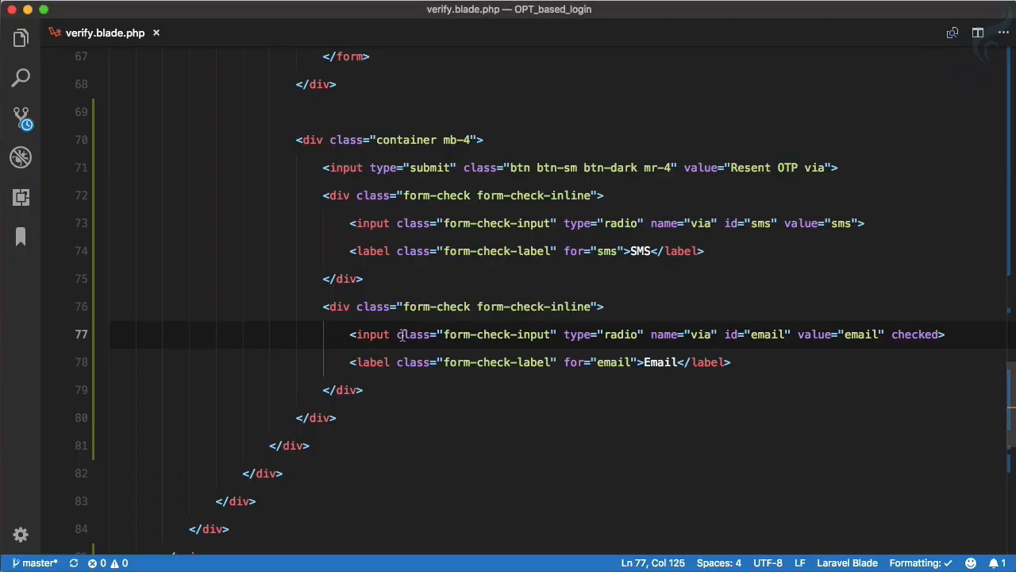
click(19, 37)
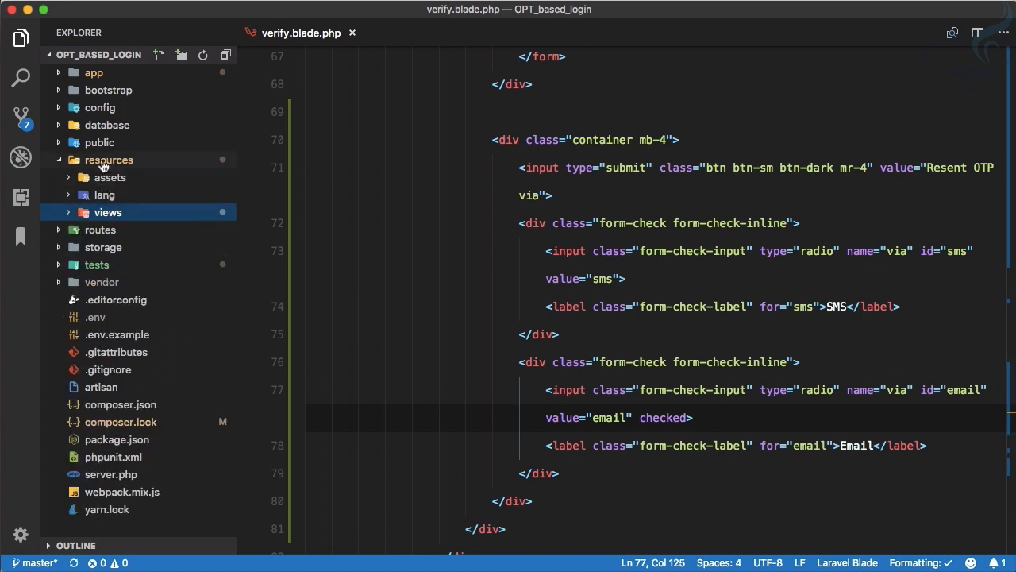
- Duplicate tests/Feature/VerifyOTPTest.php, rename the copy to ResendOTP.php, and open it
click(97, 264)
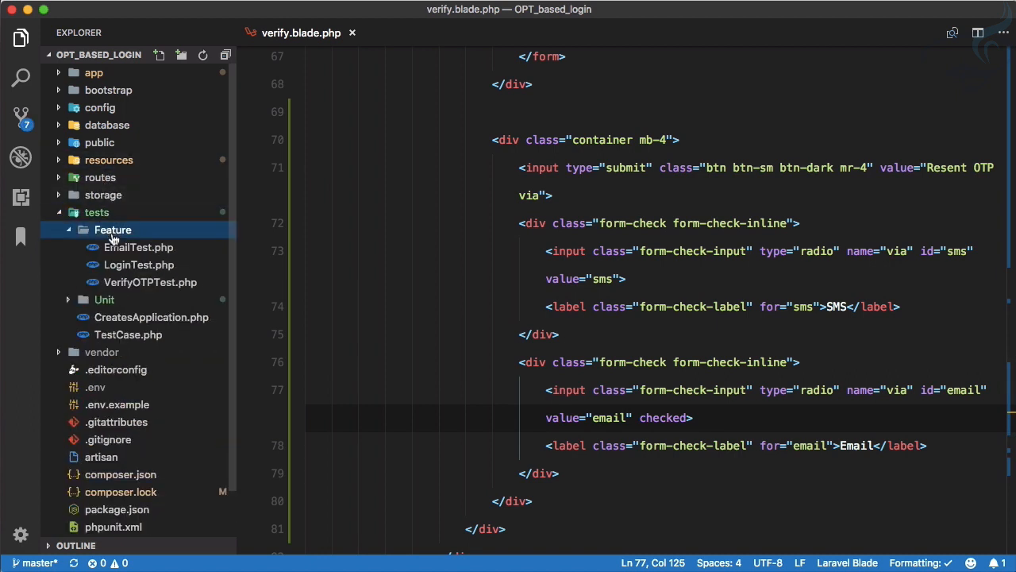
right_click(112, 229)
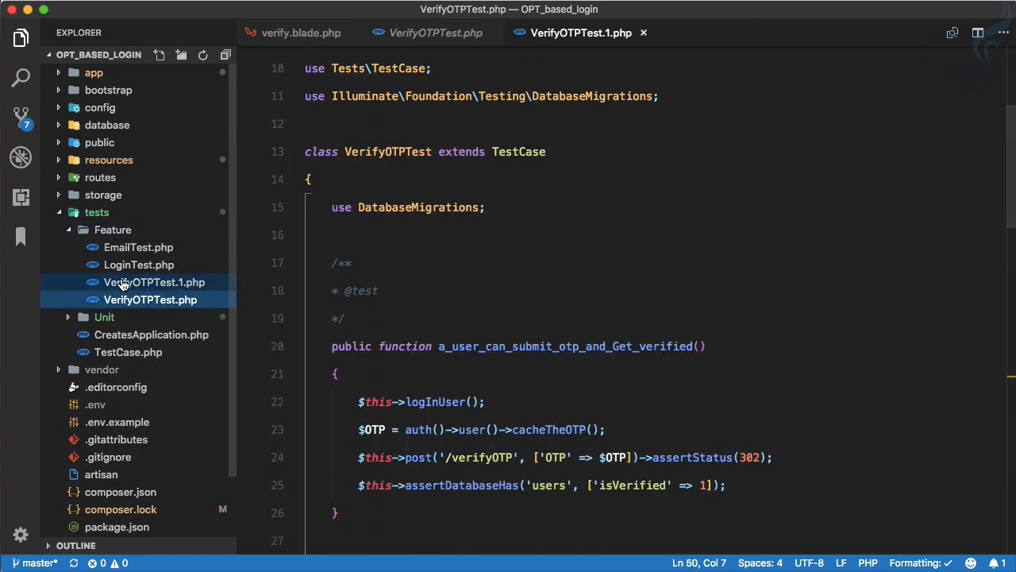
double_click(154, 282)
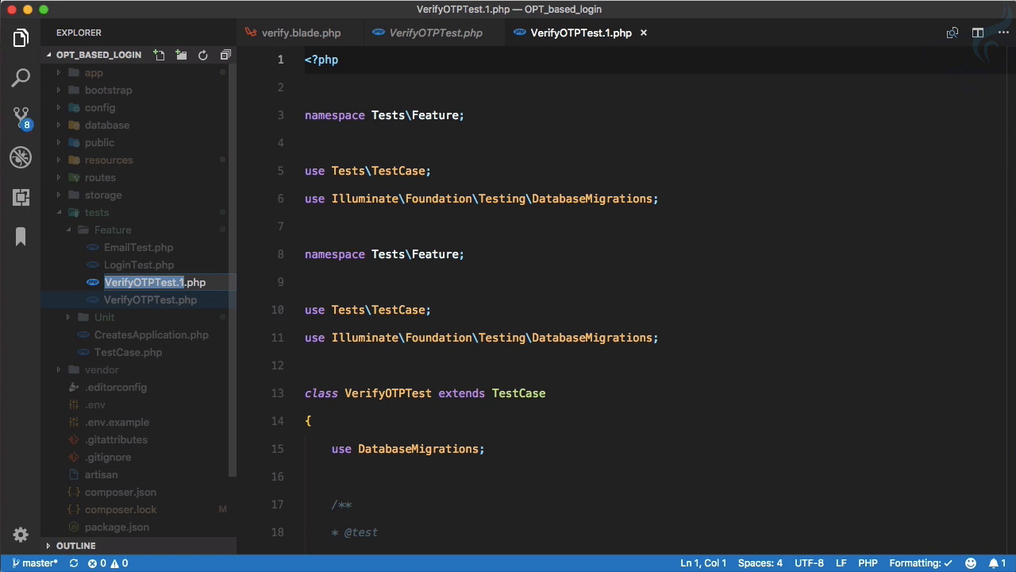
text(ResendO.php)
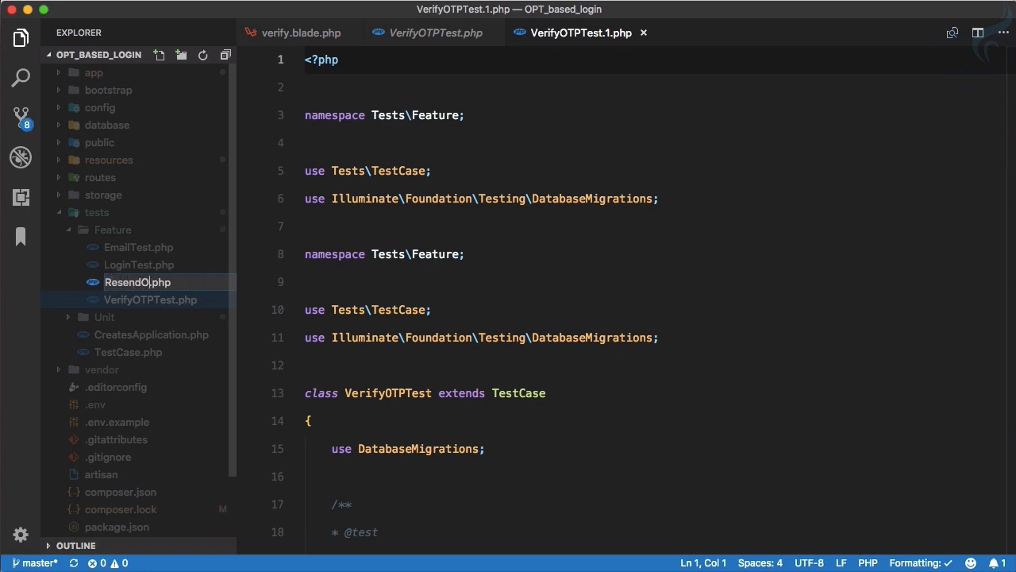
text(TP)
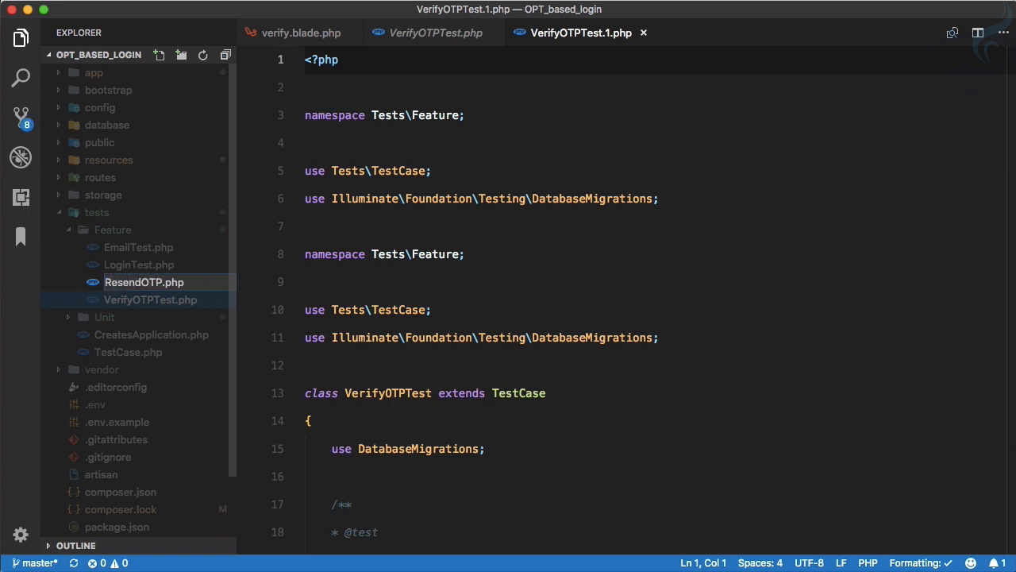
click(144, 282)
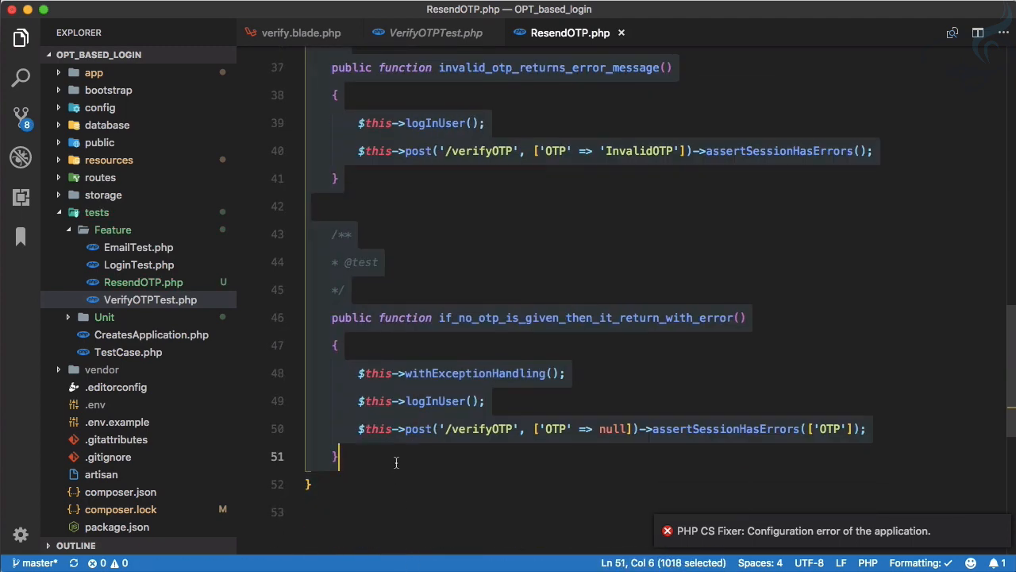
- Write test method a_user_can_request_for_new_otp starting with $user = $this->logInUser()
text(test)
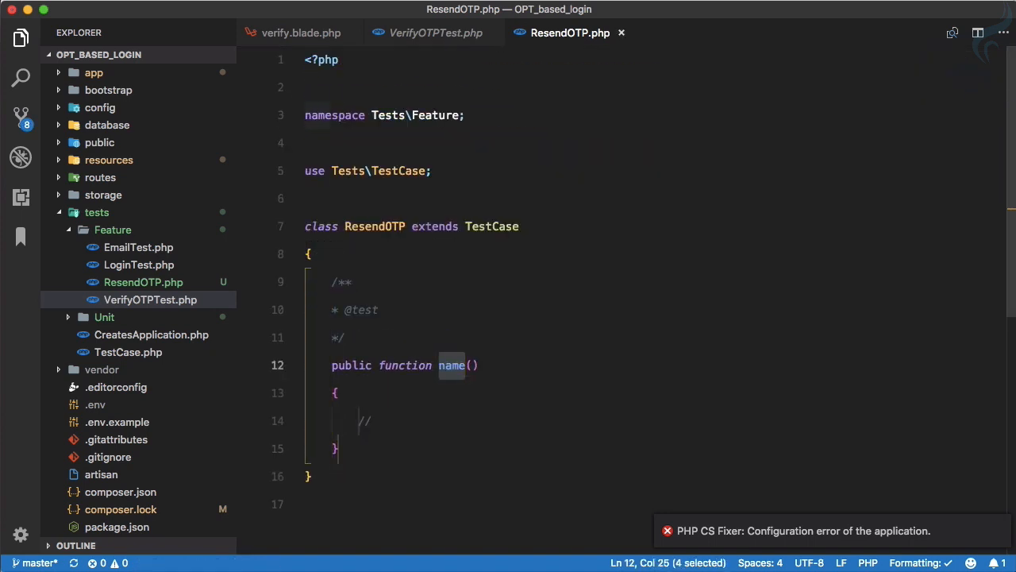
text(a_user_can)
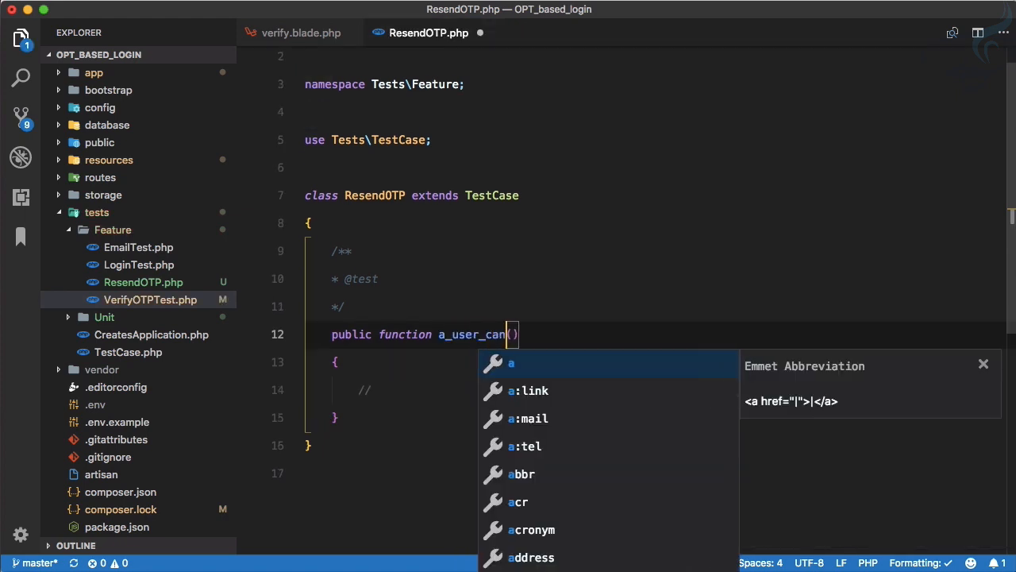
text(_request_for_new_otp)
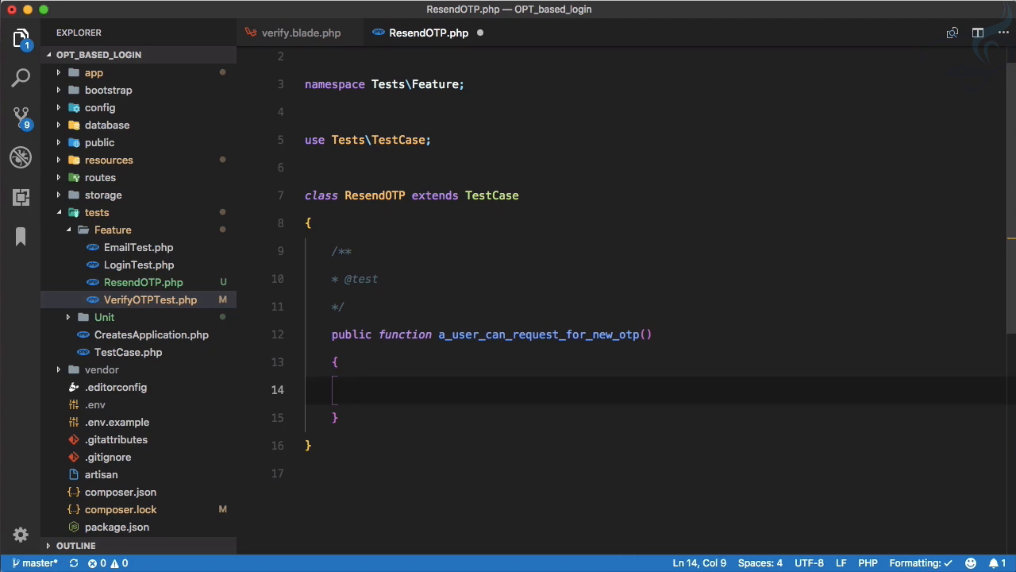
text($user)
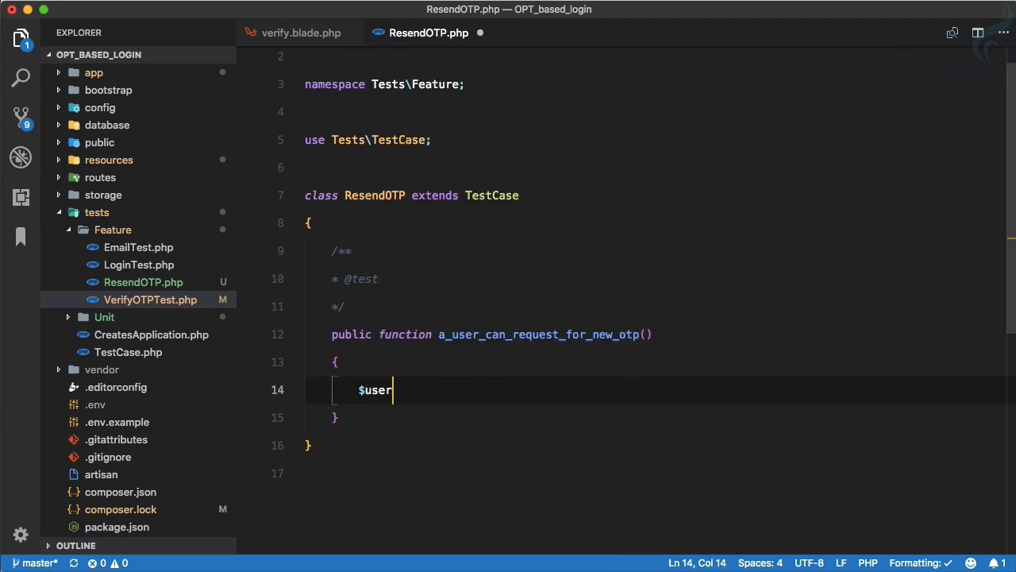
text(=)
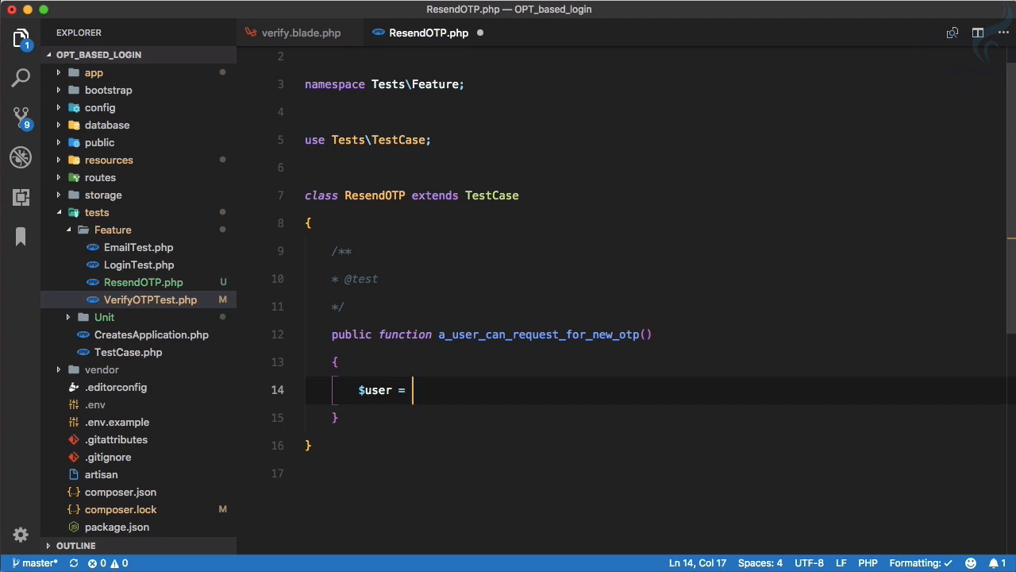
text(factory())
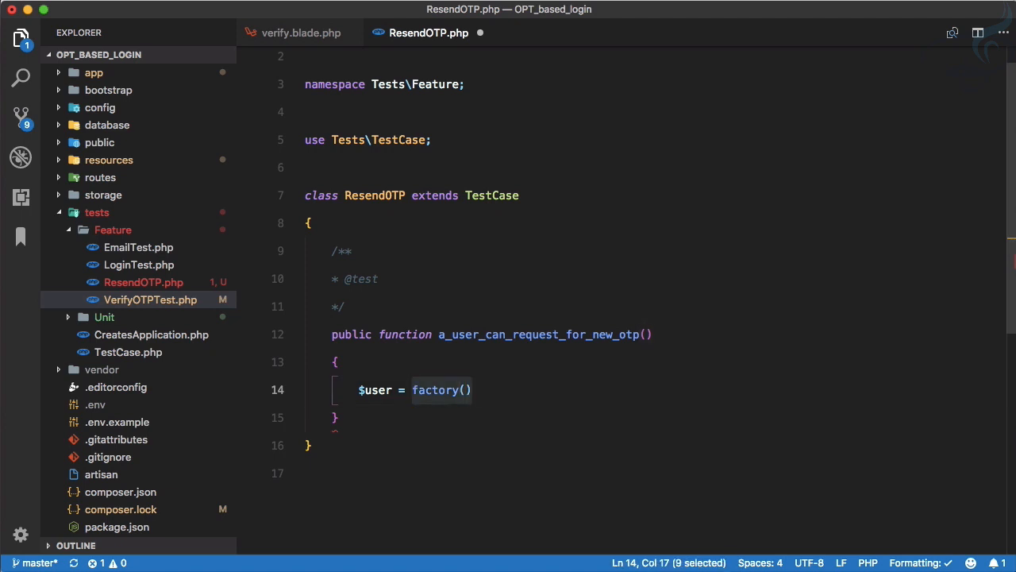
text($this->log;)
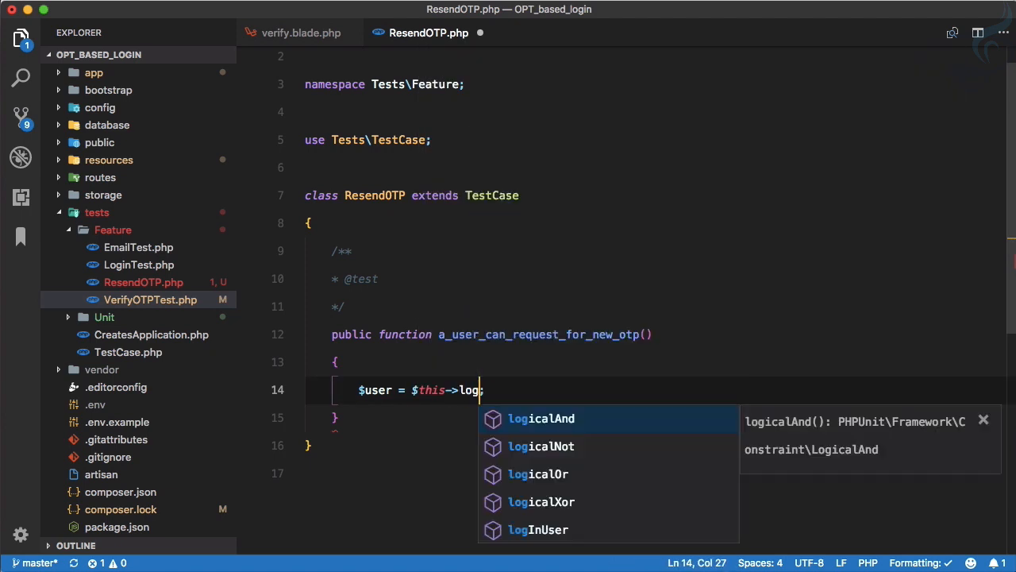
text(in)
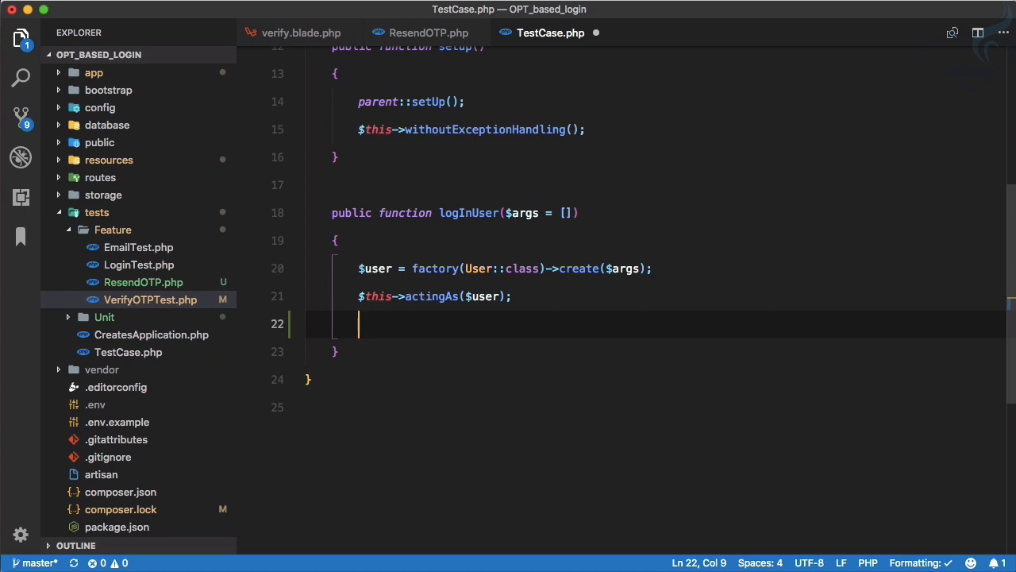
- Add 'return $user;' to logInUser in TestCase.php and return to ResendOTP.php
text(return $)
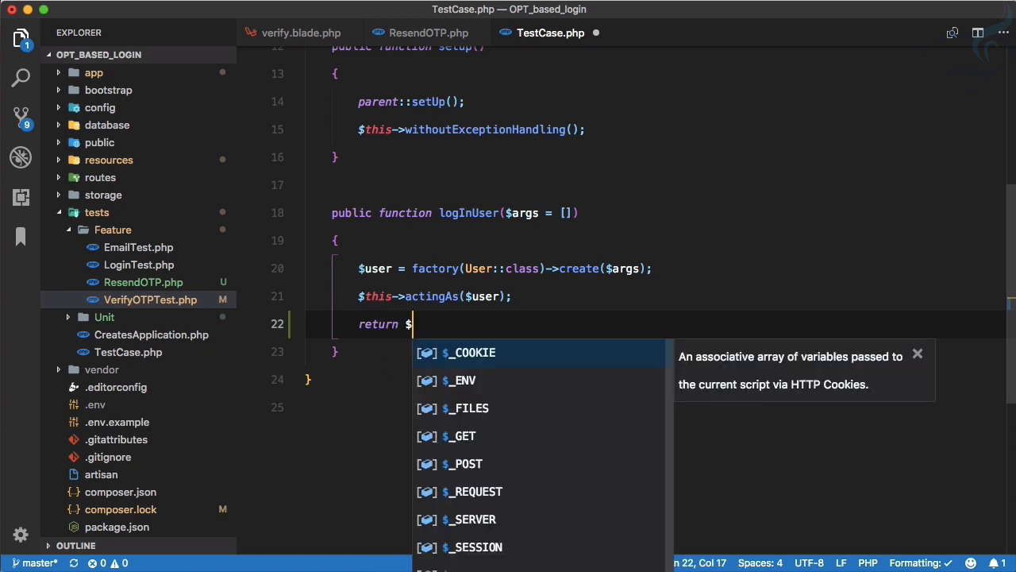
text(user;)
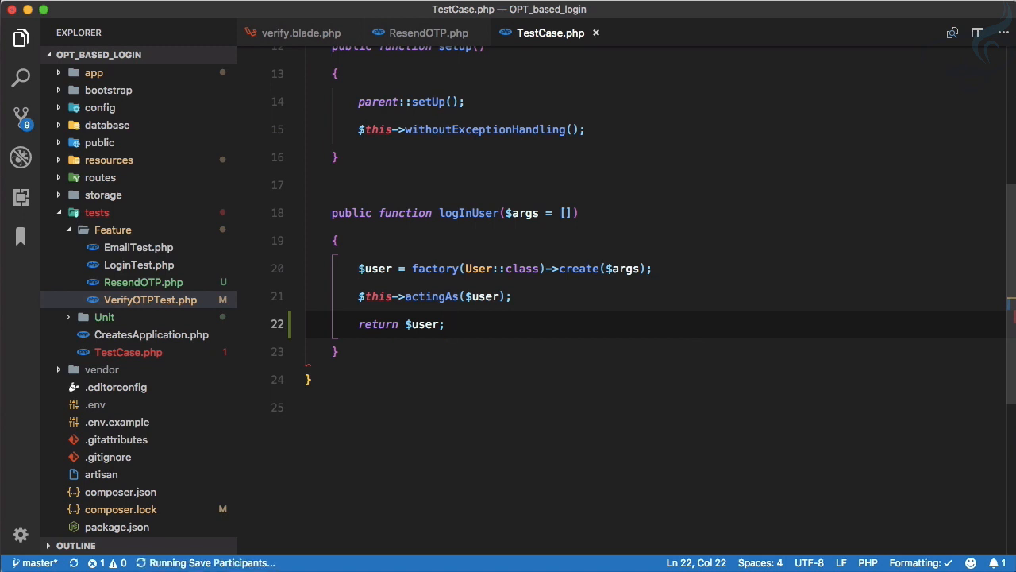
click(428, 33)
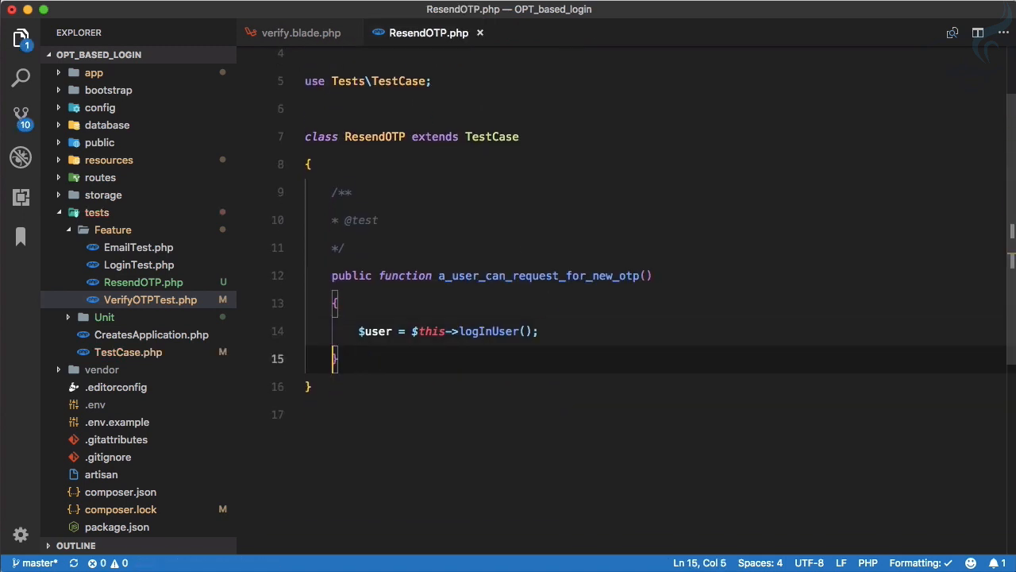
- Write the test's POST request to /resent_otp with via set to 'email'
text(this->;)
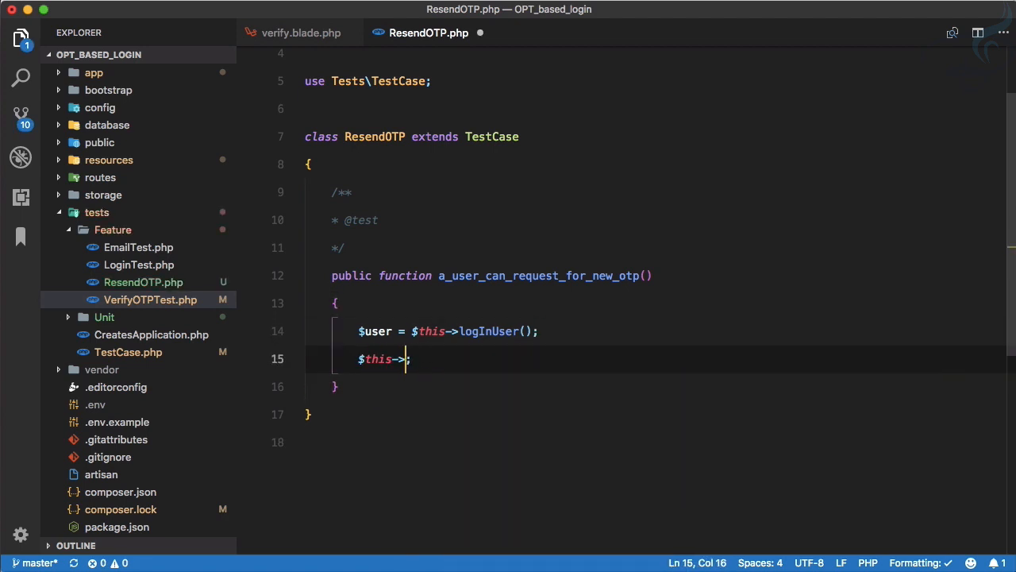
text(post()
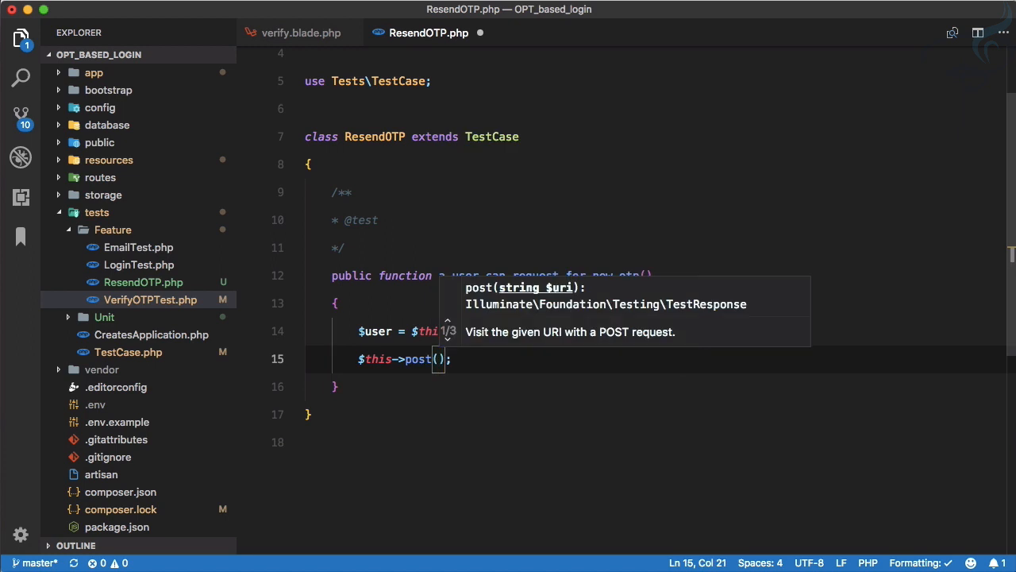
text('/')
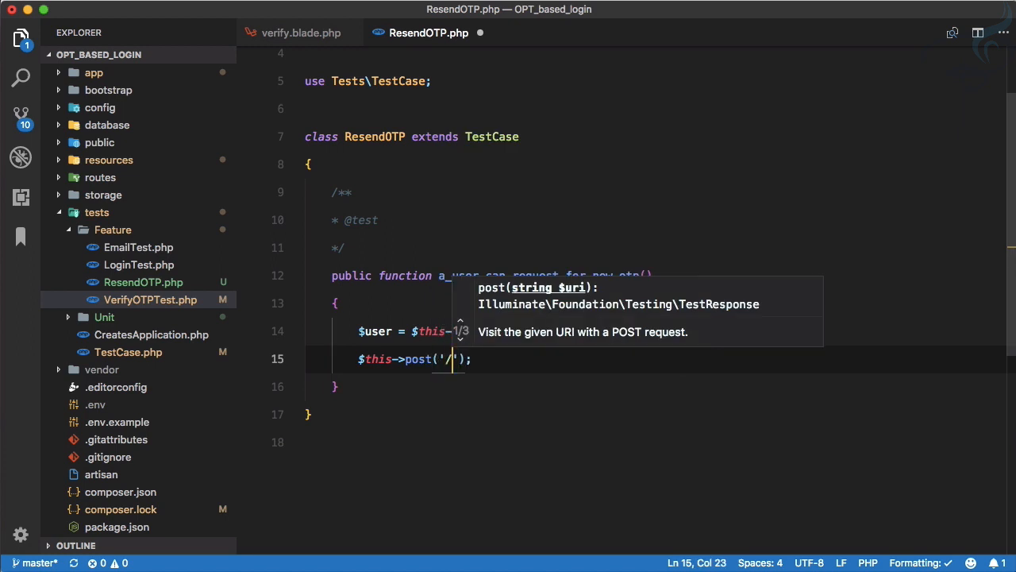
text(resento)
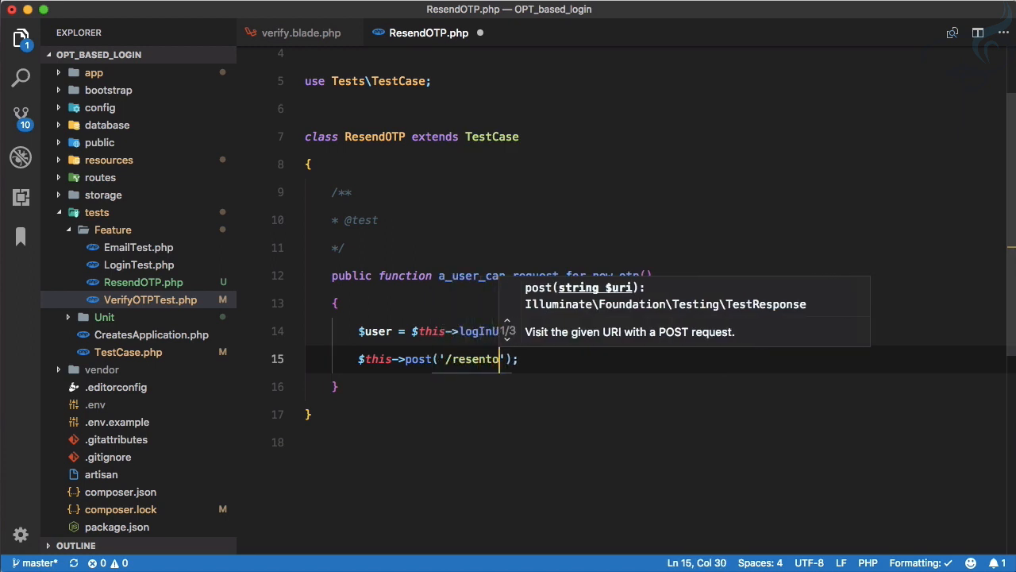
text(tp)
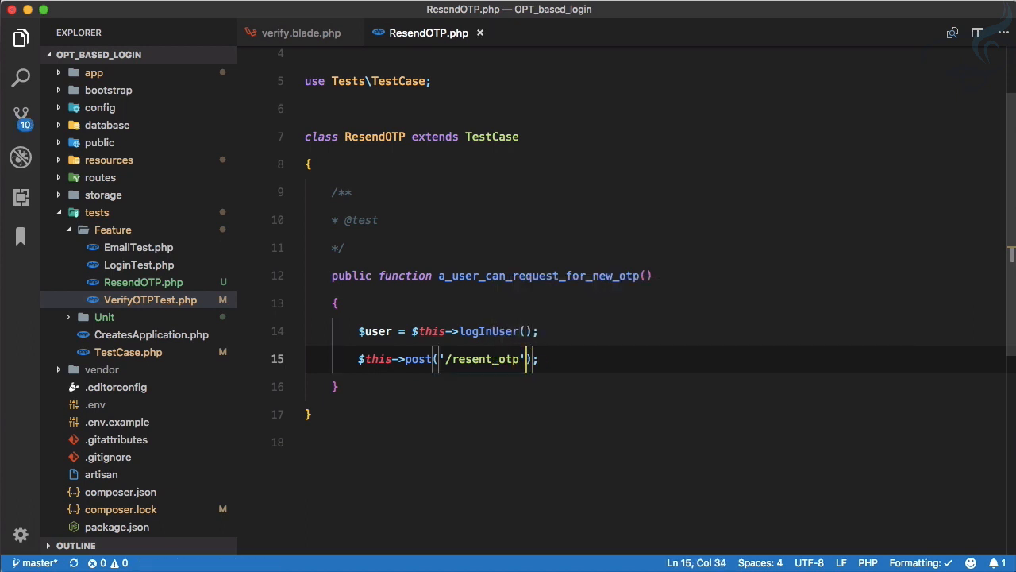
text(,['via'=)
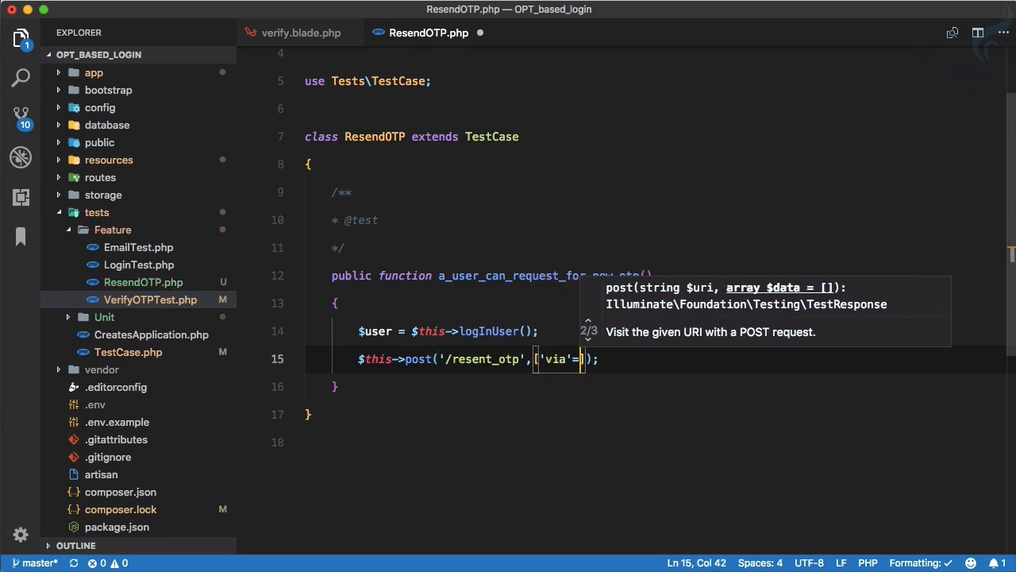
text(>'email')
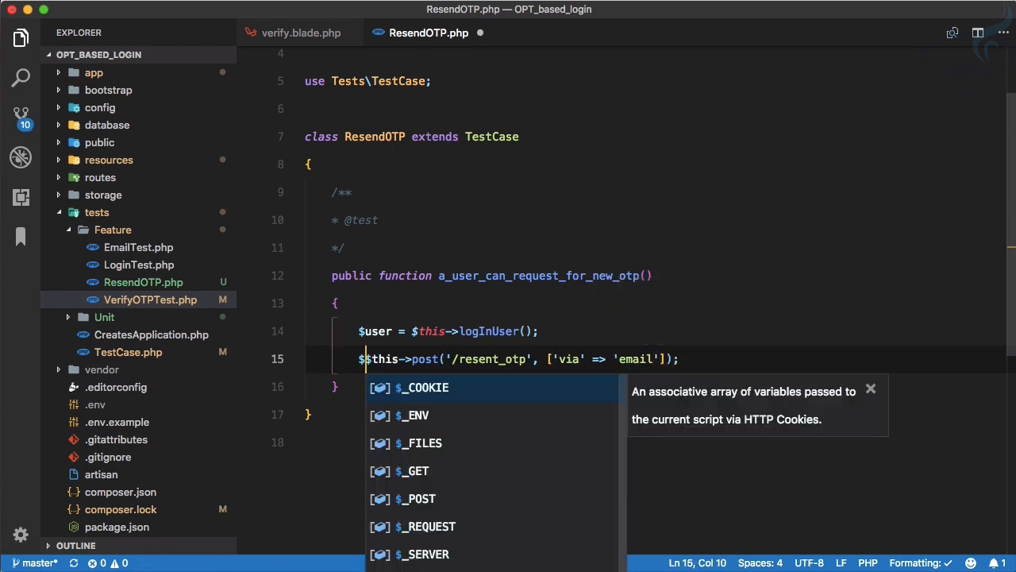
- Assert the test response status is 201
text($response)
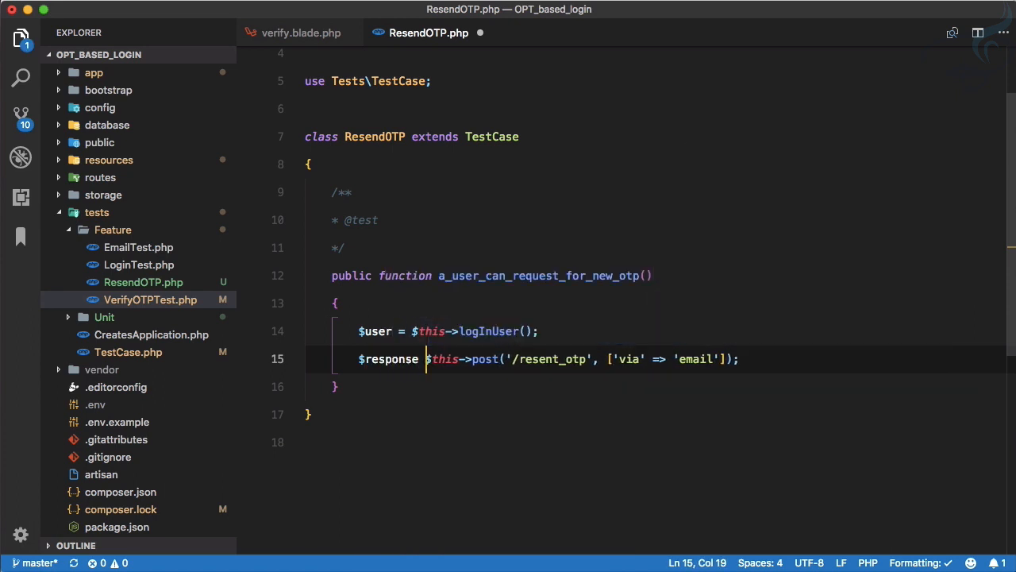
text($response)
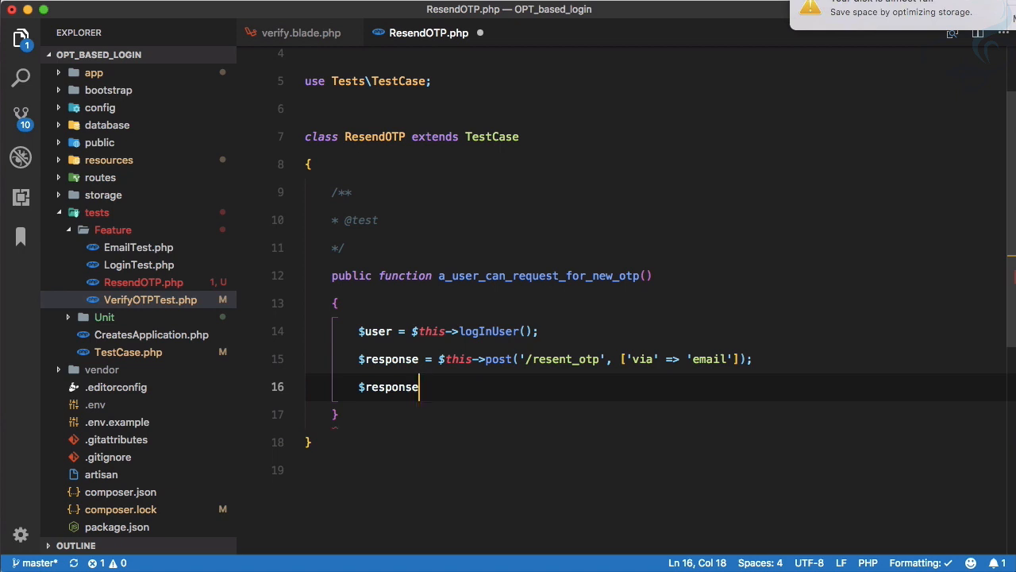
text(->assertst)
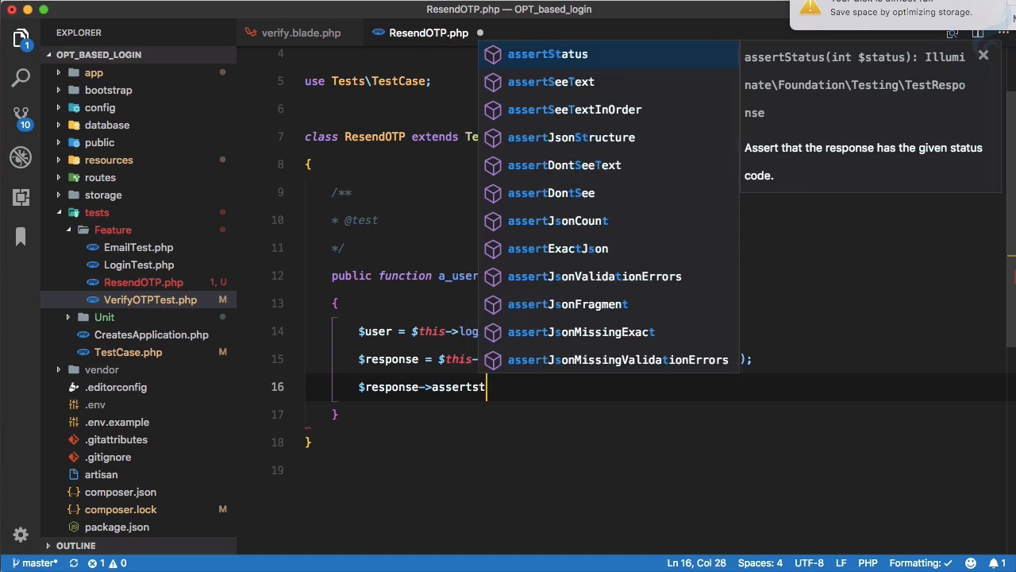
click(548, 54)
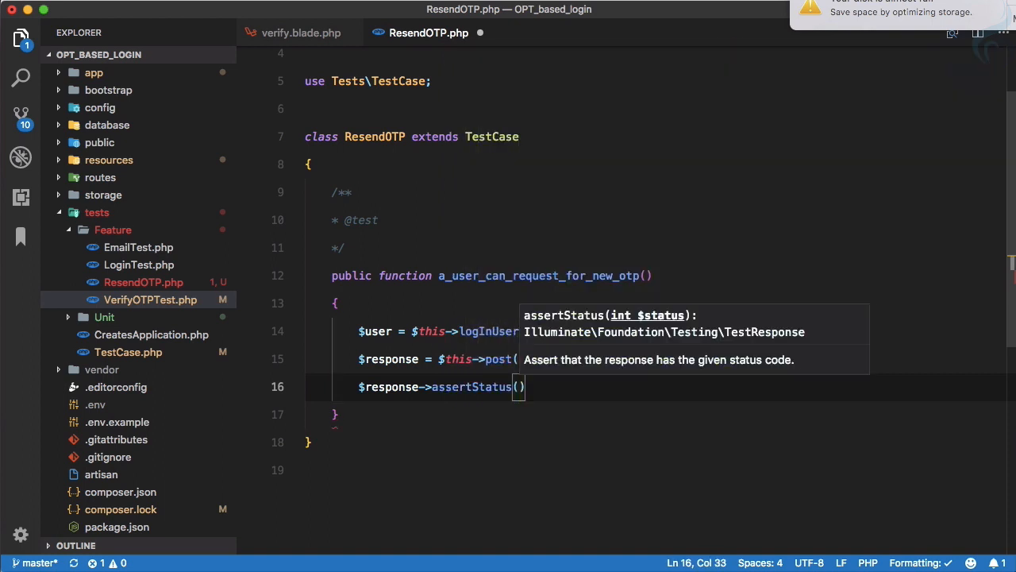
text(201)
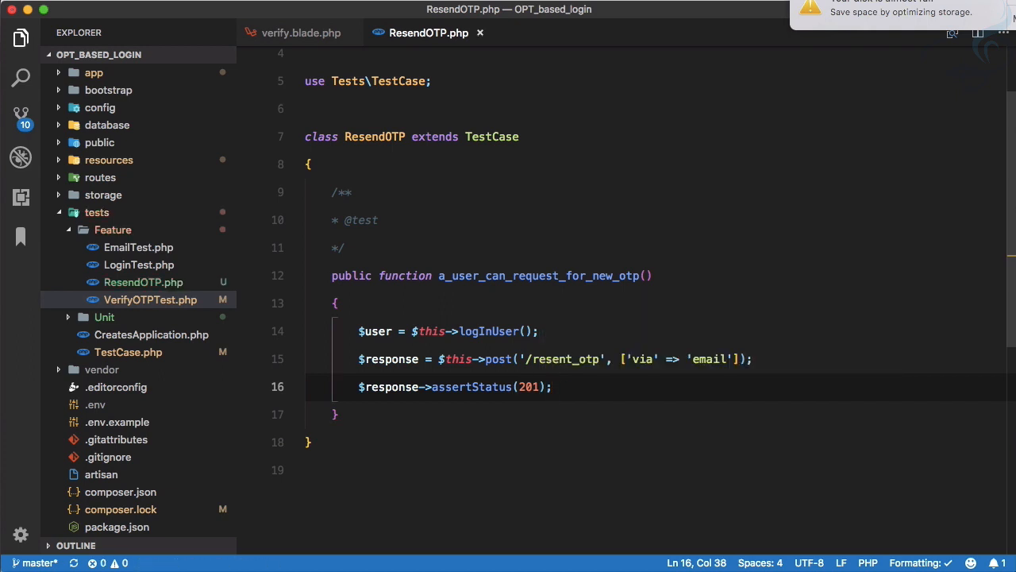
mouse_move(567, 387)
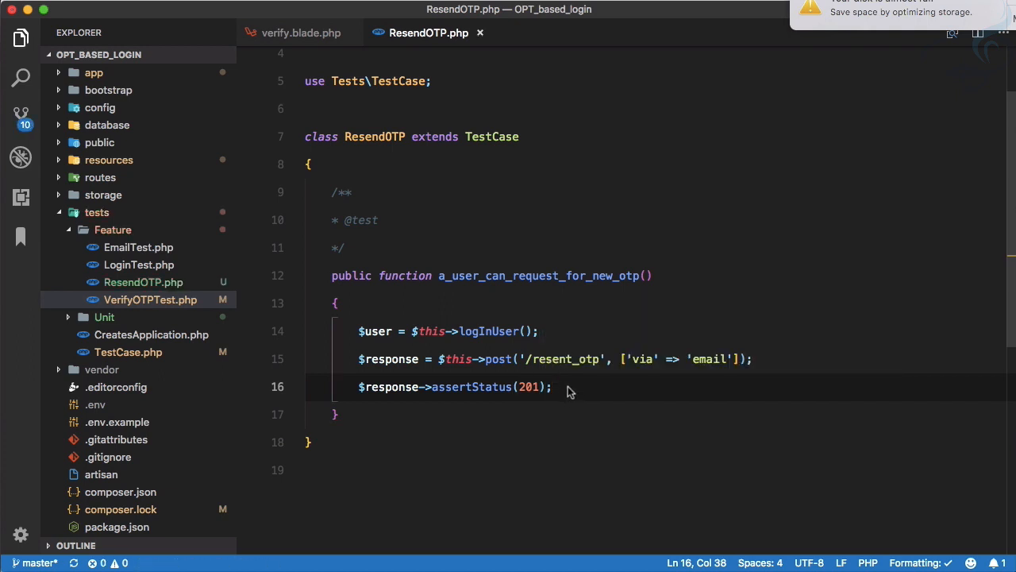
- Add the DatabaseMigrations trait to the ResendOTP test class
click(549, 387)
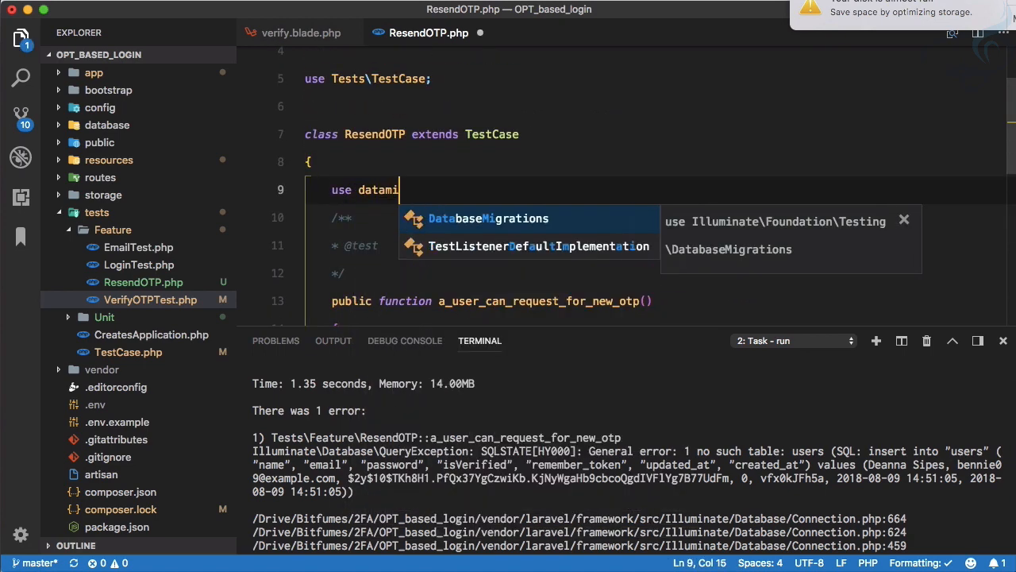
click(489, 217)
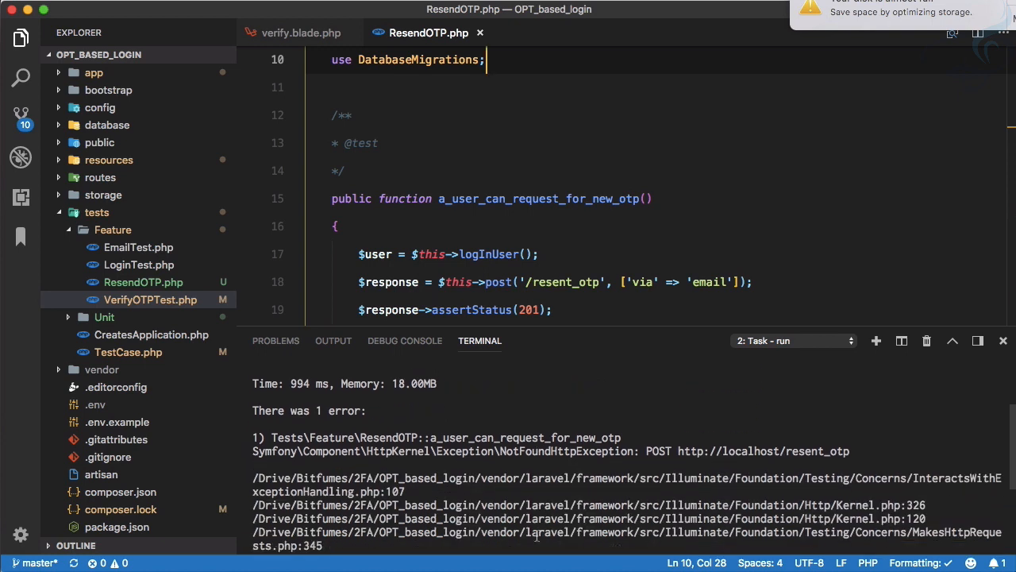
mouse_move(702, 260)
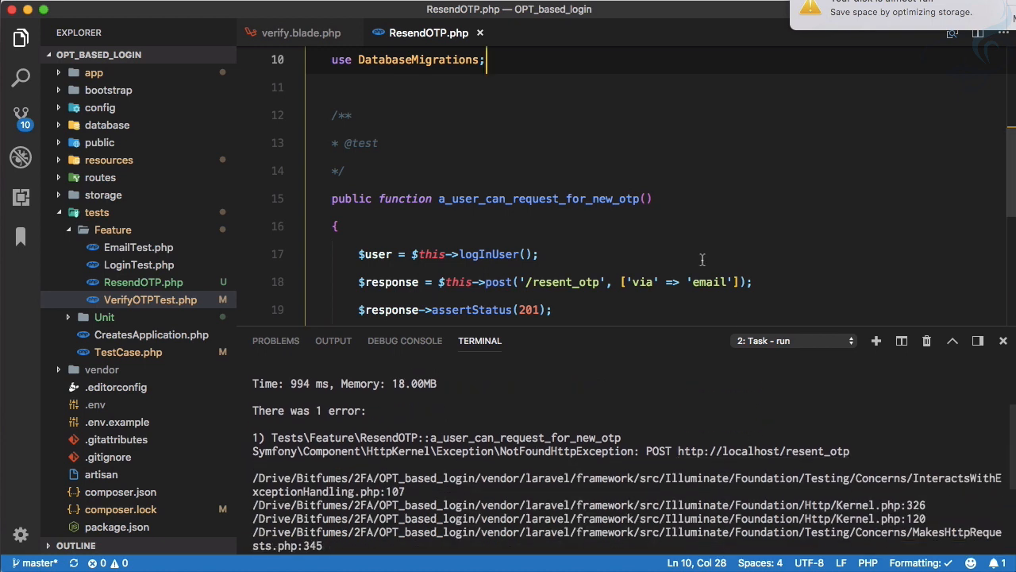
key(cmd+p)
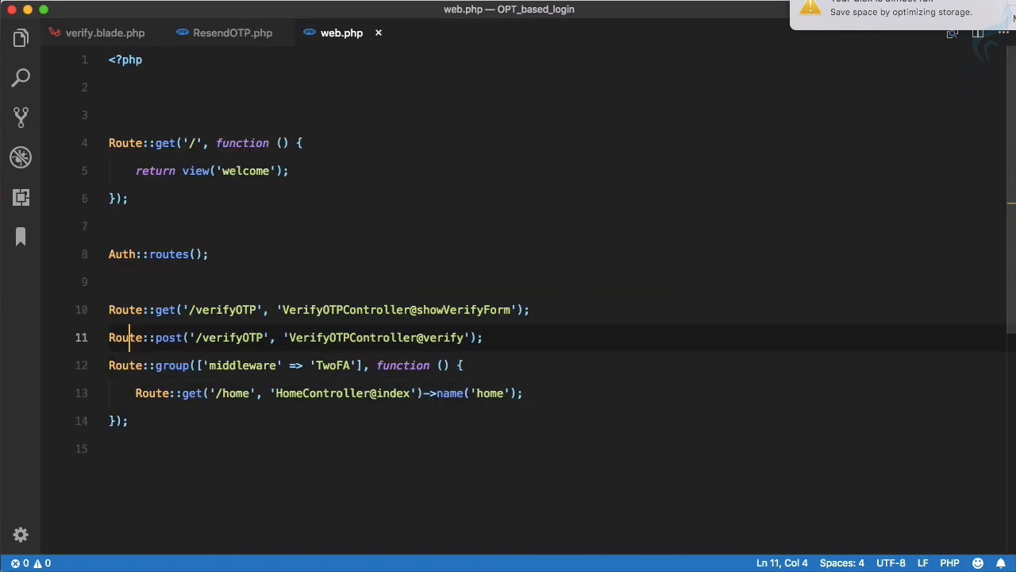
- Add Route::post('/resent_otp', 'ResendOTPController@resend') to web.php
text(Route::post()
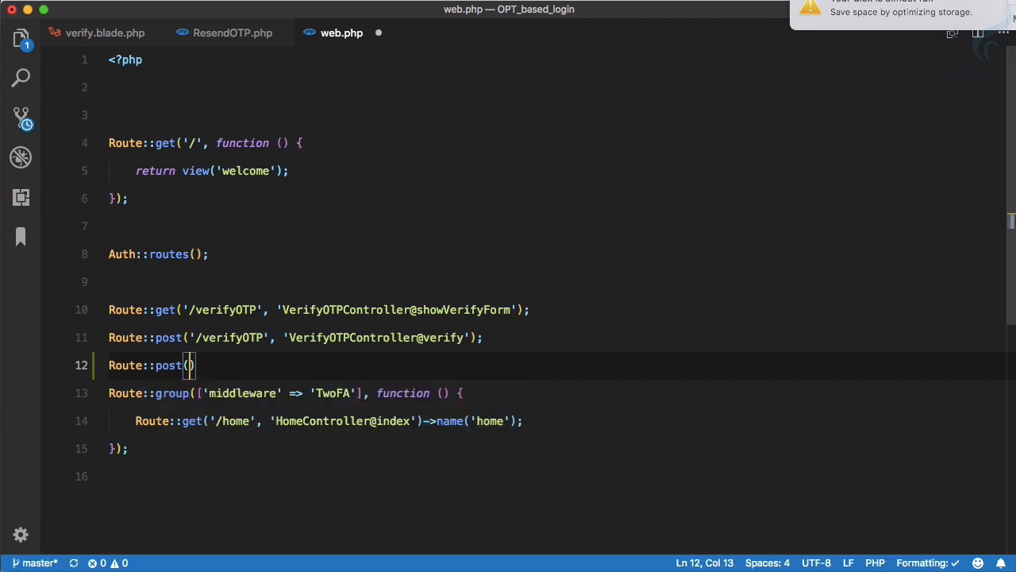
text('/resent_otp')
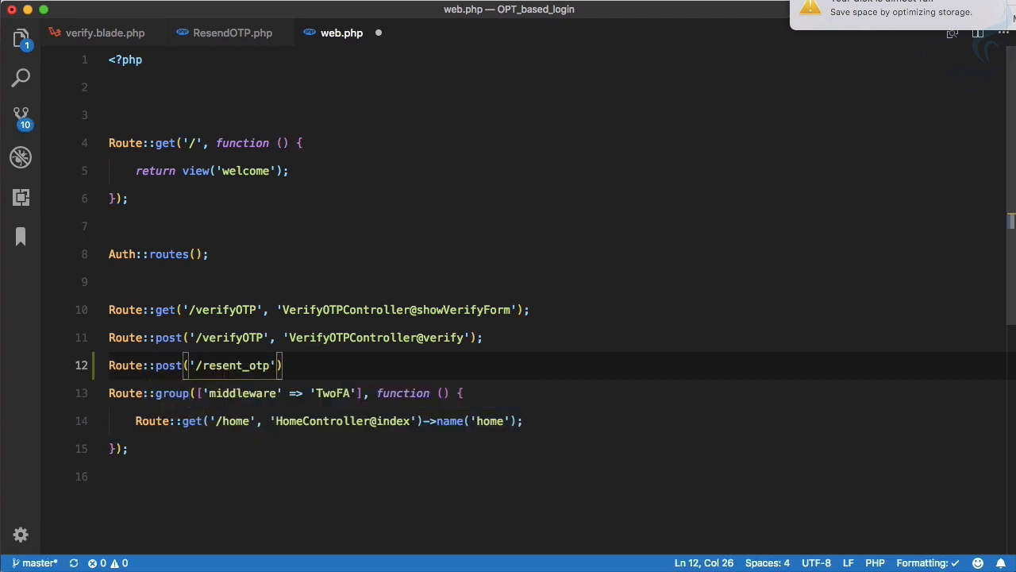
text(,')
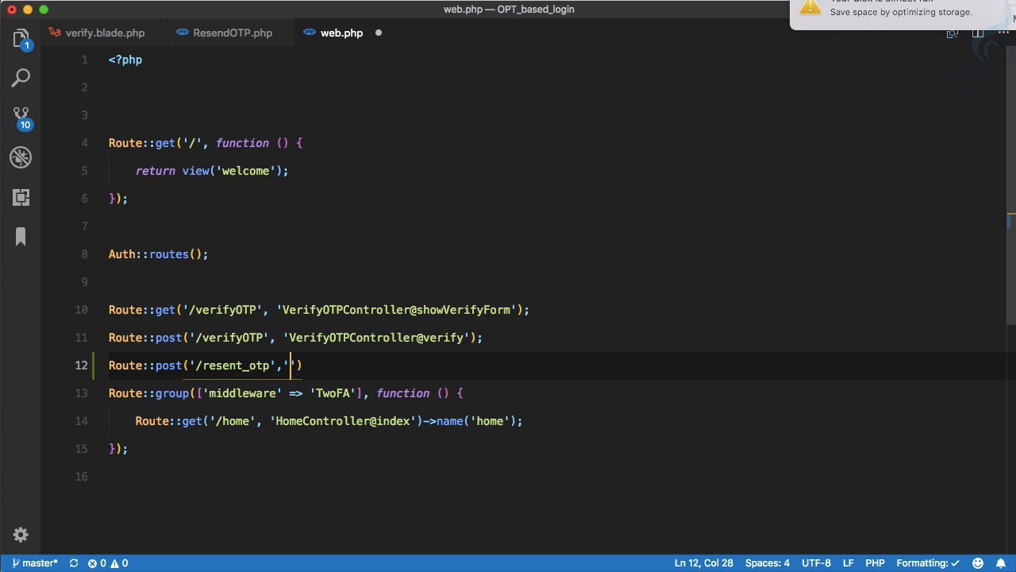
text(ResendOTPController@)
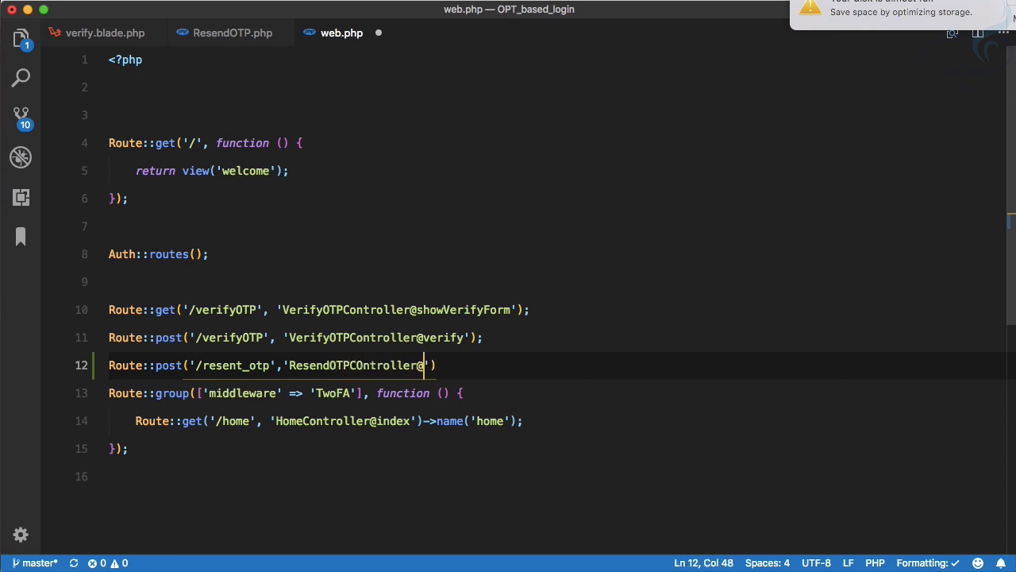
text(resend)
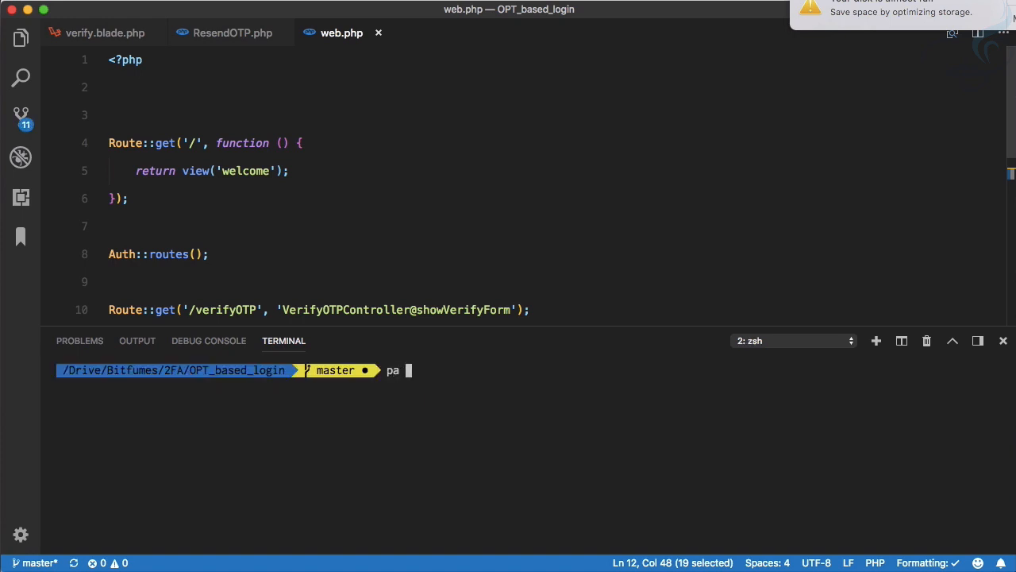
- Generate ResendOTPController with make:controller and open the new file
text(make:controo)
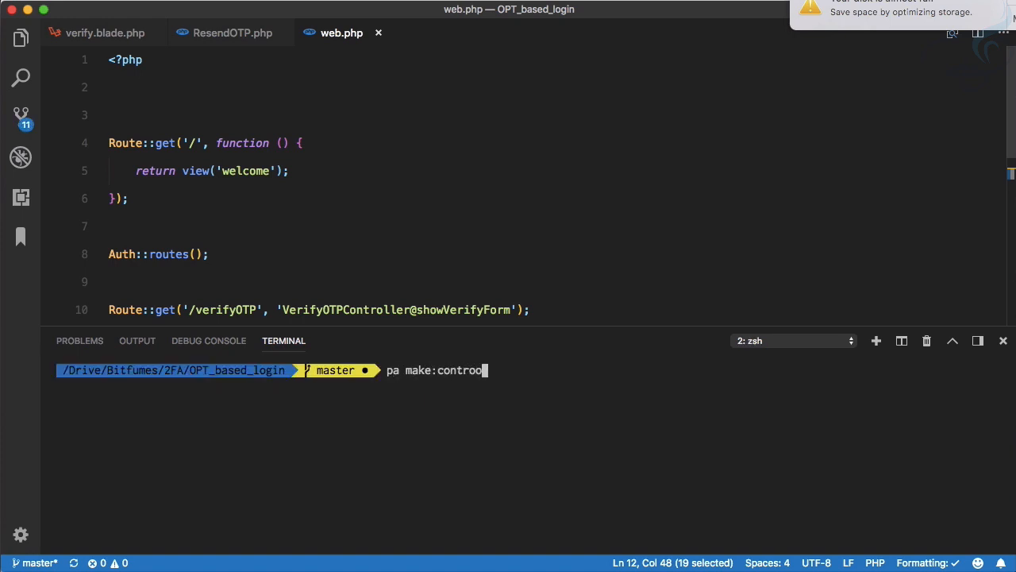
text(ller ResendOTPController)
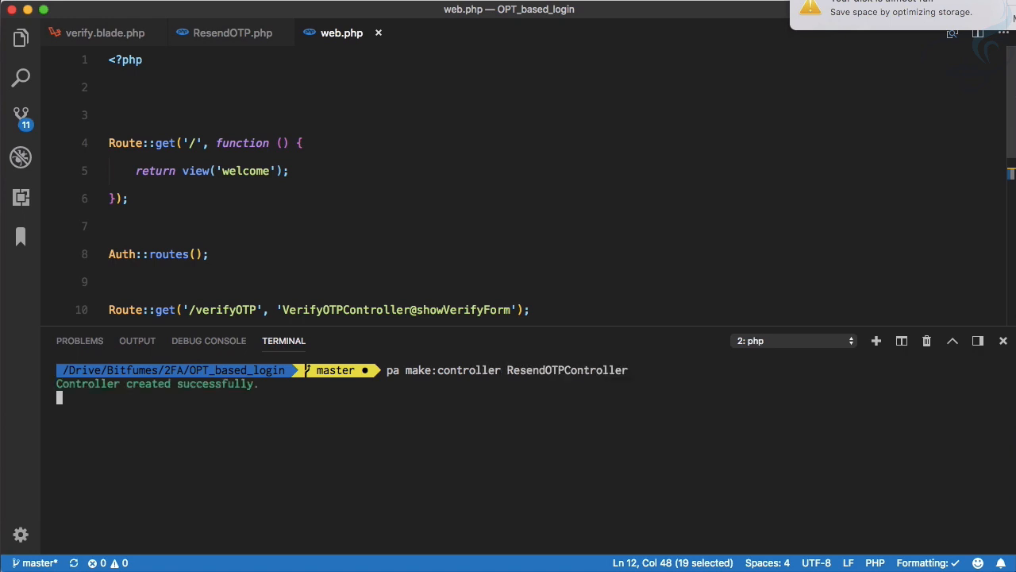
key(cmd+p)
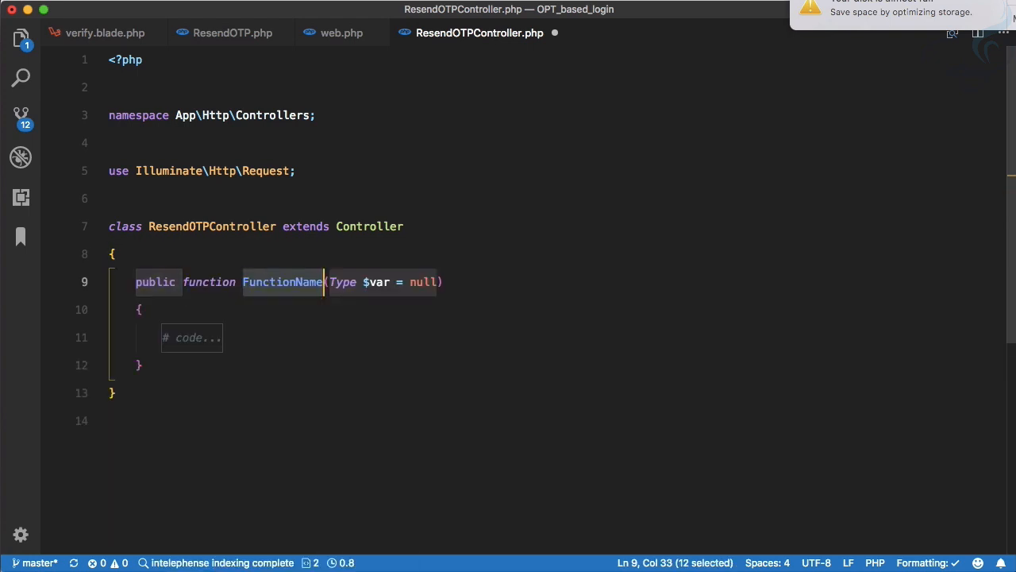
text(ResendOTPController)
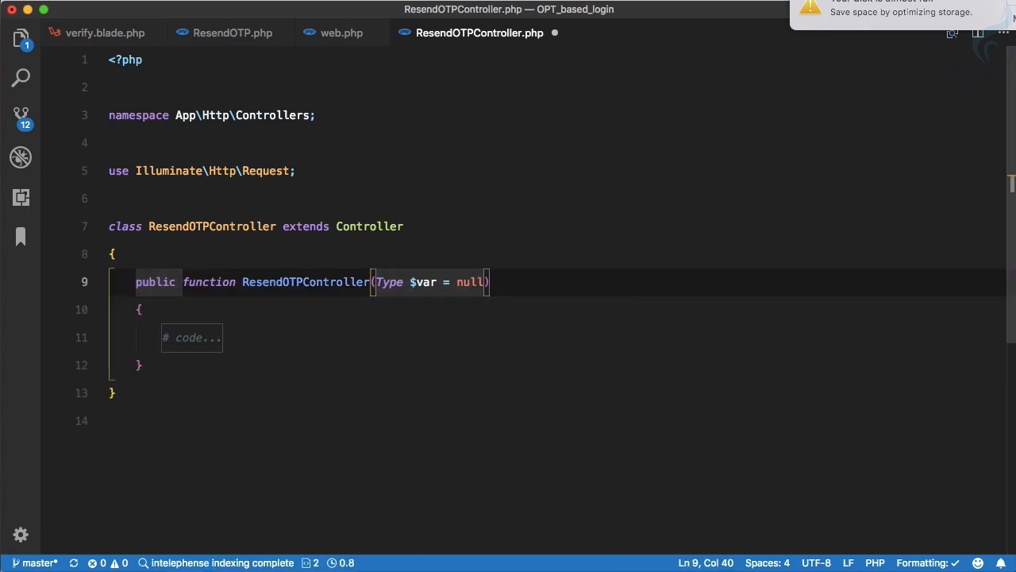
- Rename the placeholder method to resend with a Request parameter
text(resend)
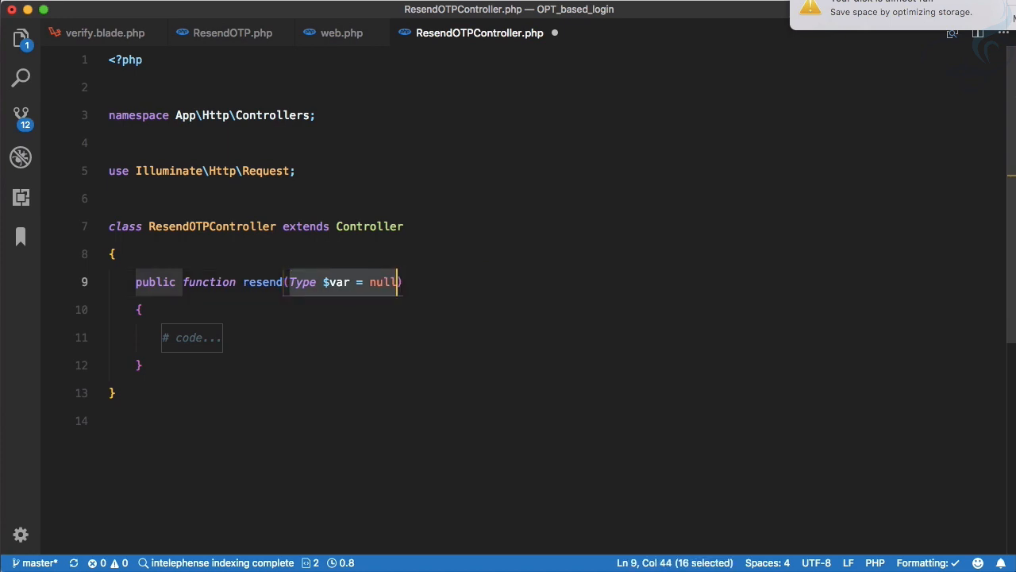
text(Request)
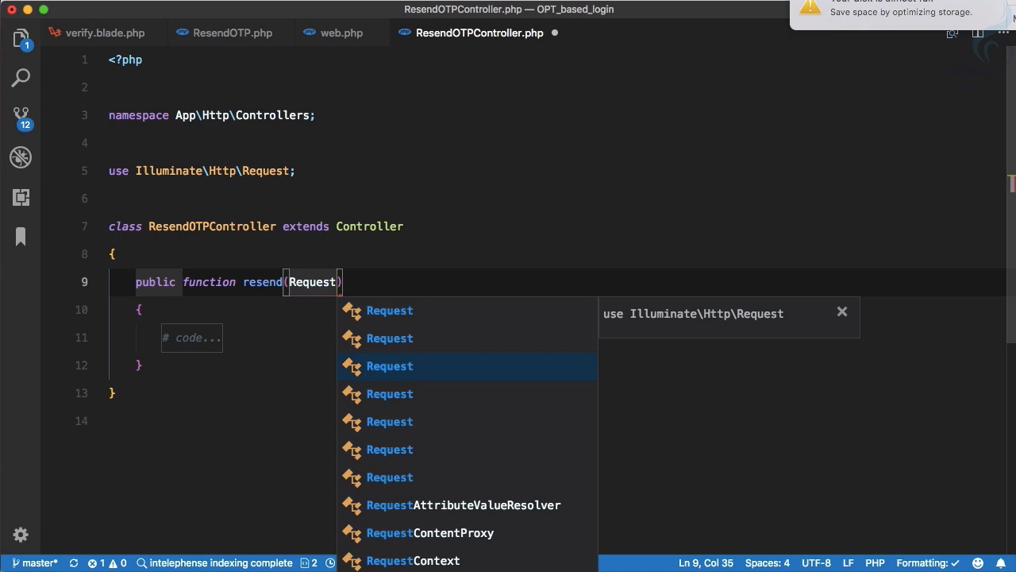
key(Escape)
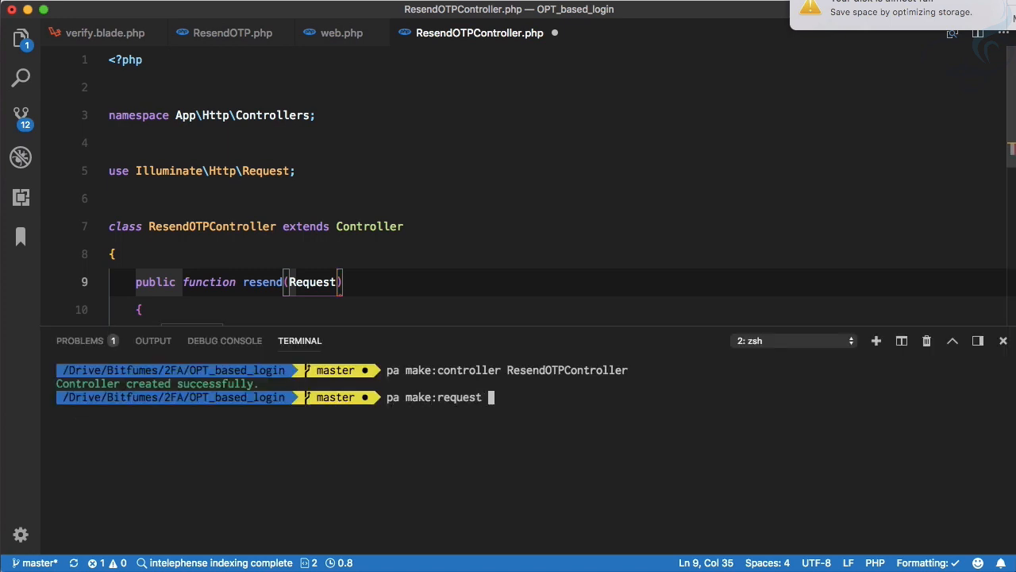
- Generate the ResentOTPRequest form request and open the new file
text(R)
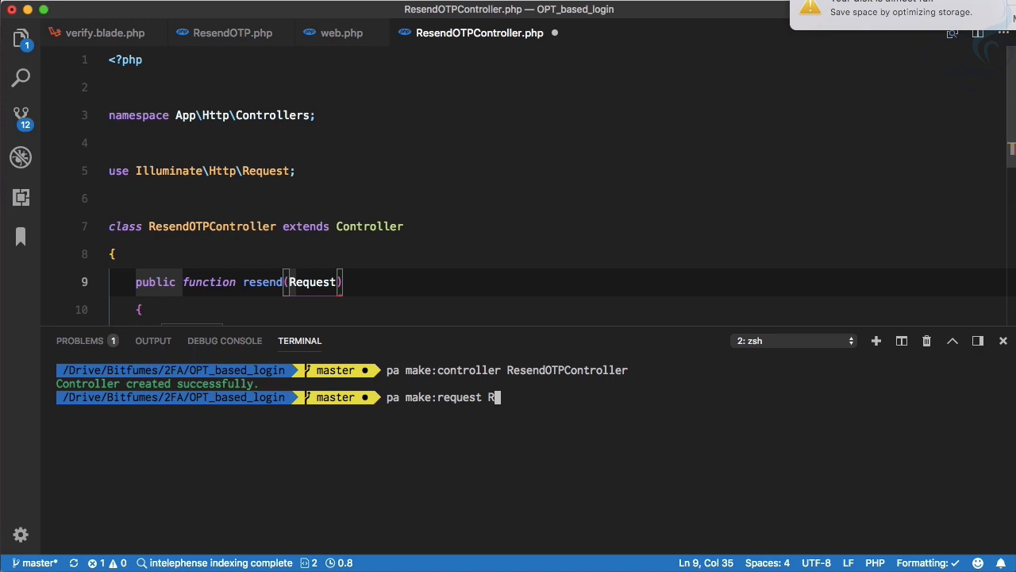
text(esent)
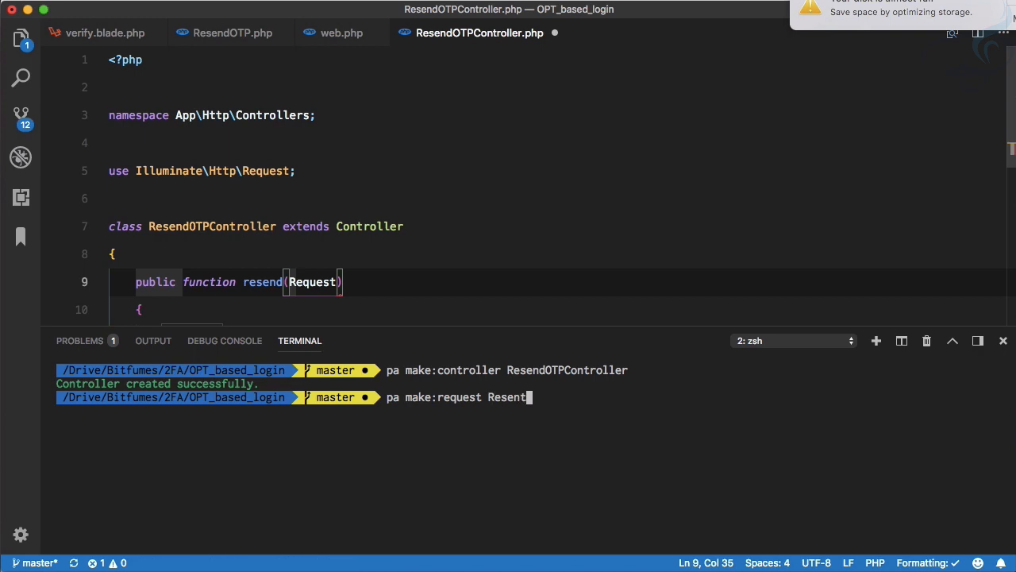
text(OTPRequest)
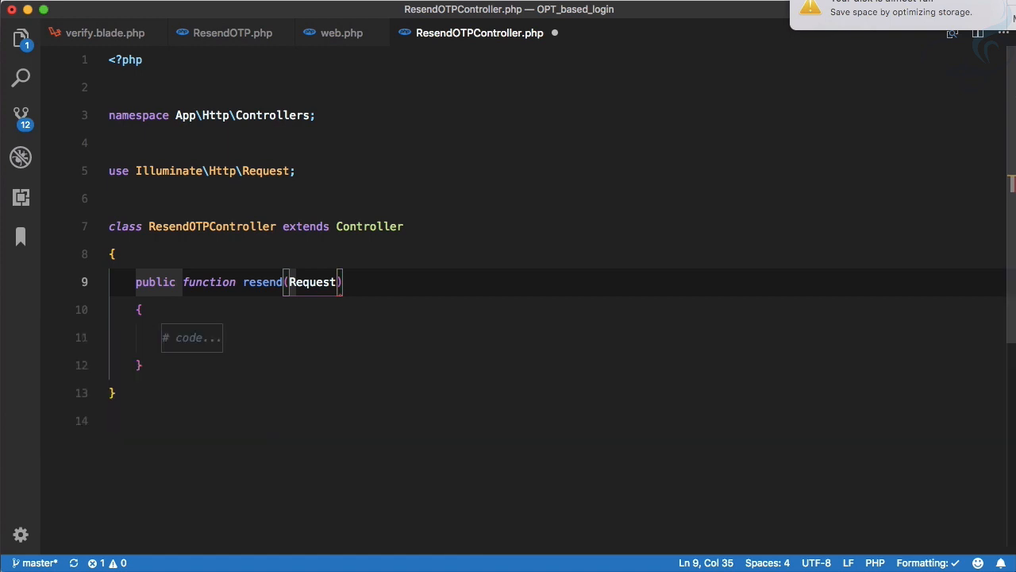
text(resent)
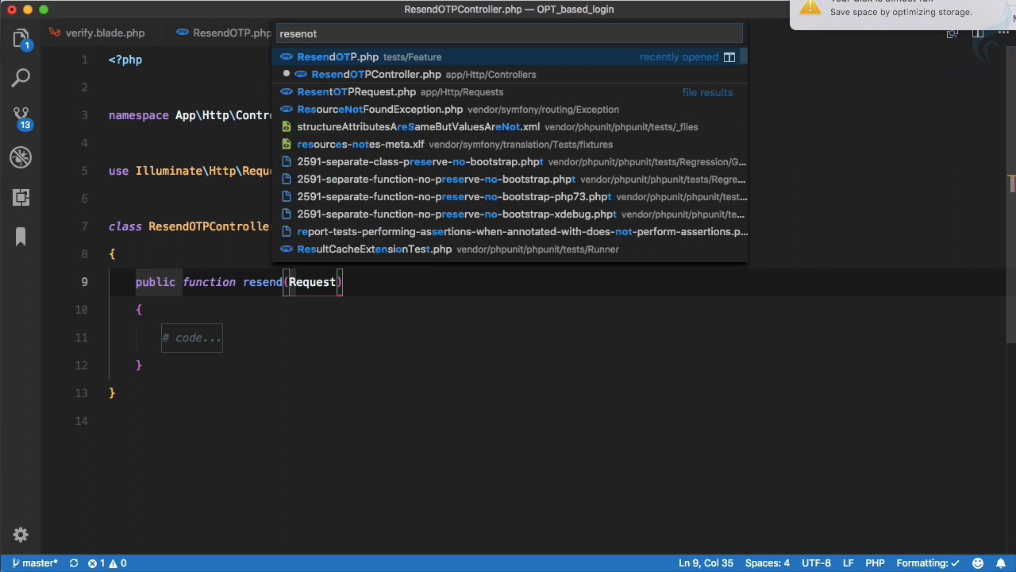
click(355, 92)
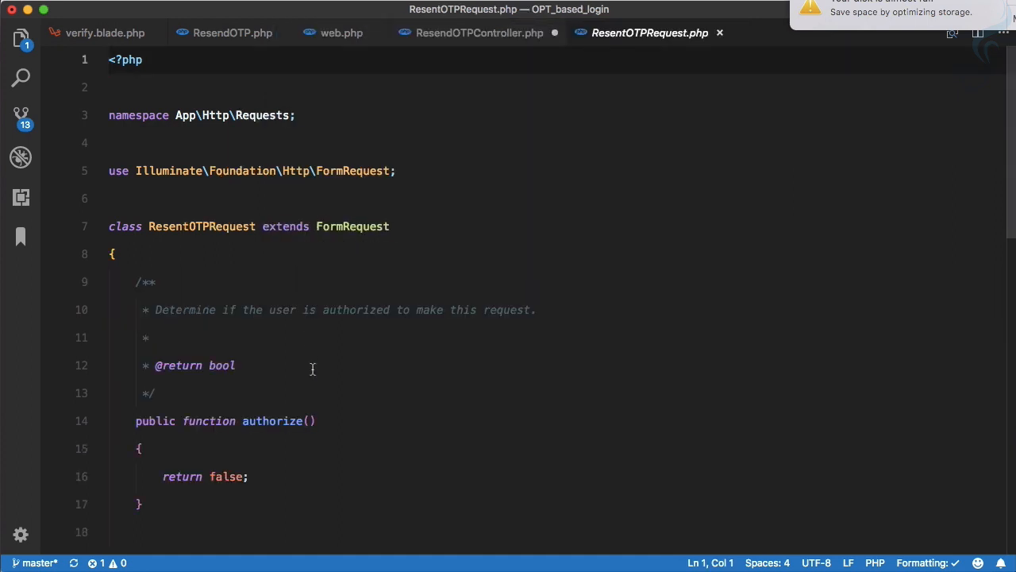
- Make authorize() return true and add 'via' => 'required' to rules()
text(true)
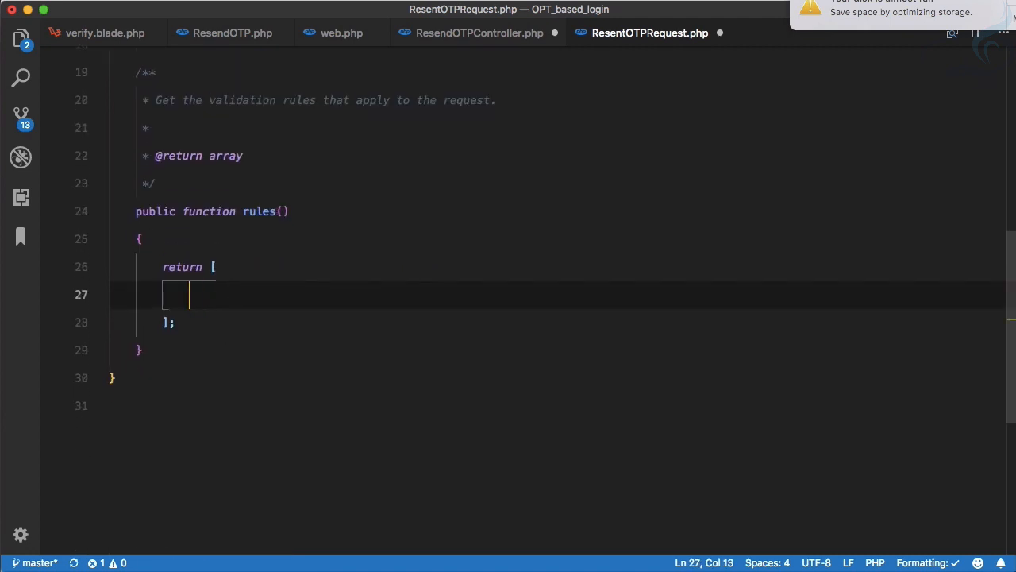
text('via' => 'req)
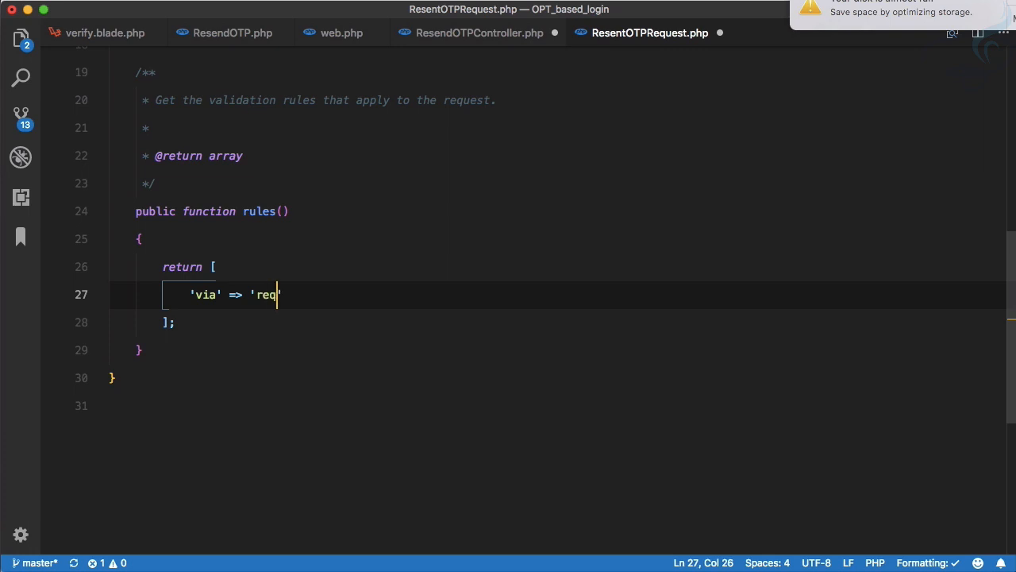
text(uired)
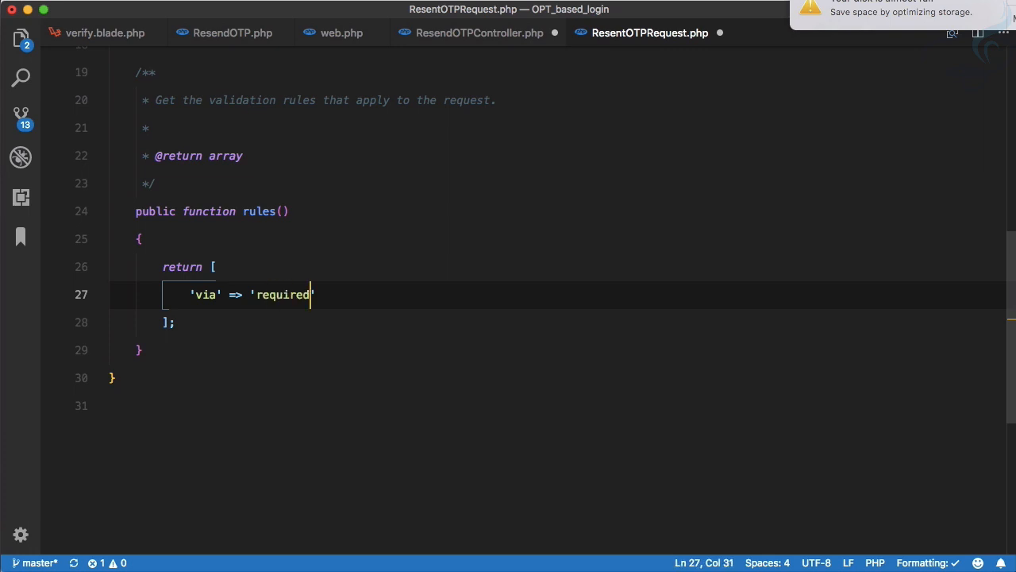
click(479, 33)
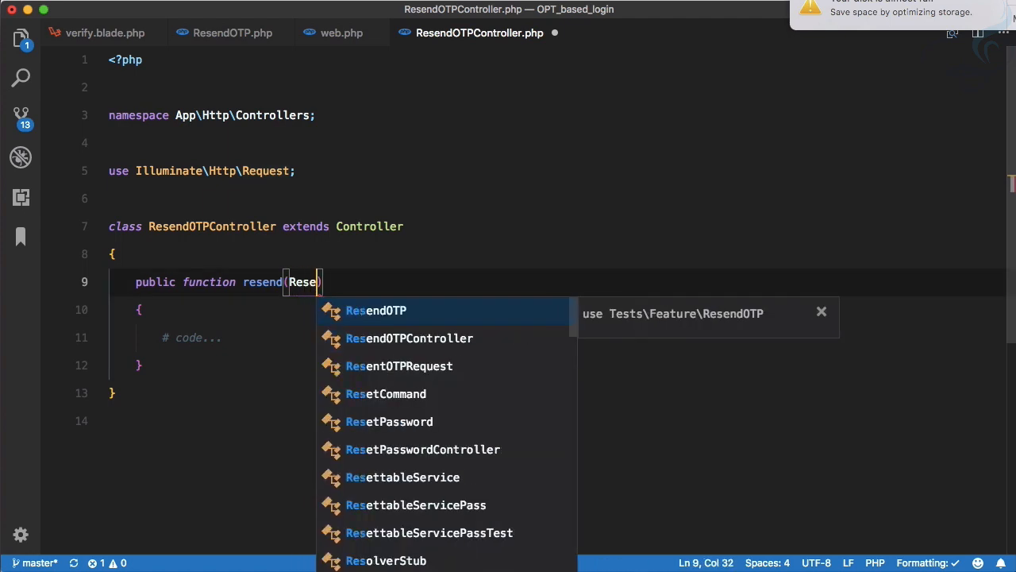
- Type resend's parameter as ResentOTPRequest $request and return response(null, 201)
click(400, 366)
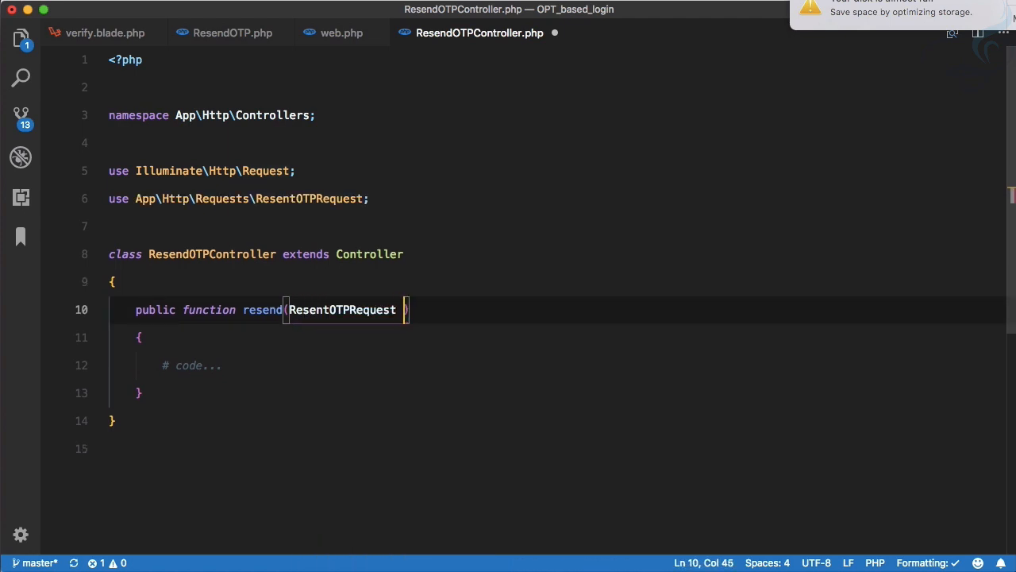
text($request)
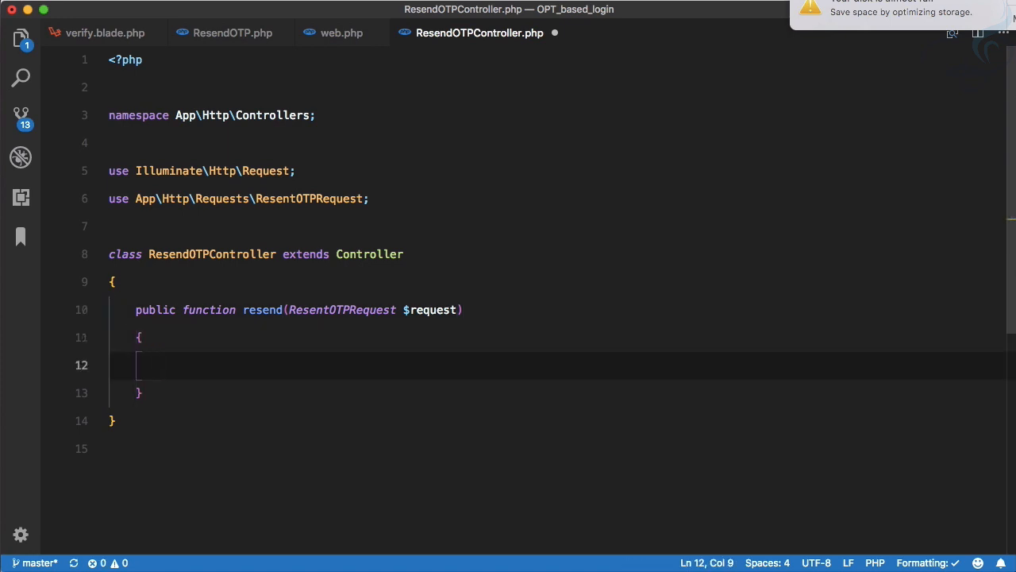
text(return)
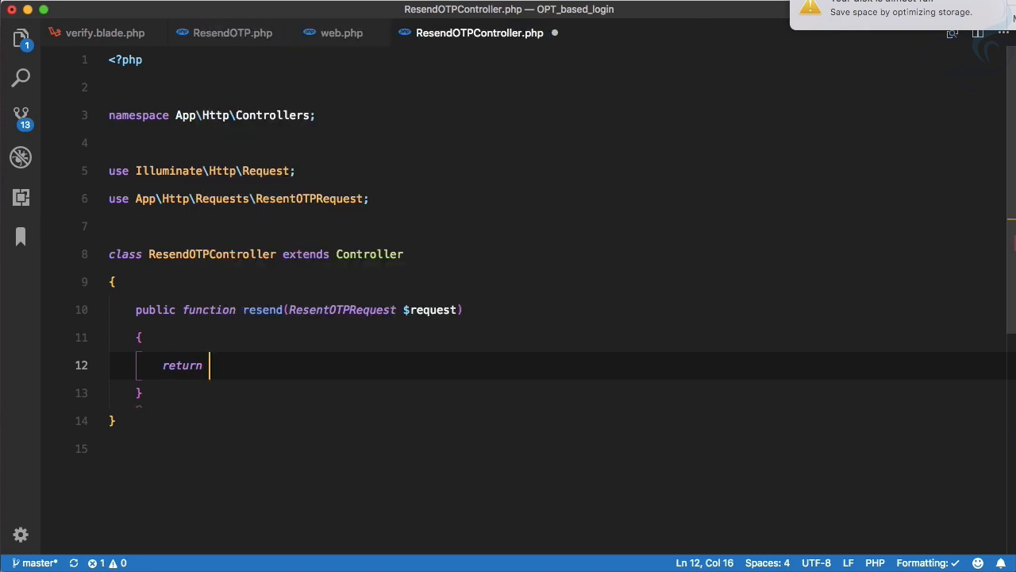
text(response)
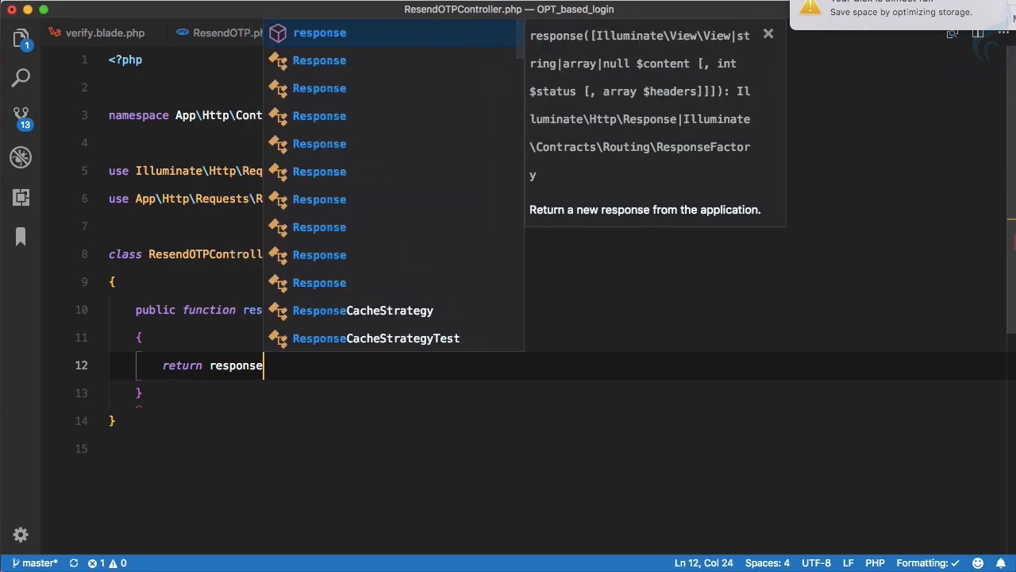
text((null, 201);)
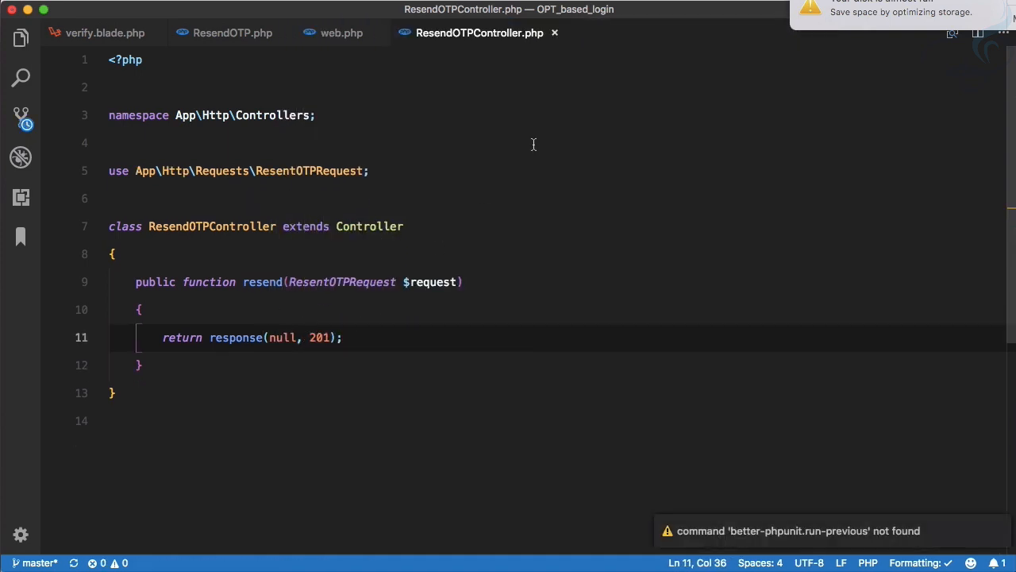
click(232, 32)
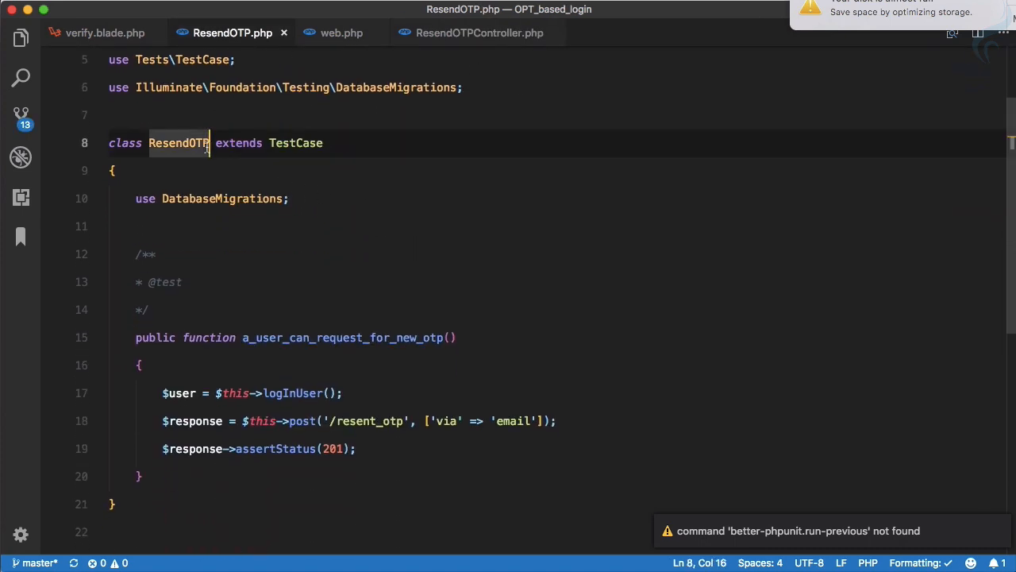
- Rename the test class to ResendOTPTest and its file to ResendOTPTest.php
text(Test)
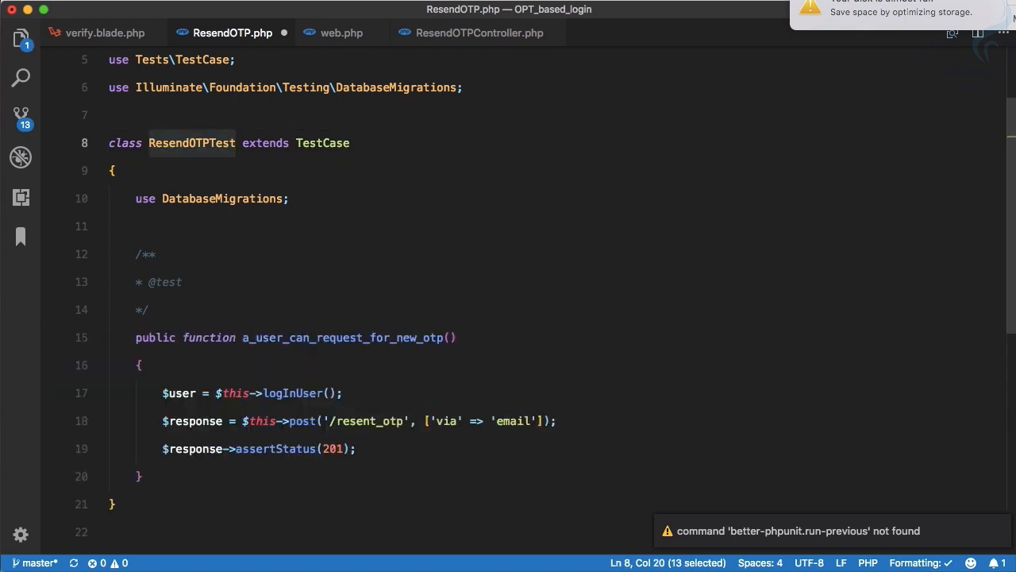
click(20, 38)
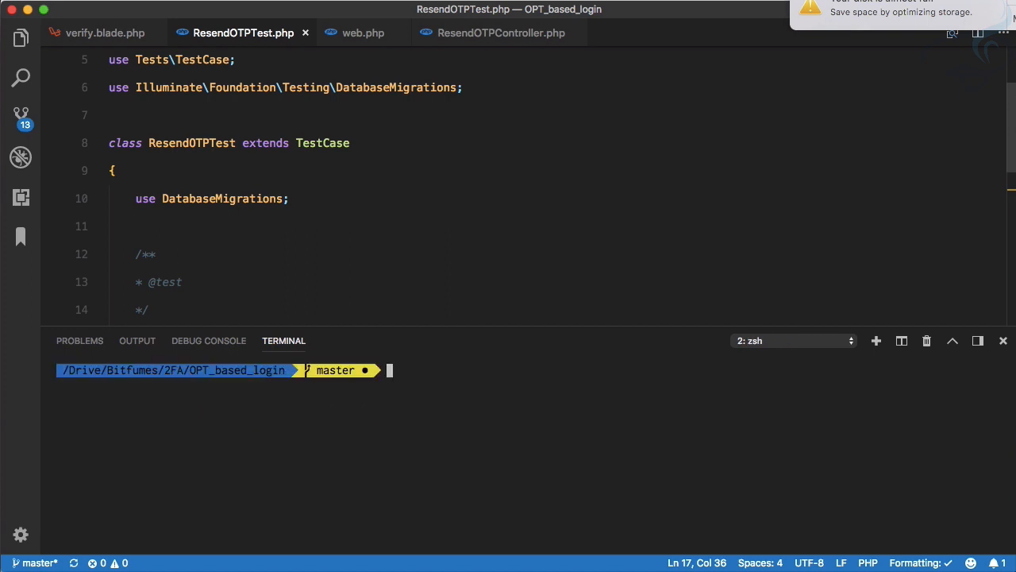
click(501, 33)
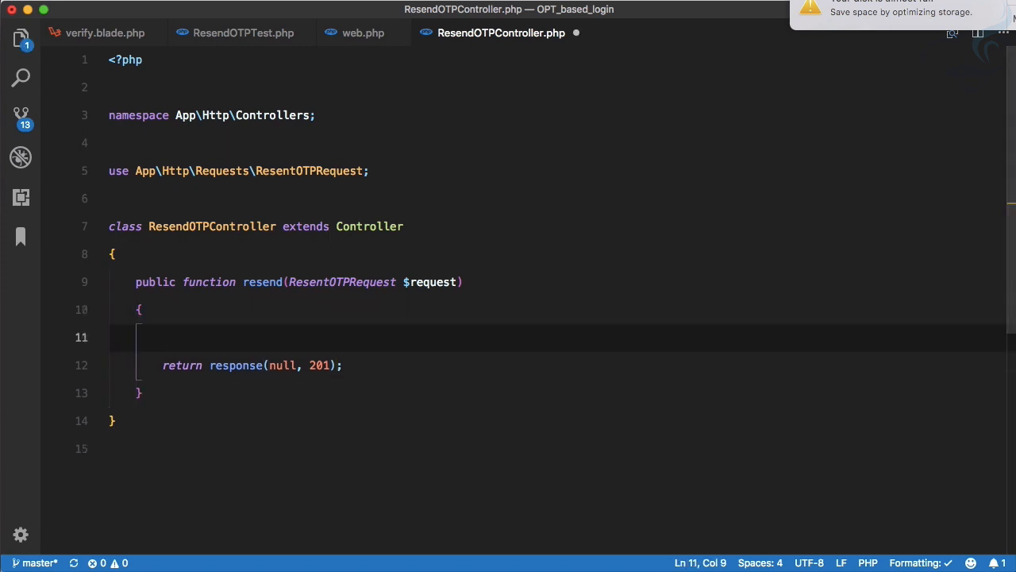
- Add '// resend', '// cache' and '// redirect back with message' comments before the return
text(// resend)
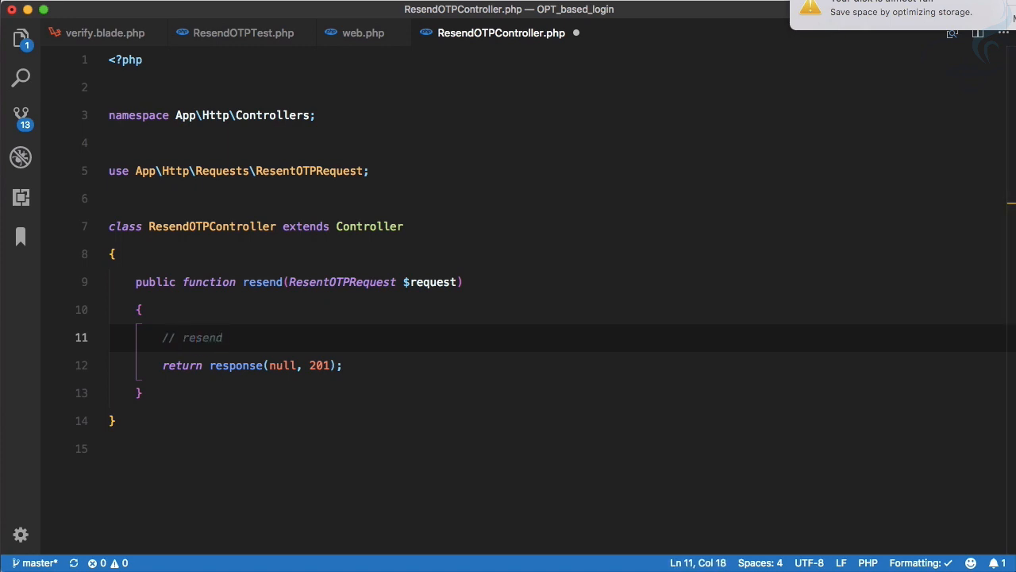
text(// cache)
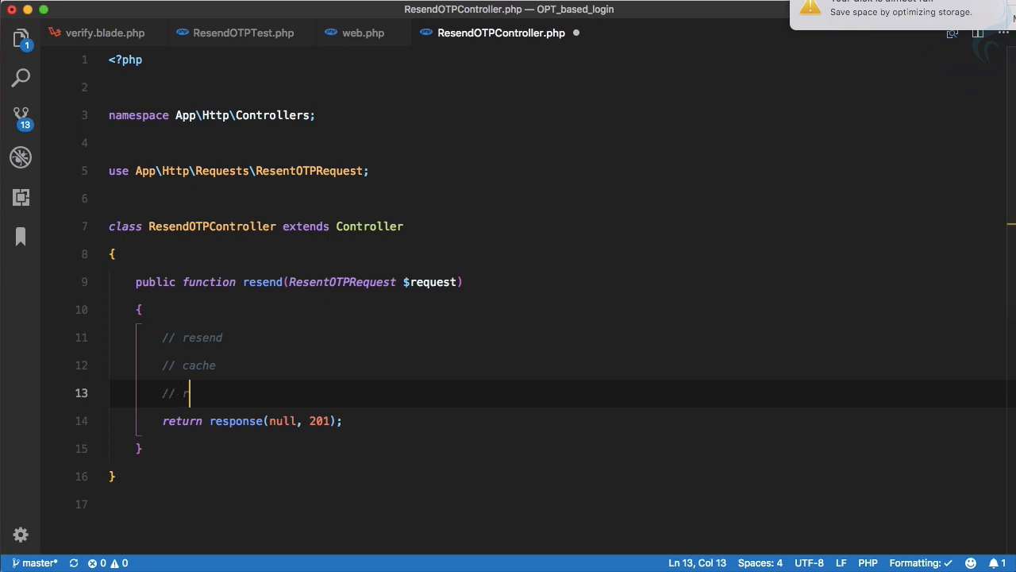
text(edirect ba)
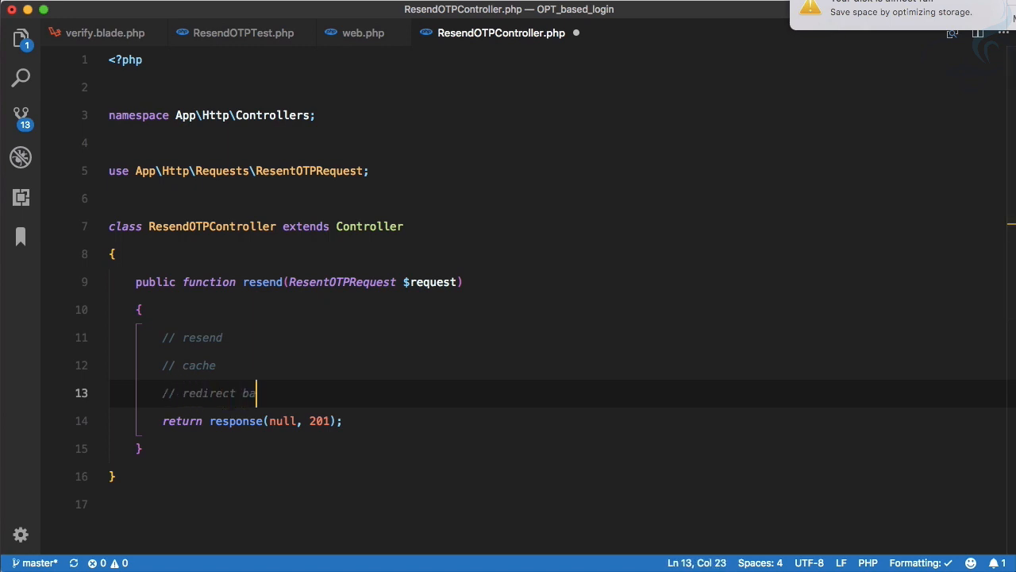
text(ck with)
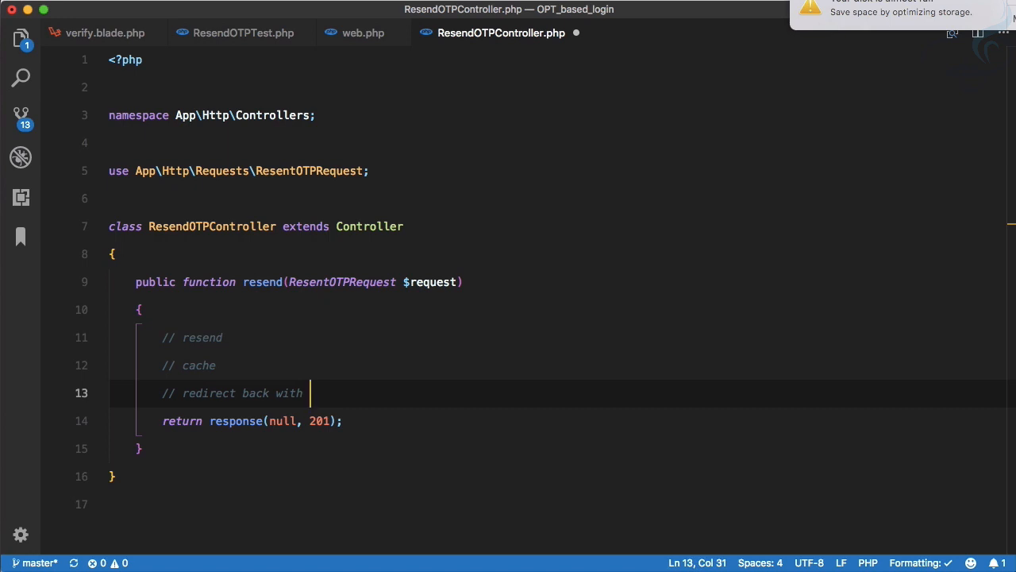
text(m)
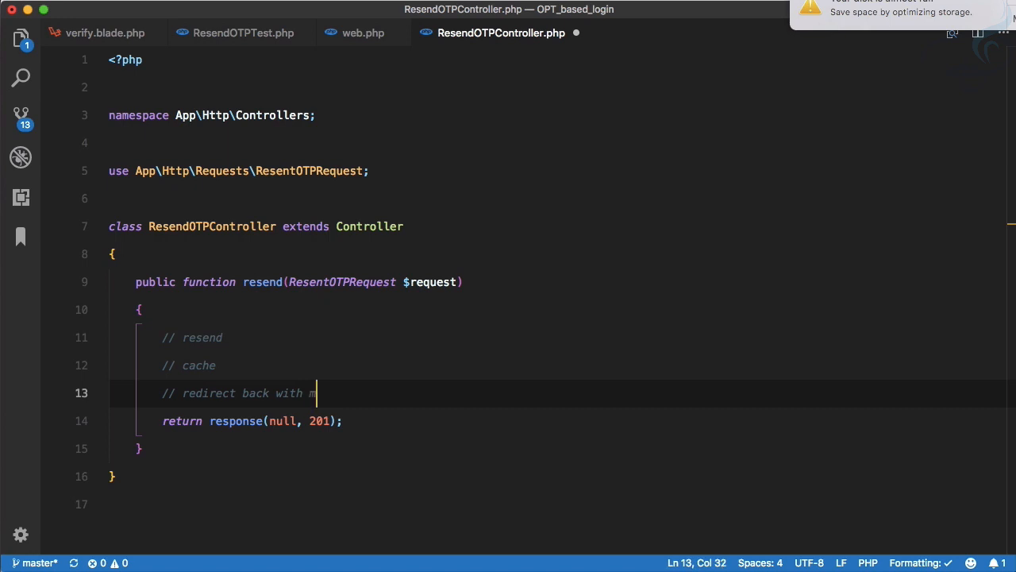
text(essage)
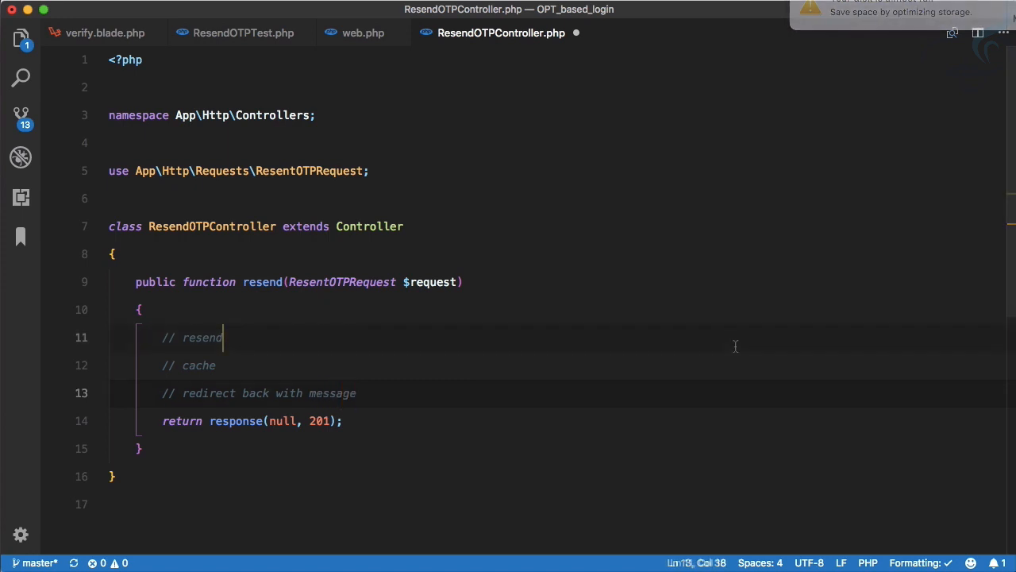